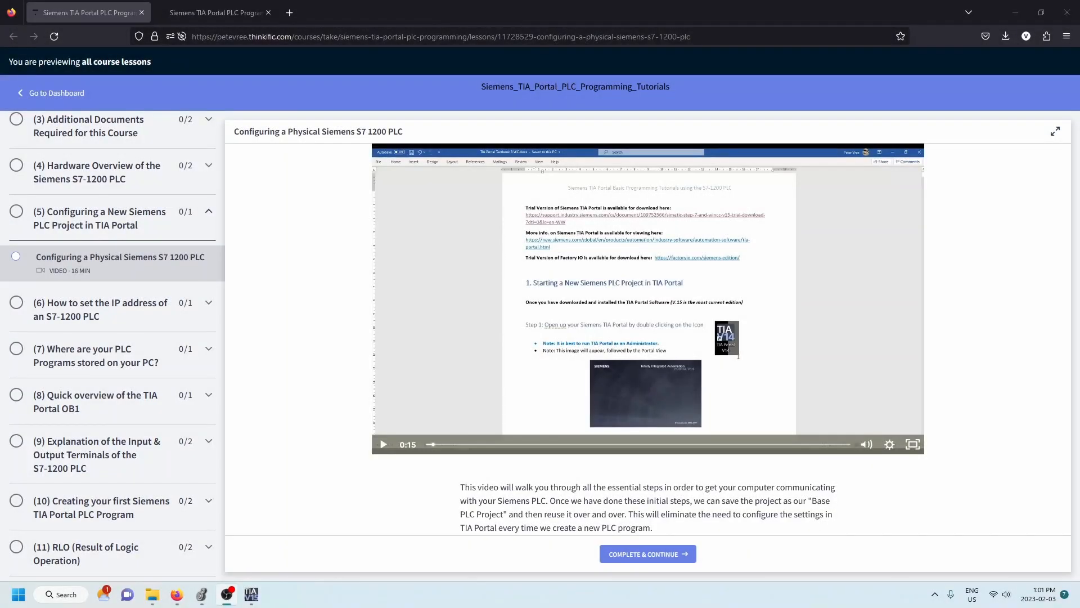
mouse_move(1016, 383)
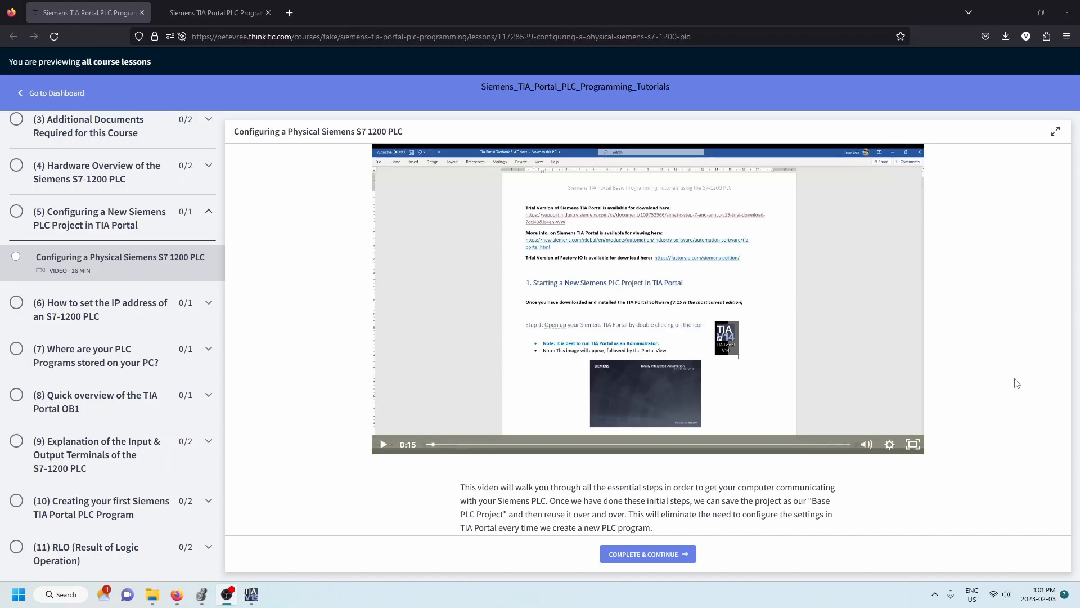
mouse_move(874, 395)
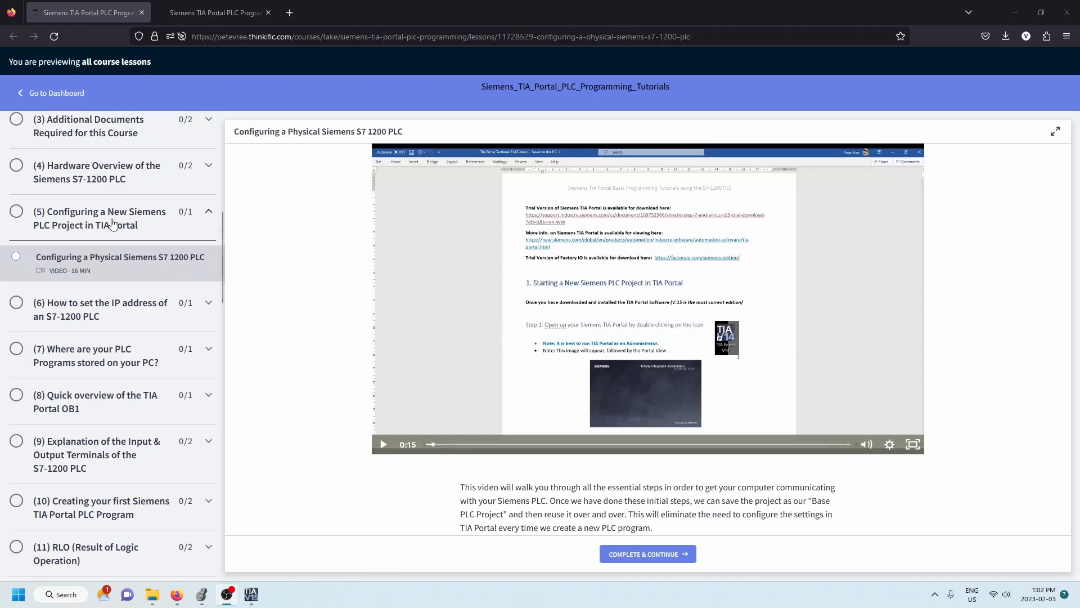
mouse_move(119, 239)
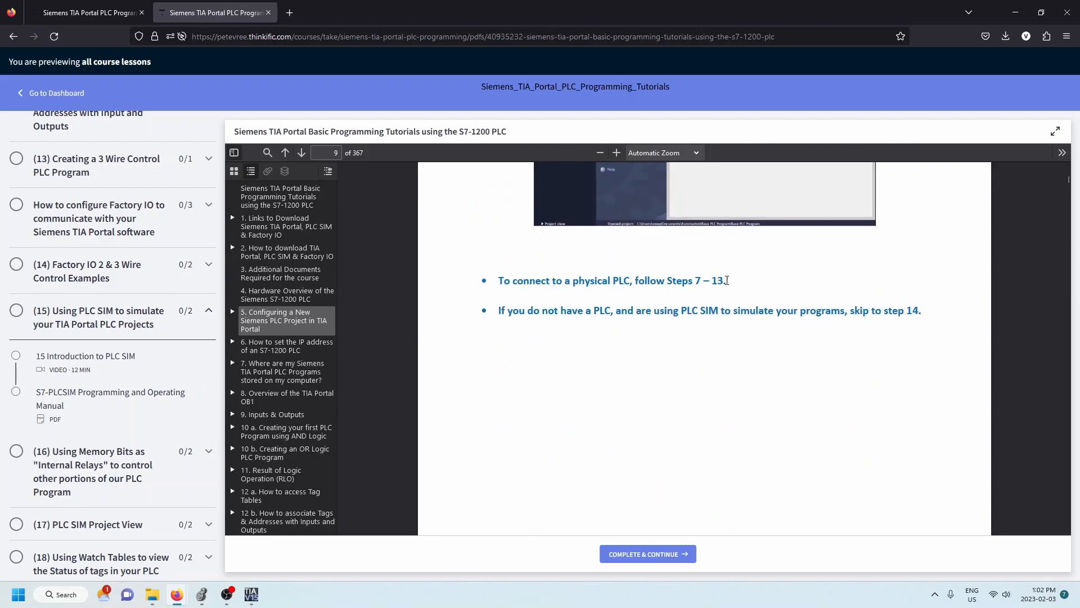
mouse_move(927, 324)
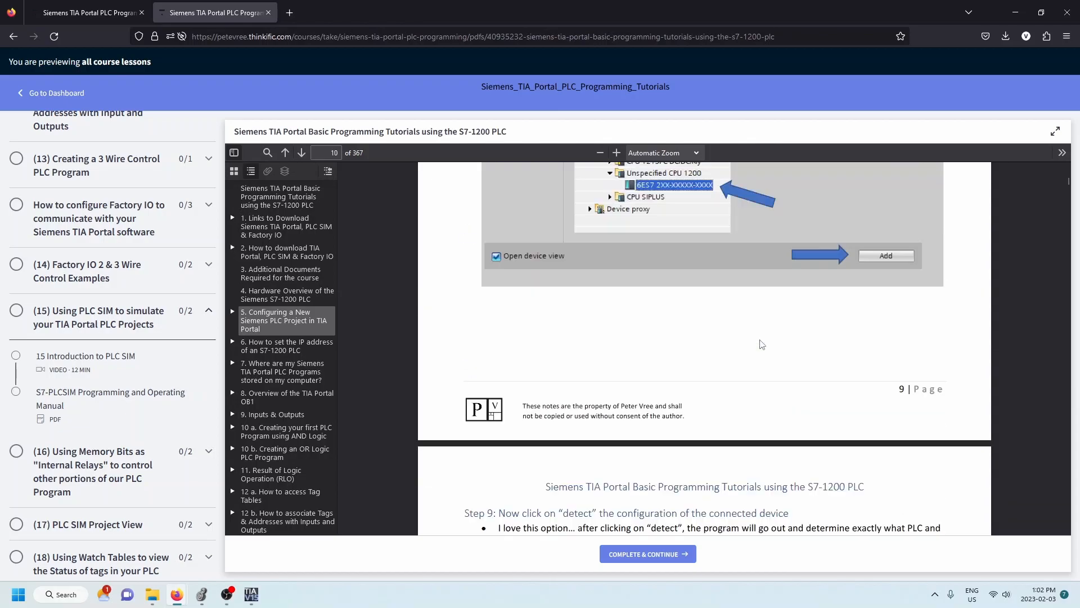
Check the CPU 1212C AC/DC/RLY at Step 14 in the course notes, then bring TIA Portal forward
scroll(down, 3)
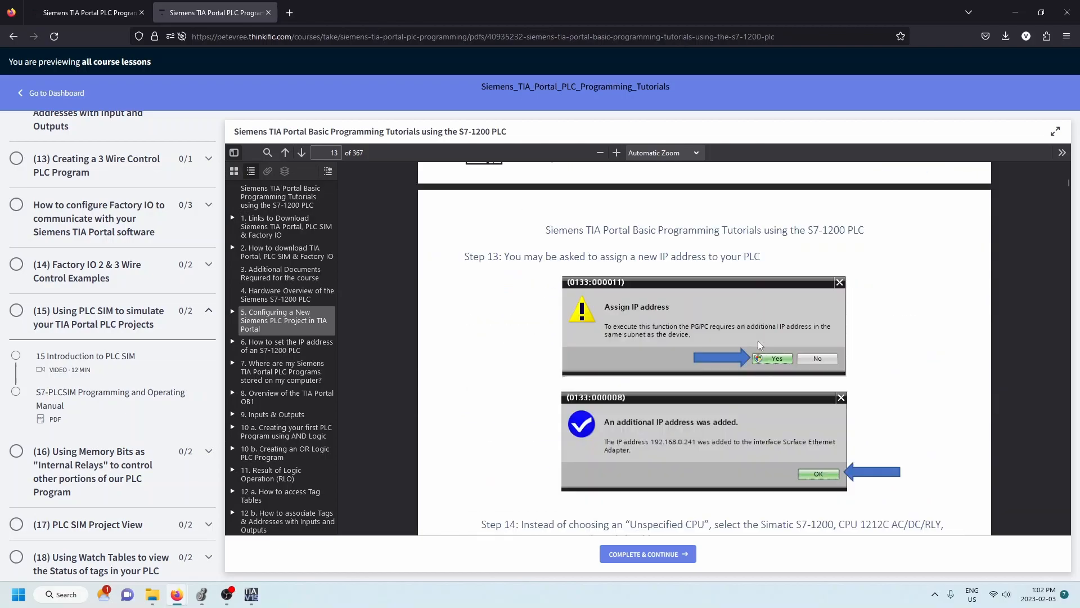
scroll(down, 3)
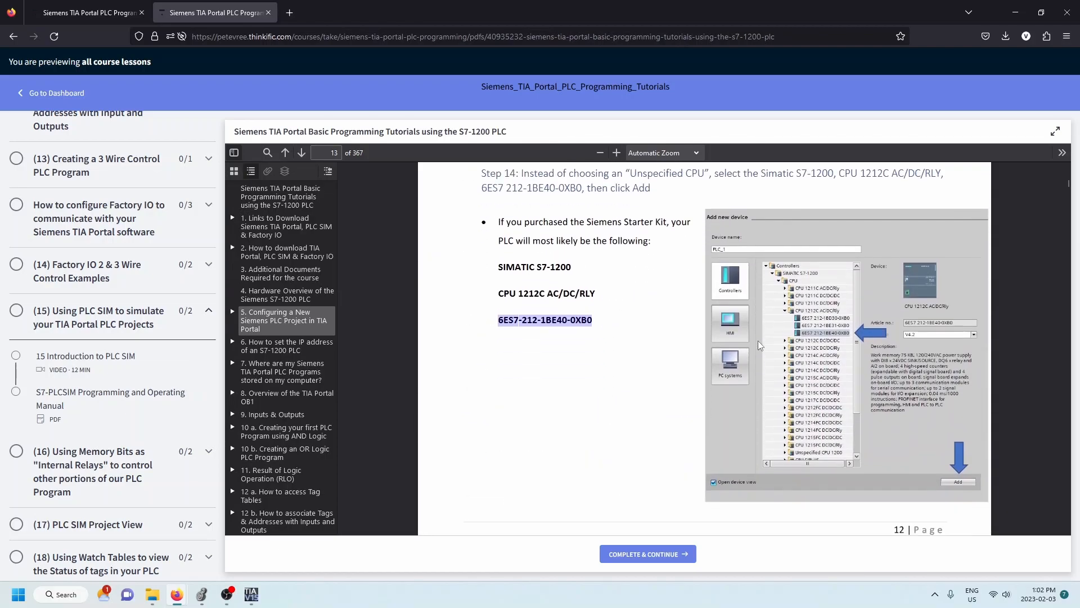
mouse_move(279, 330)
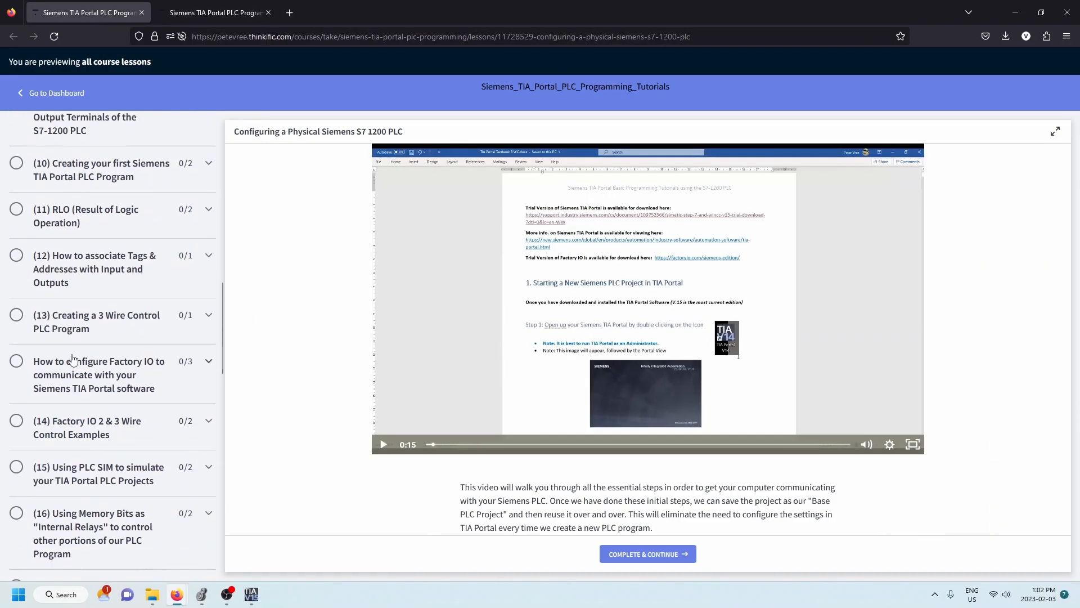
click(208, 331)
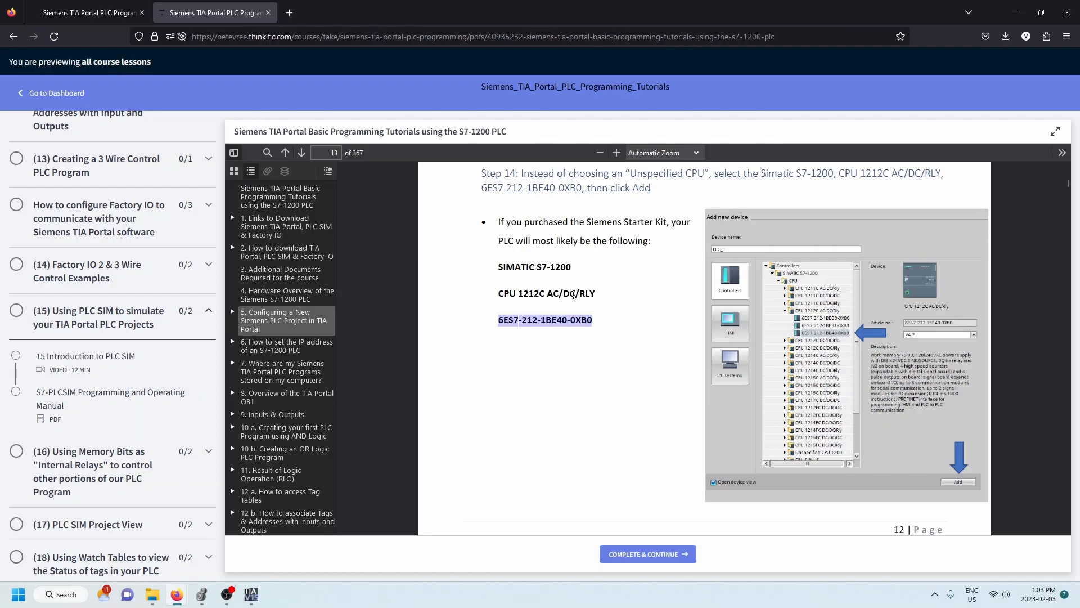
mouse_move(808, 339)
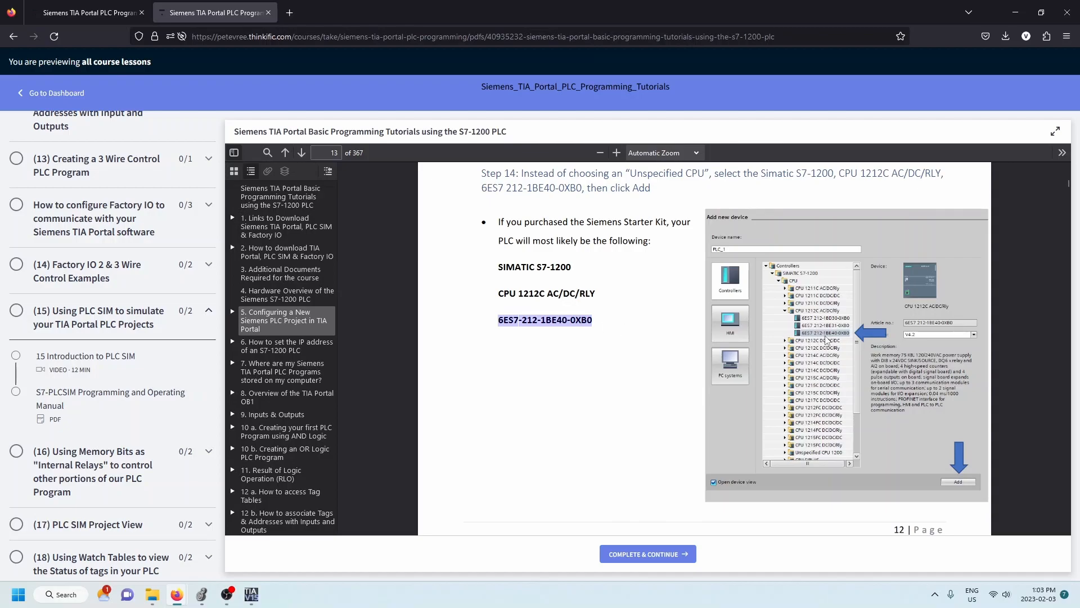
mouse_move(782, 461)
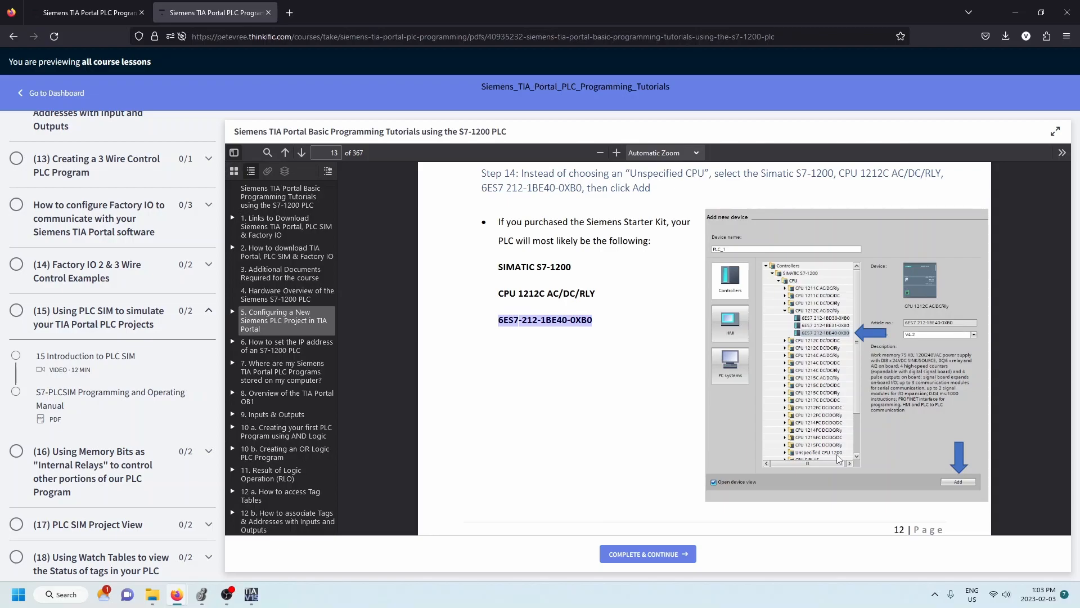
click(249, 594)
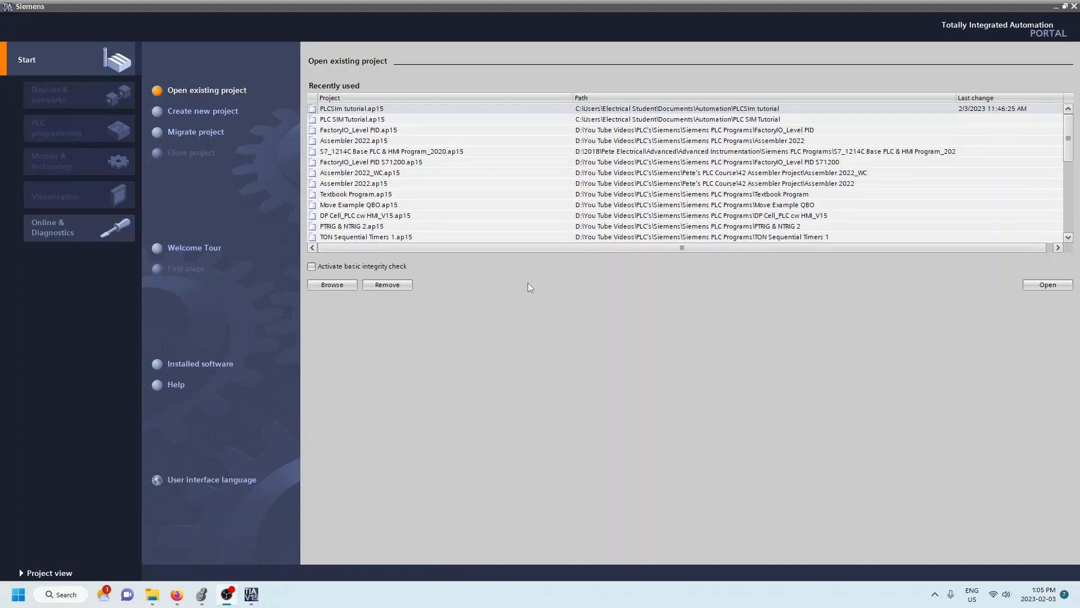
mouse_move(469, 250)
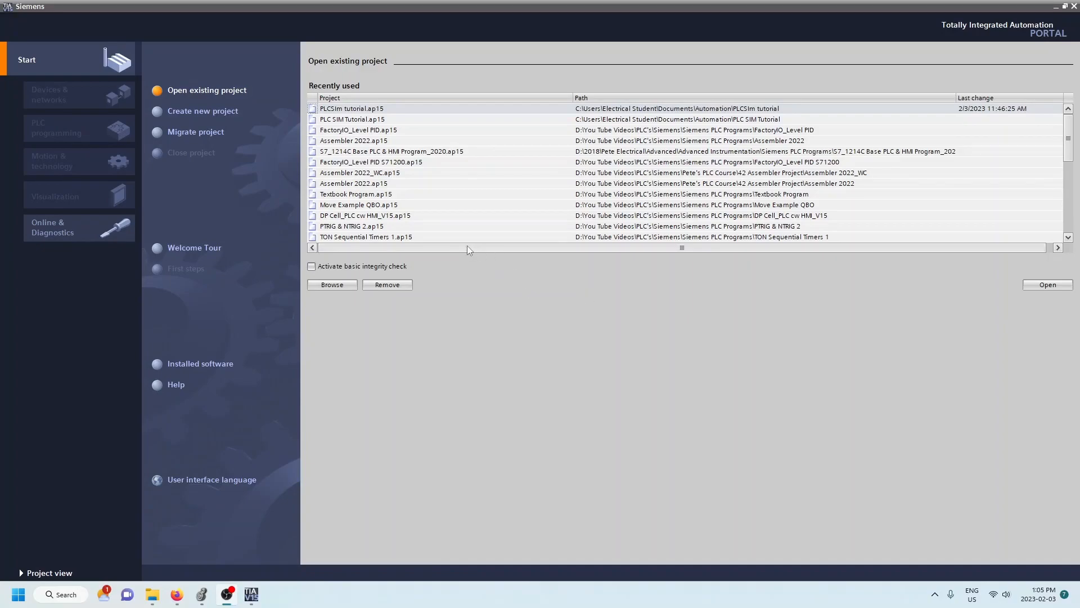
mouse_move(203, 110)
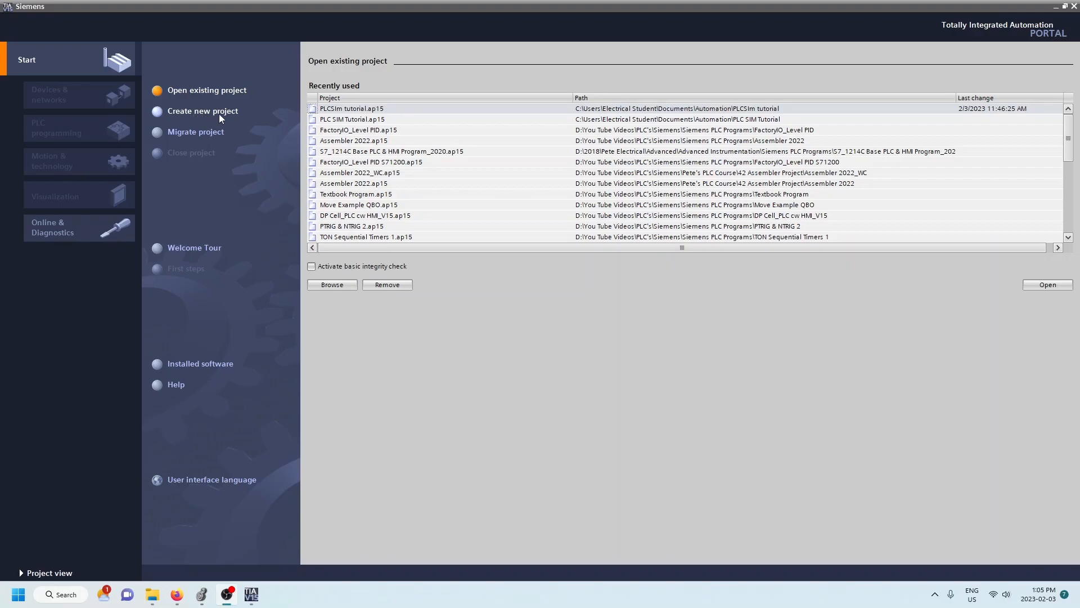
Create a new TIA Portal project named 'PLC SIM Tutorial'
click(203, 111)
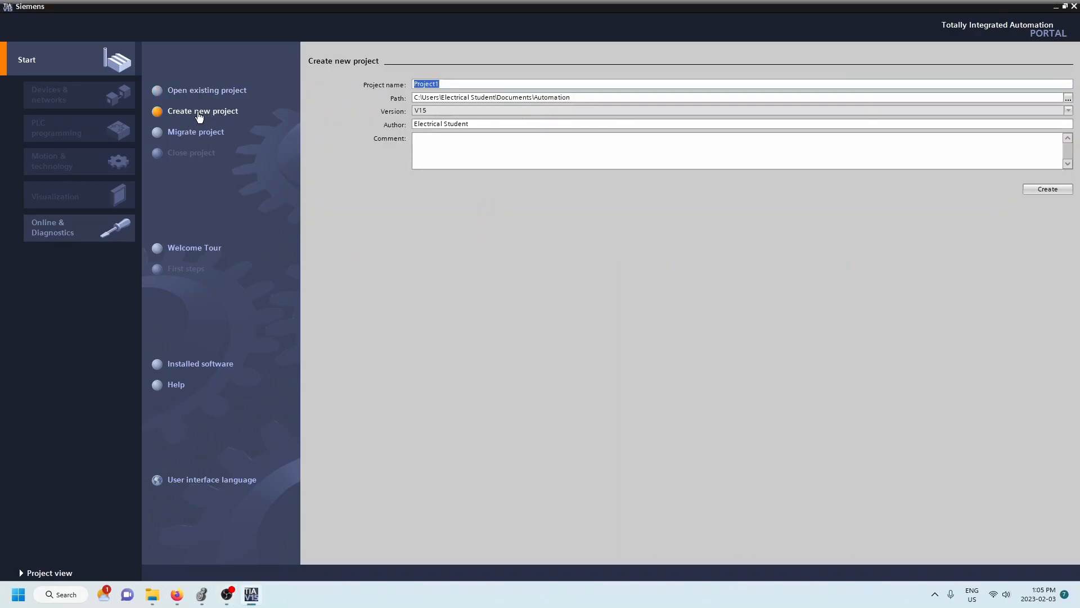
text(PLC)
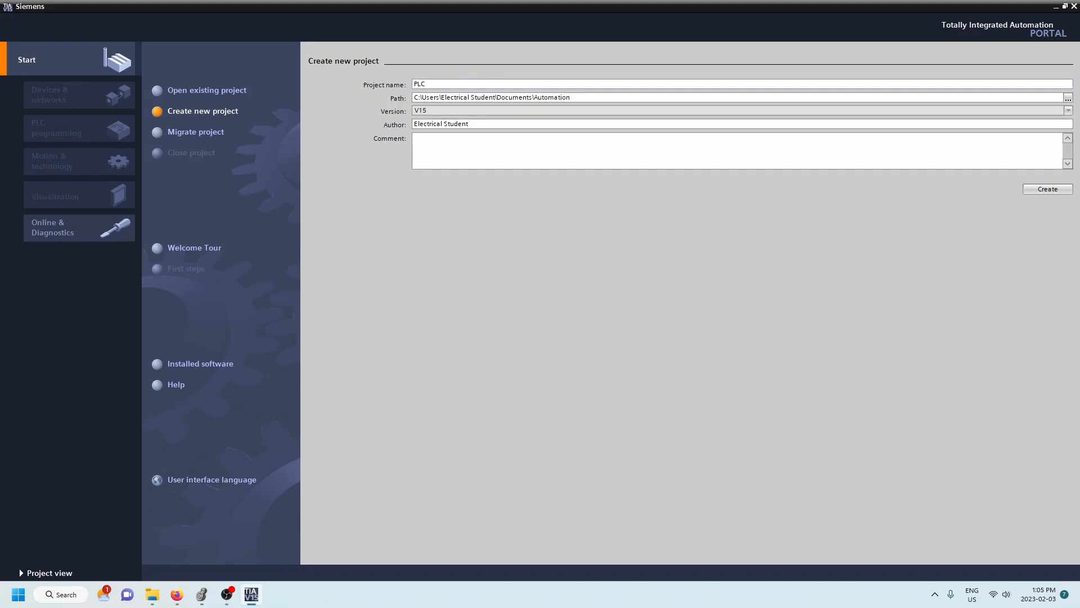
text(SIM Tut)
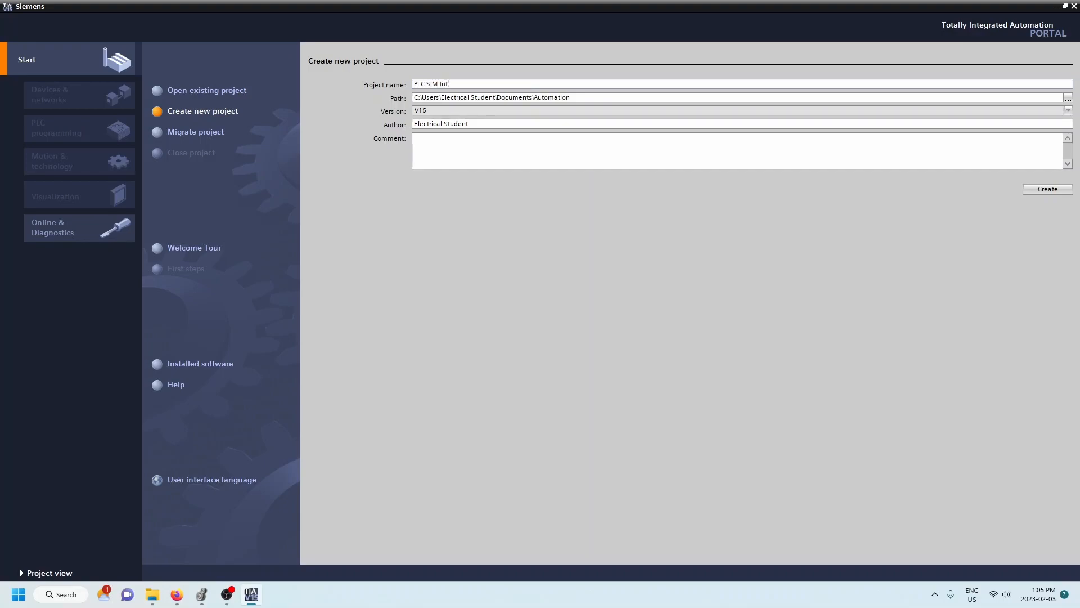
text(orial)
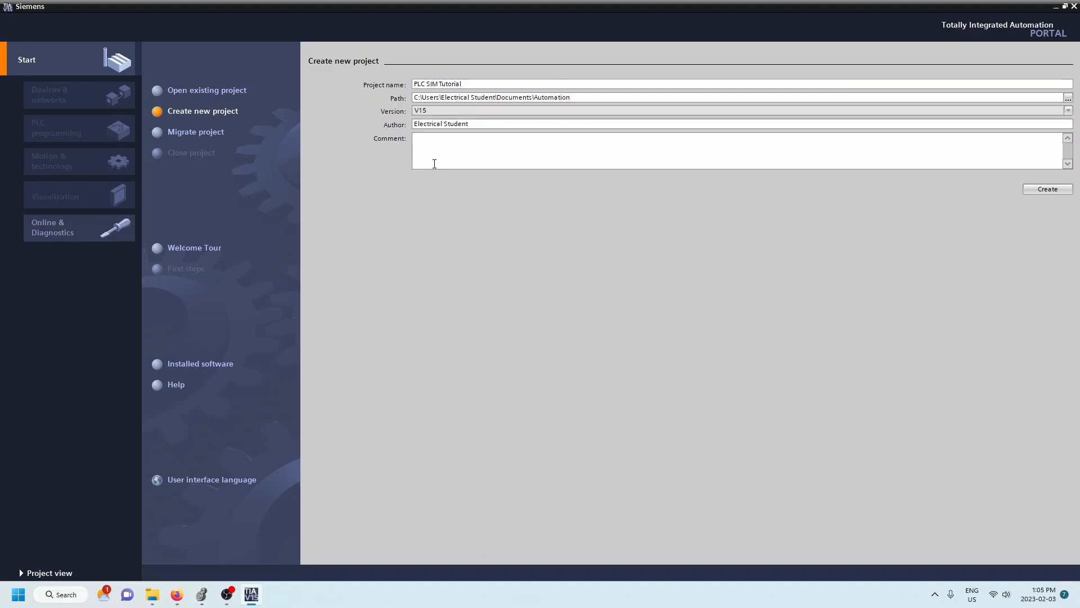
click(1047, 189)
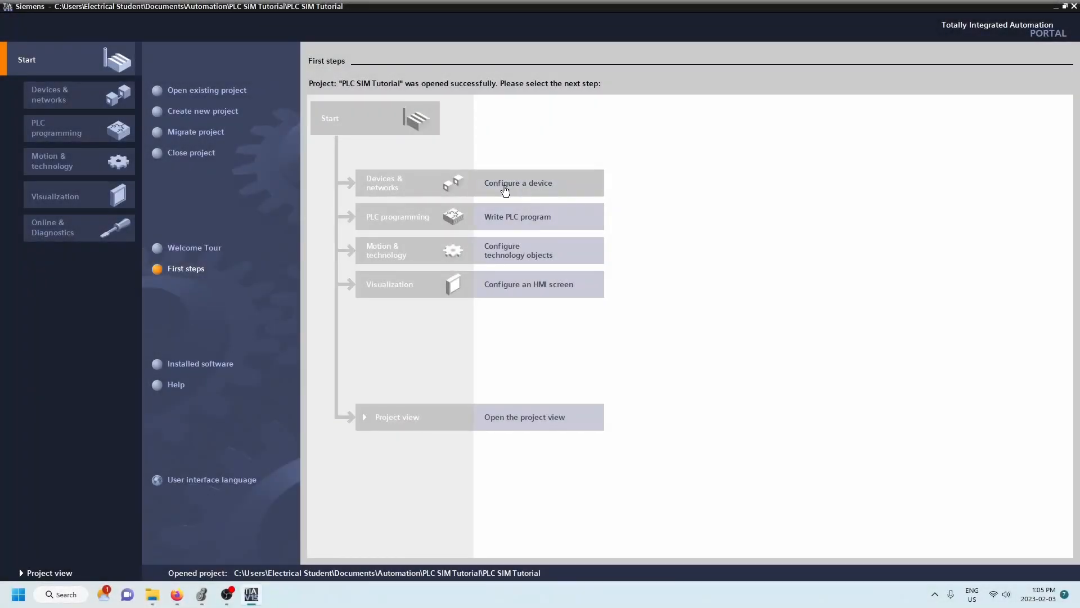
mouse_move(536, 191)
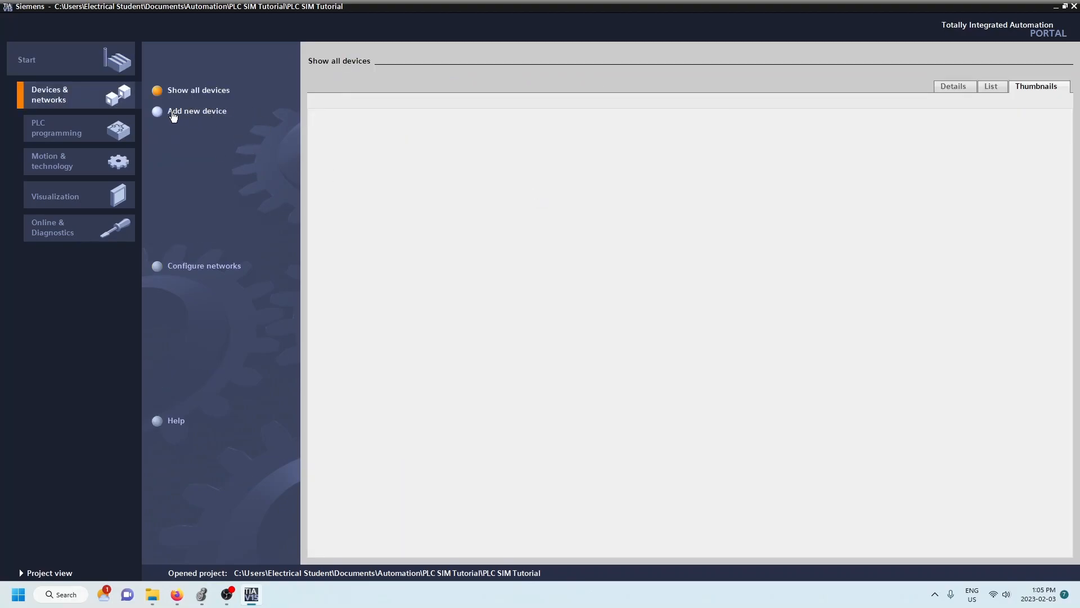
Choose CPU 1212C AC/DC/Rly 6ES7 212-1BE40-0XB0 from the S7-1200 controller catalog
click(196, 111)
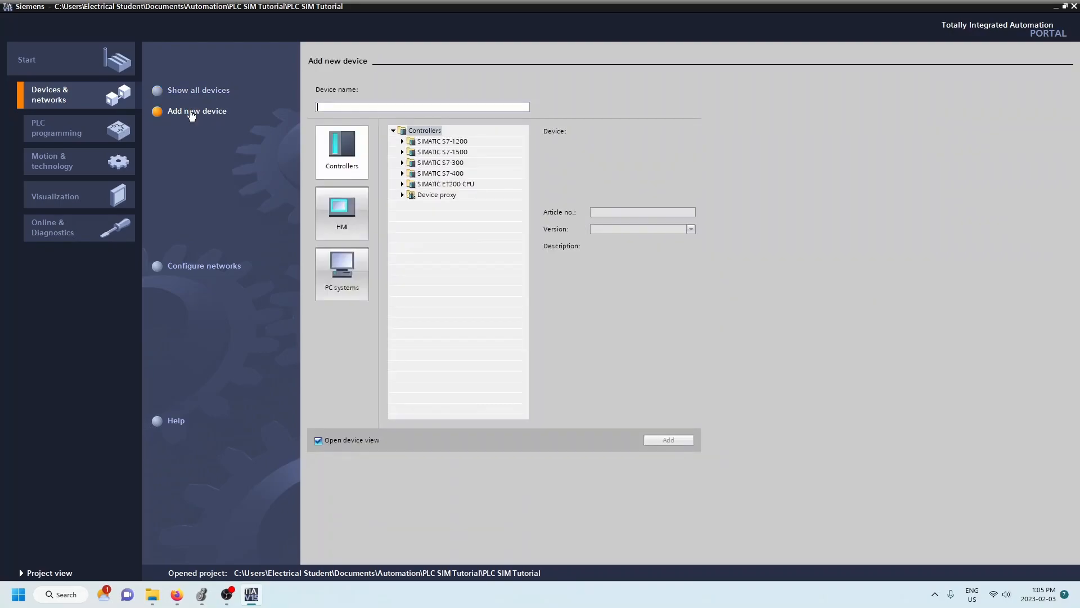
mouse_move(377, 221)
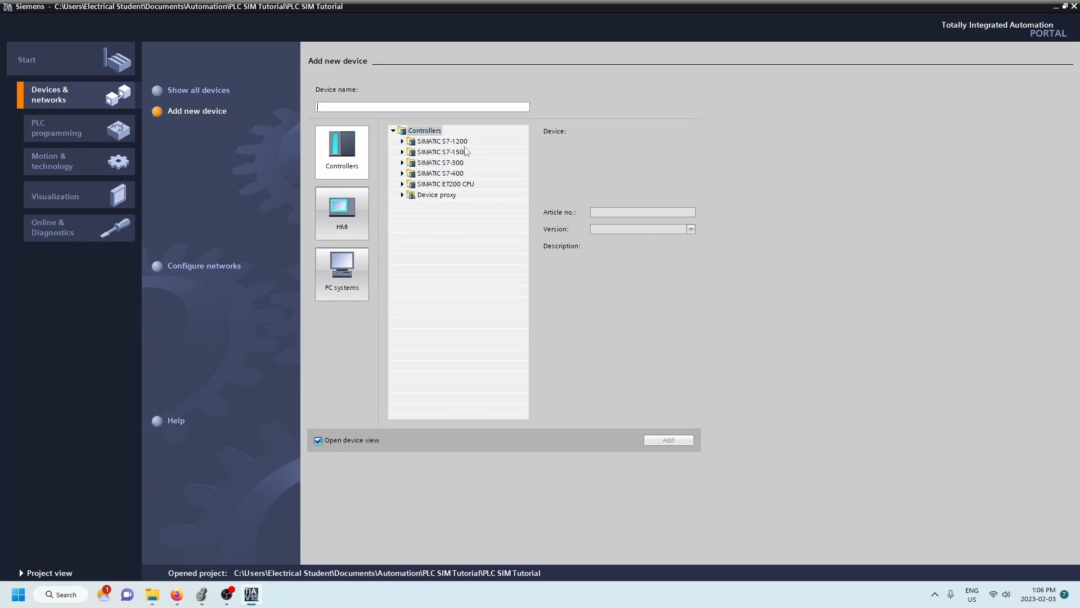
click(402, 141)
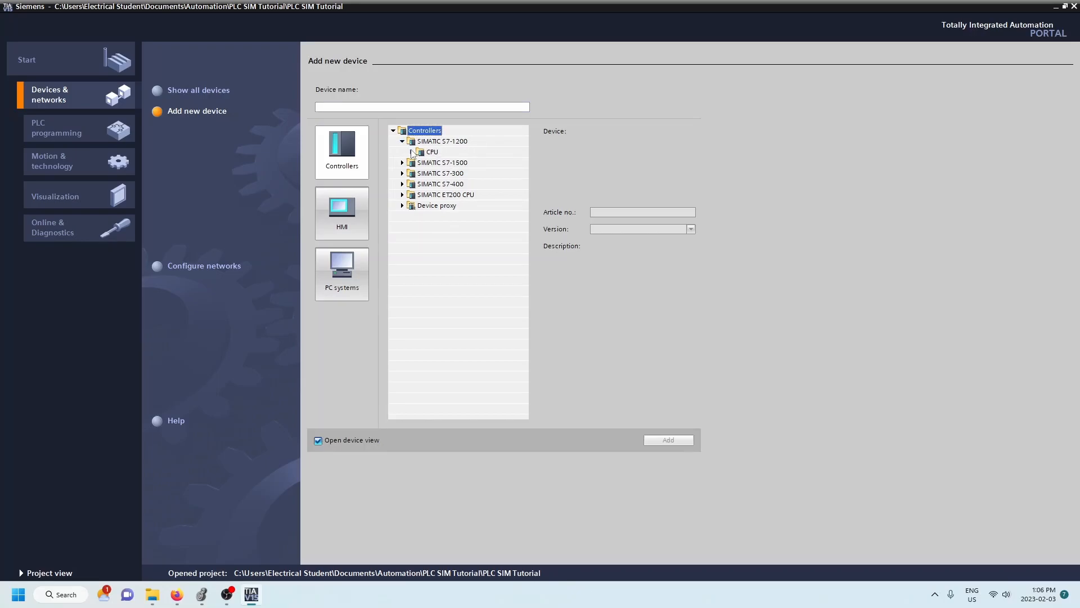
click(412, 152)
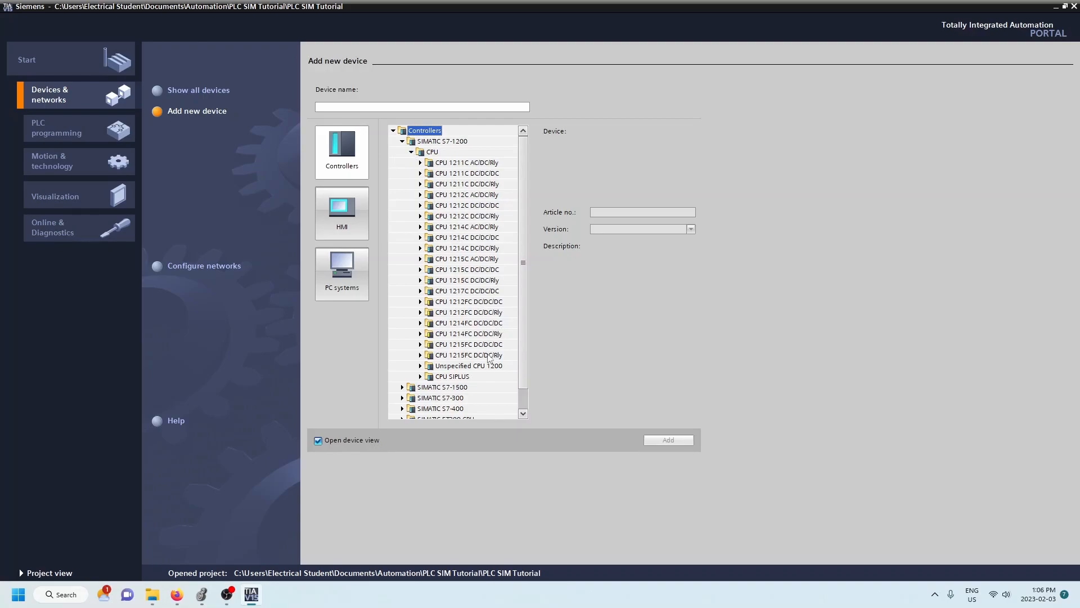
mouse_move(503, 372)
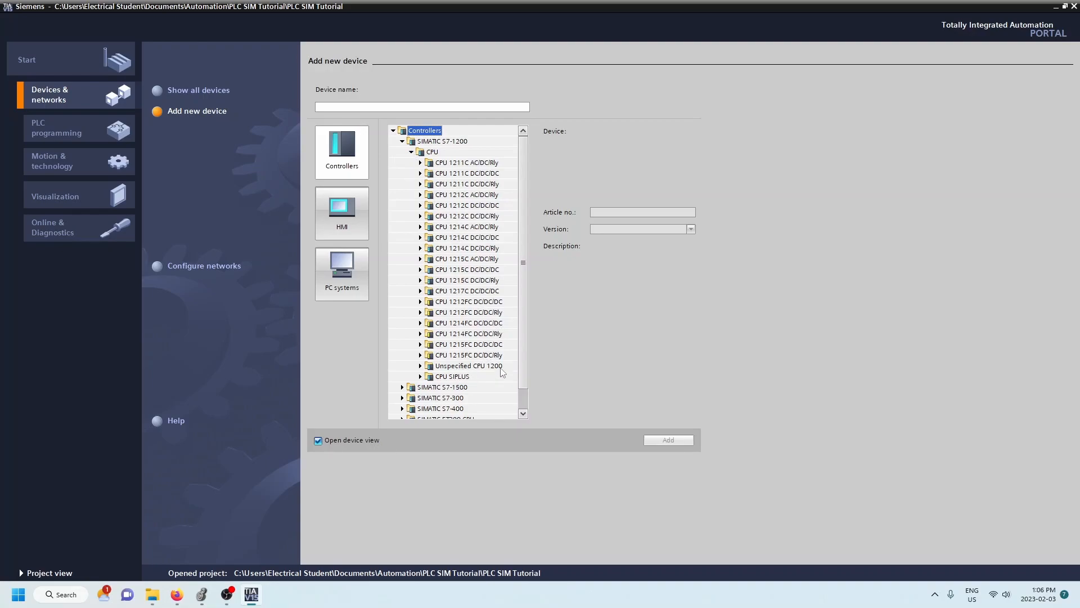
mouse_move(431, 269)
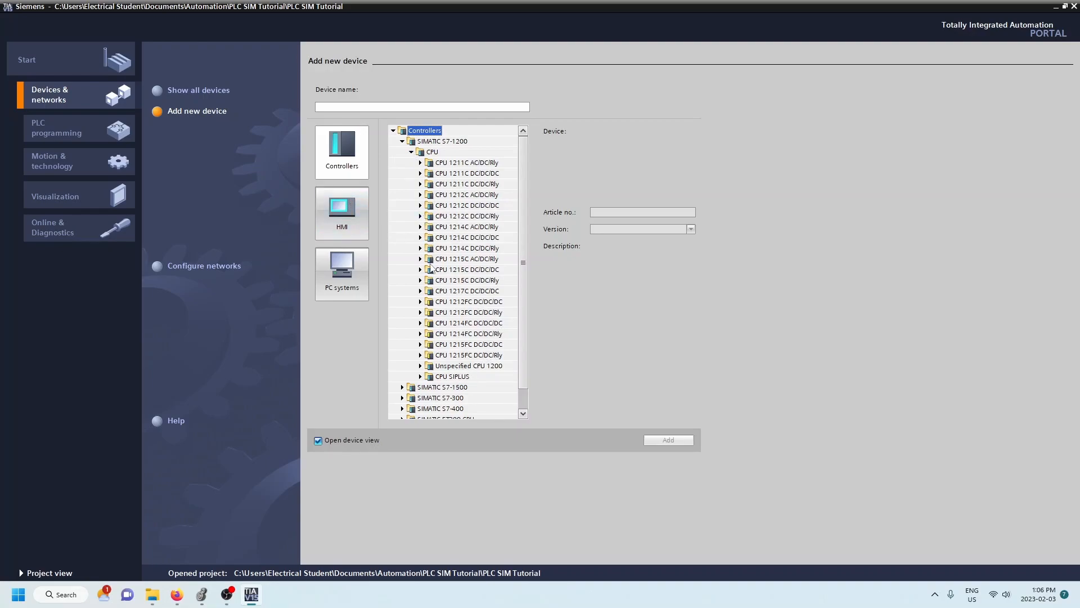
mouse_move(429, 215)
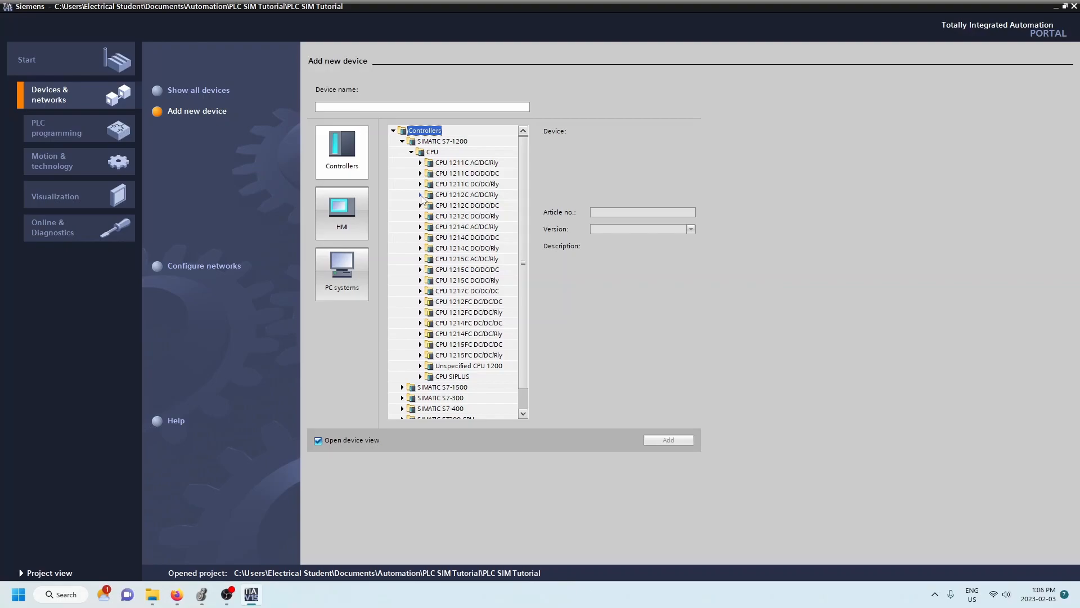
mouse_move(474, 202)
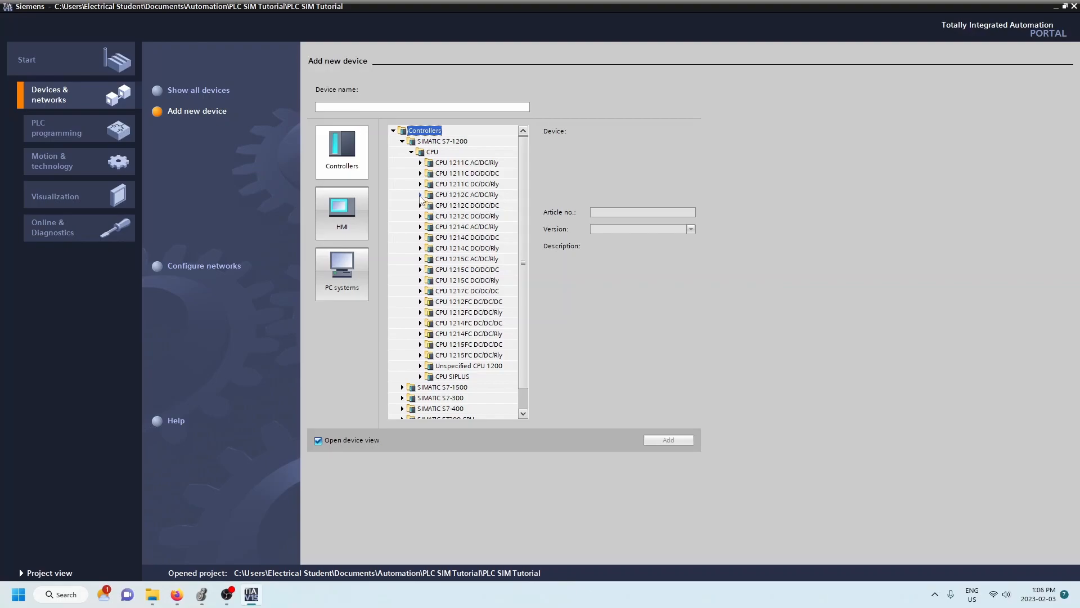
click(420, 196)
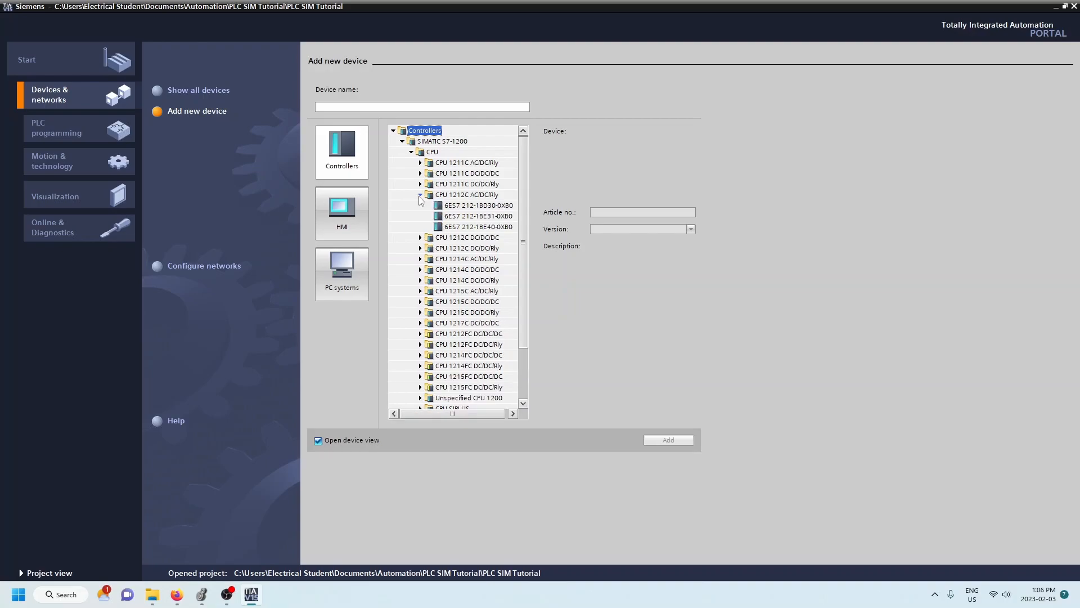
click(476, 226)
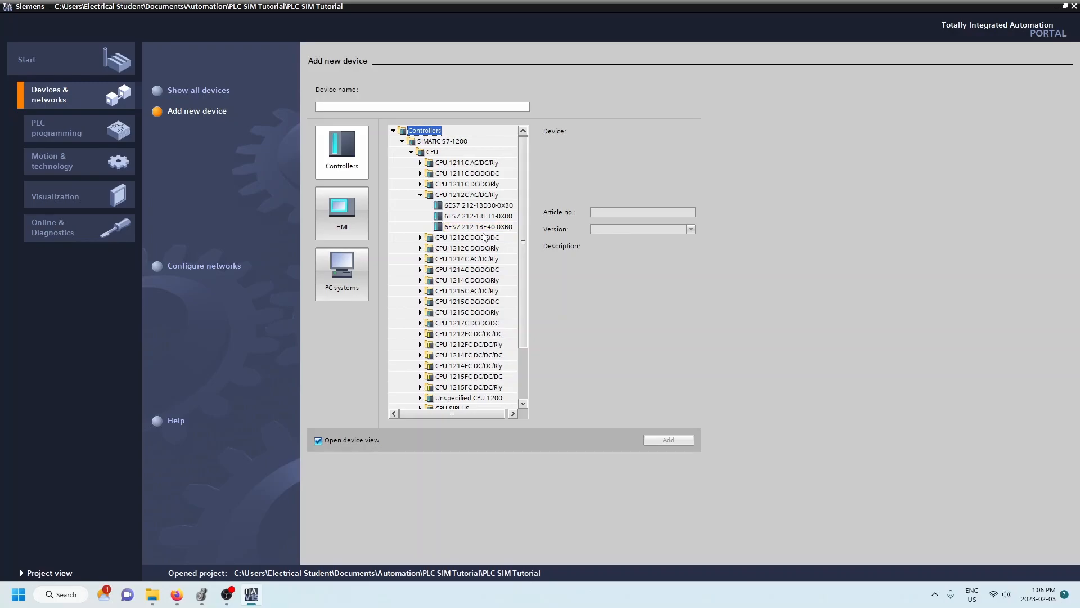
click(476, 226)
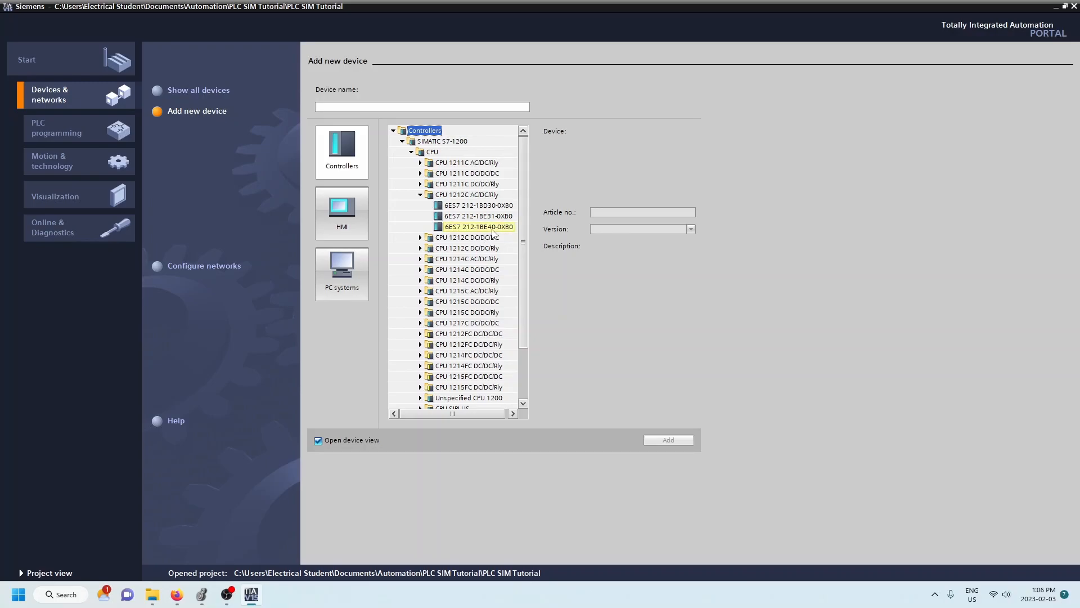
click(476, 227)
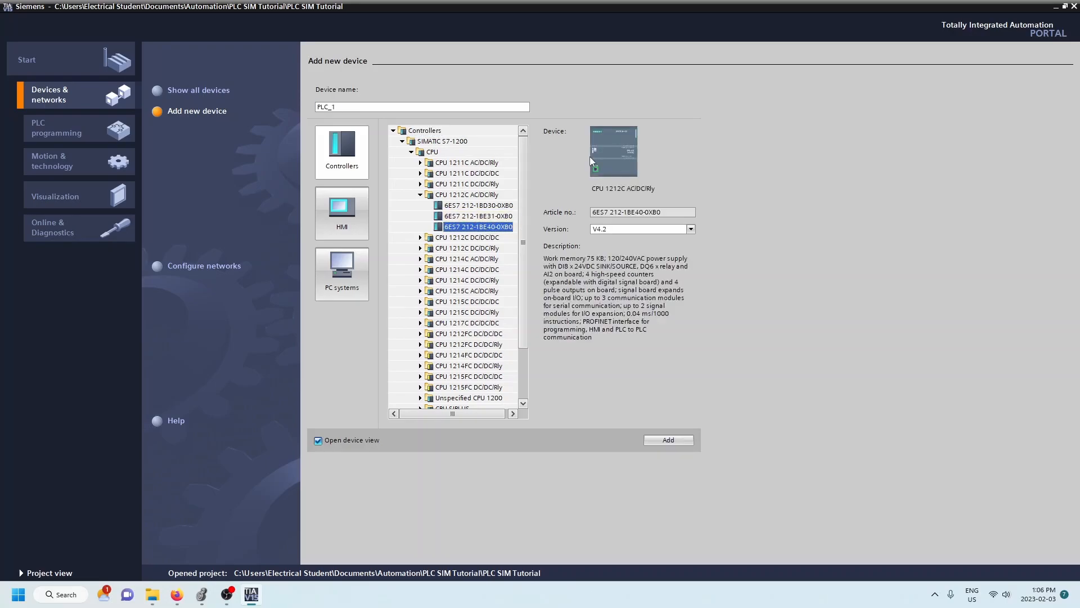
Add the CPU 1212C to the project as PLC_1 and bring up its context menu
click(668, 440)
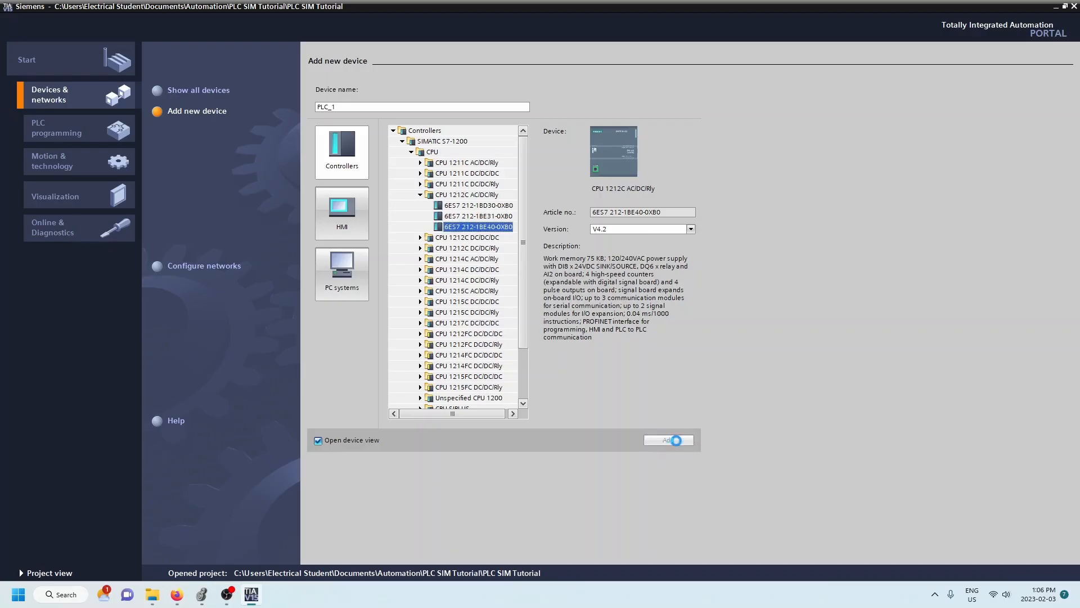
click(665, 439)
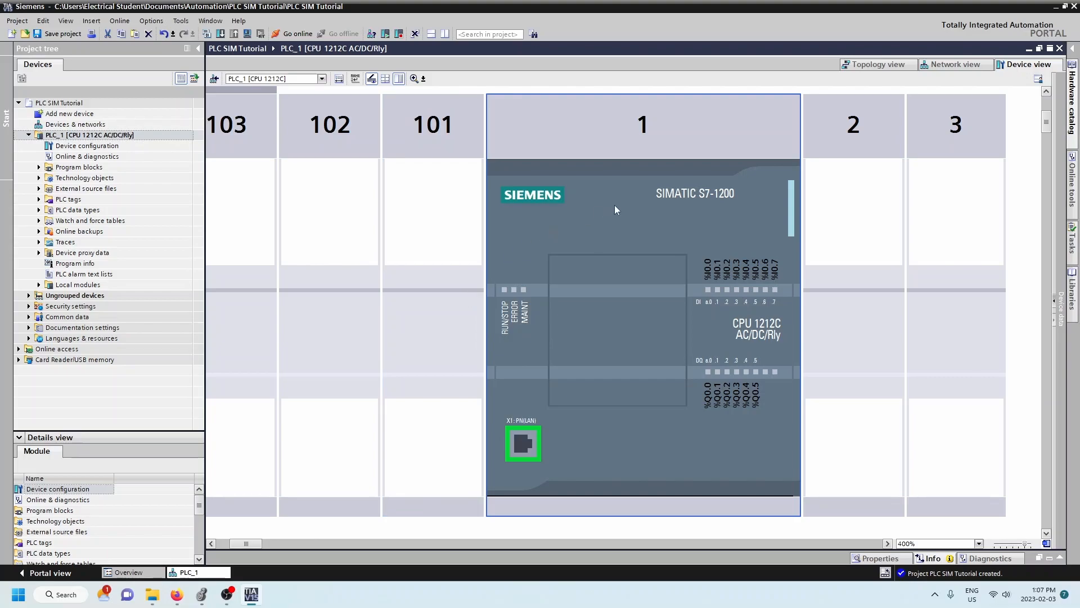
right_click(615, 210)
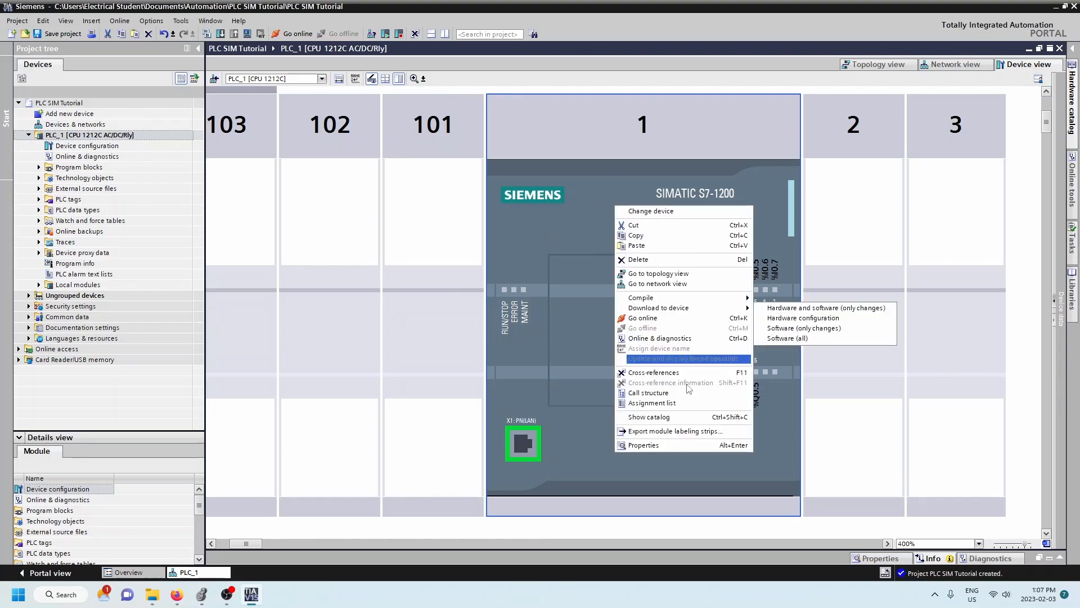
mouse_move(654, 445)
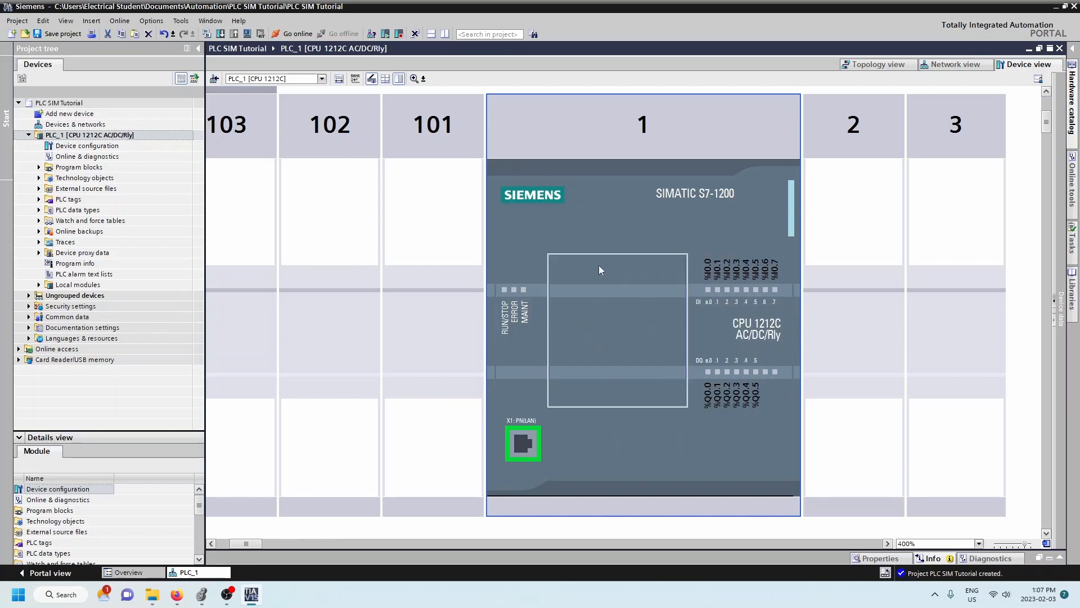
mouse_move(613, 336)
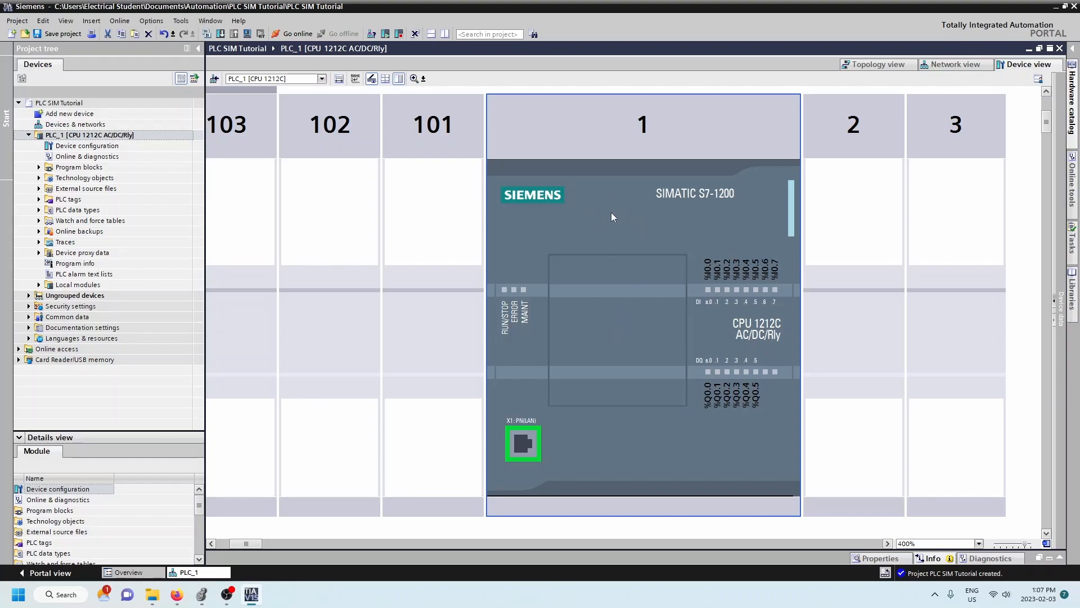
Set PLC_1's PROFINET IP address to 192.168.0.10, with the router option left off
right_click(610, 217)
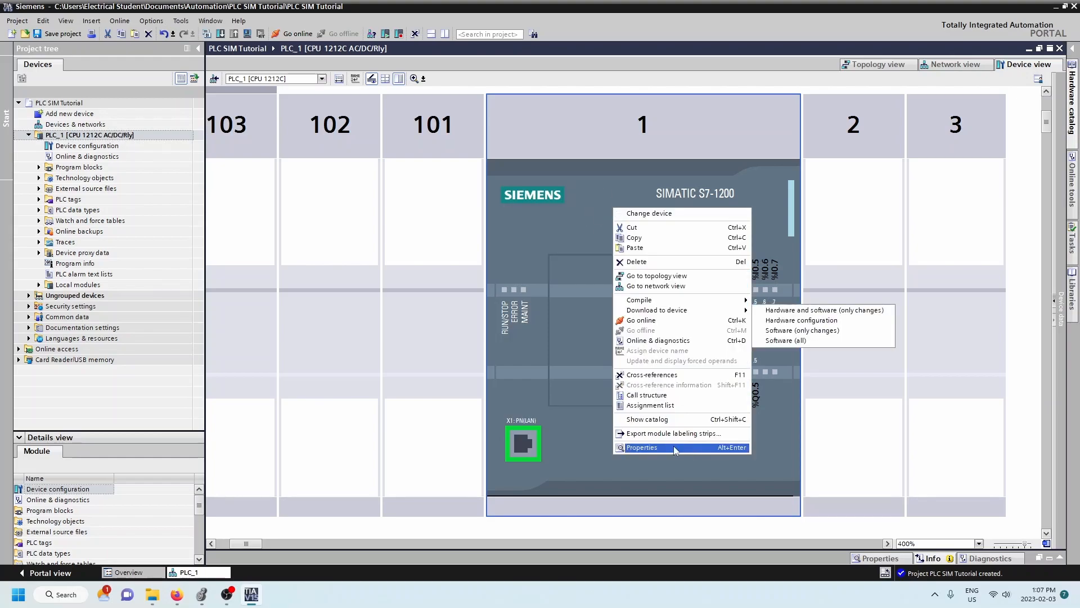
click(641, 447)
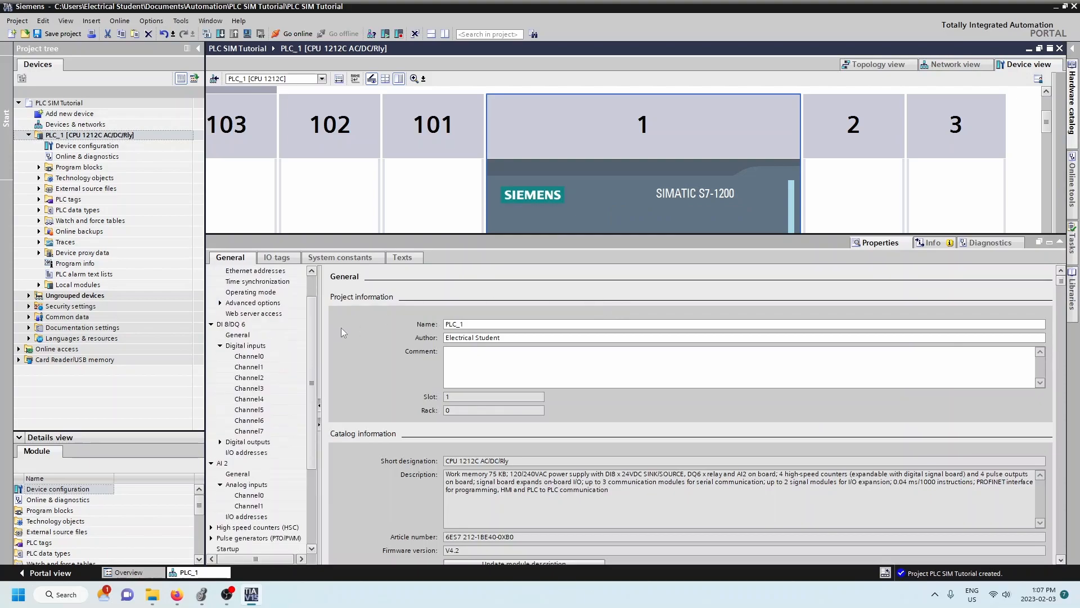
click(255, 270)
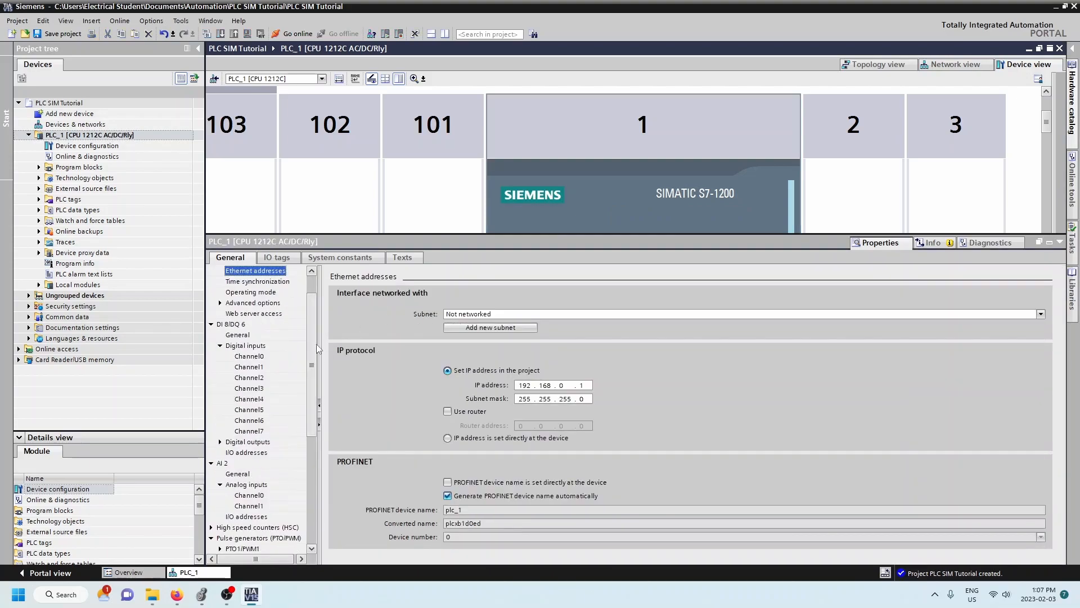
click(251, 281)
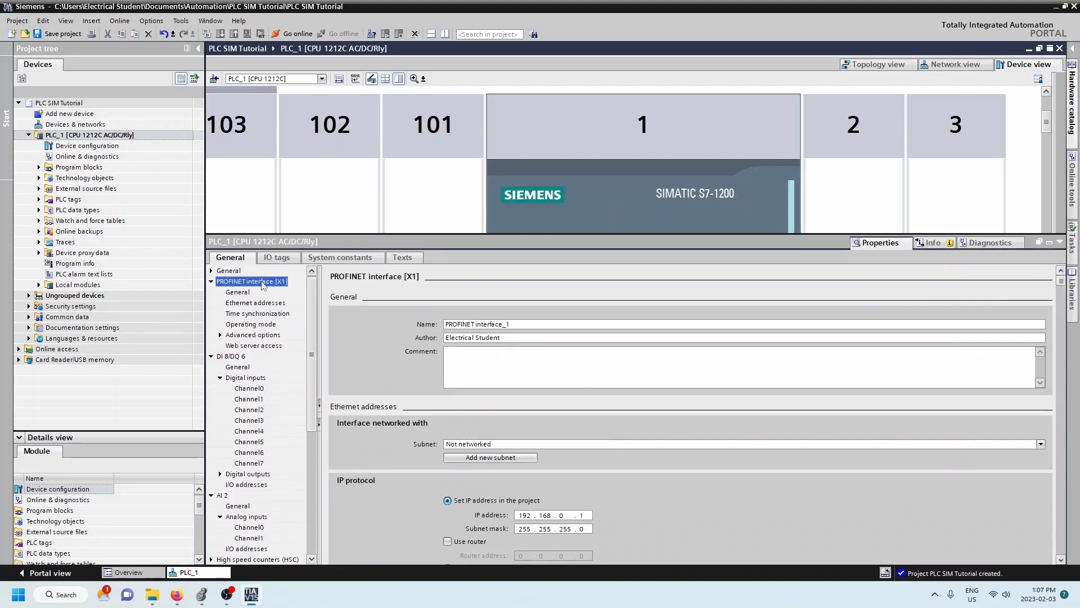
click(255, 303)
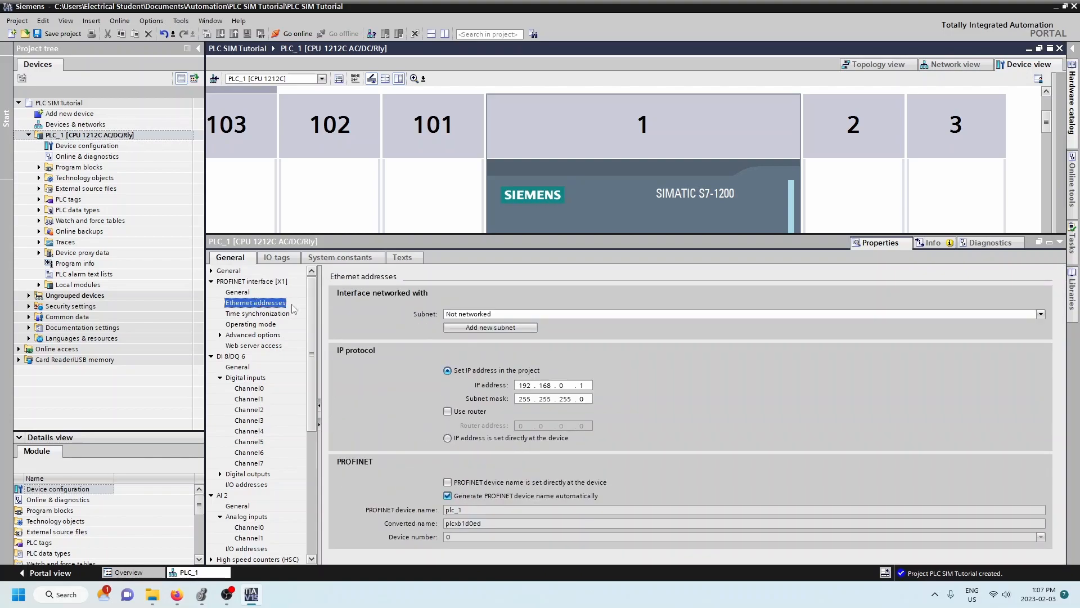
click(551, 384)
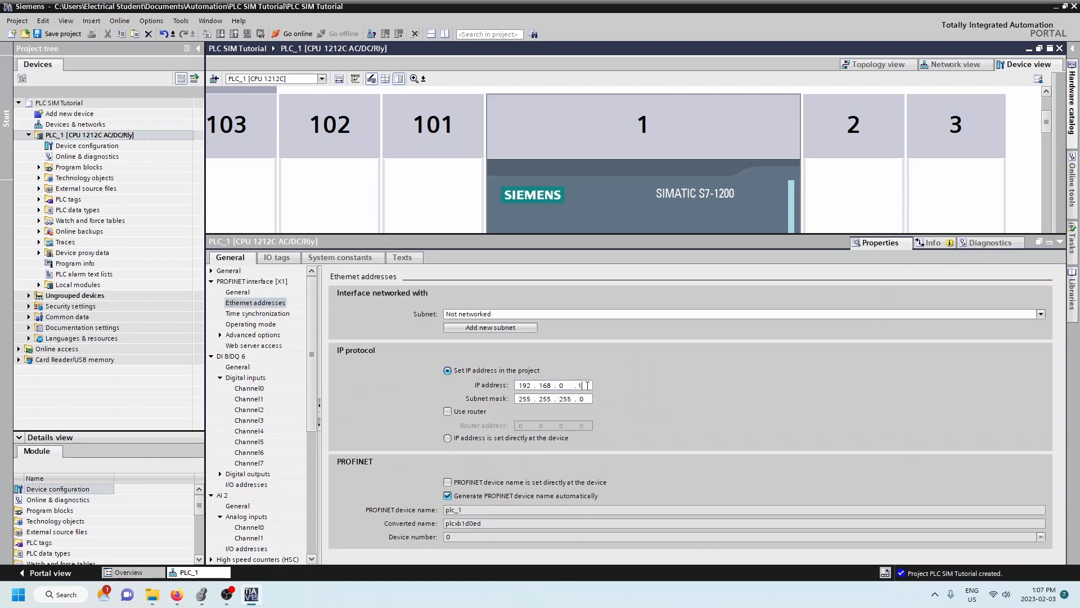
text(0)
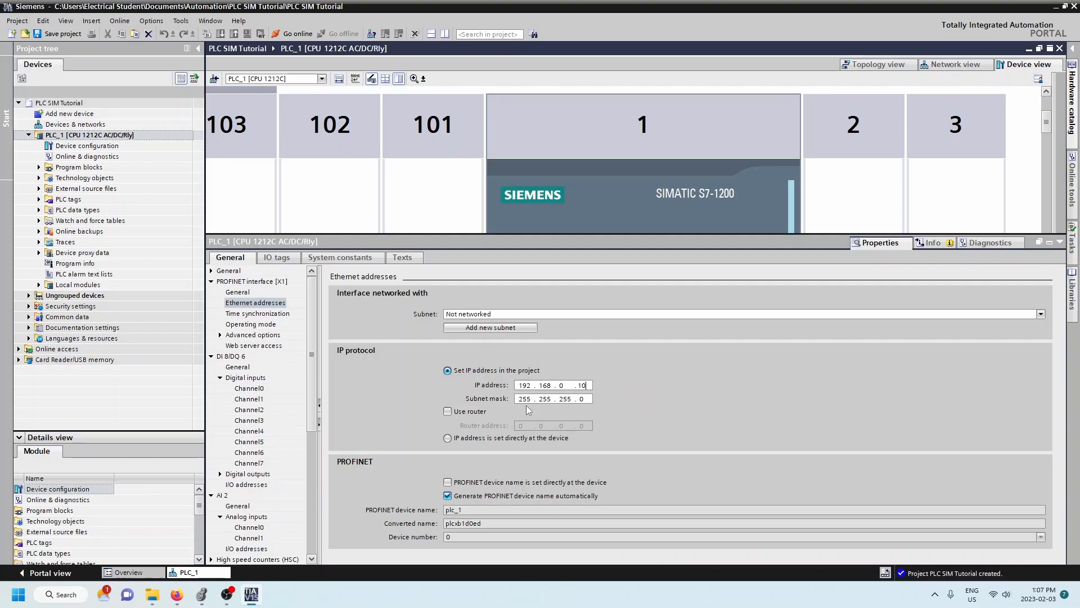
mouse_move(585, 408)
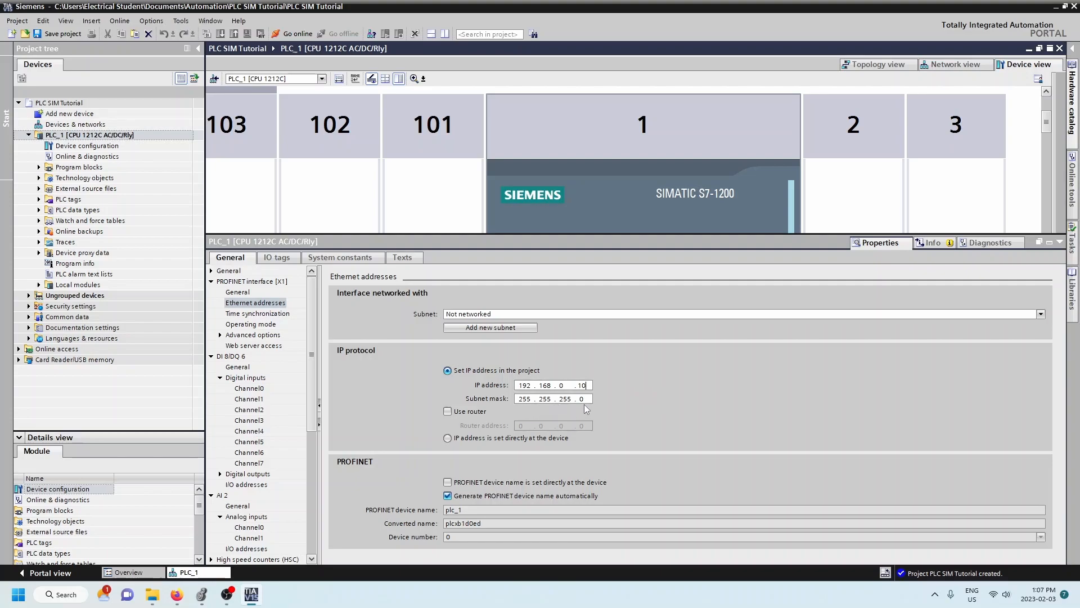
mouse_move(657, 399)
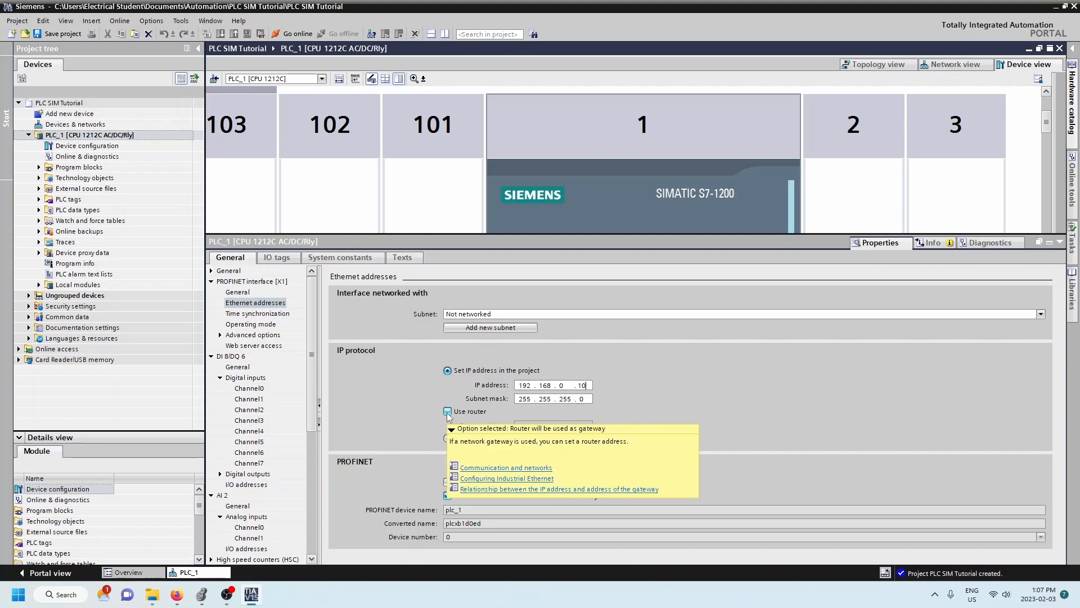
click(447, 412)
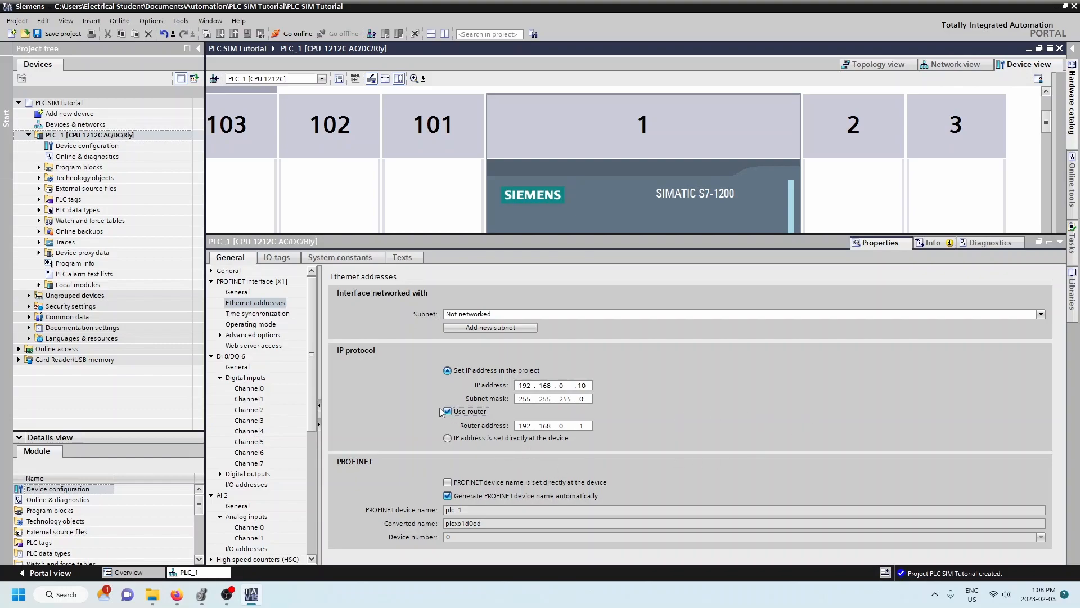
click(448, 411)
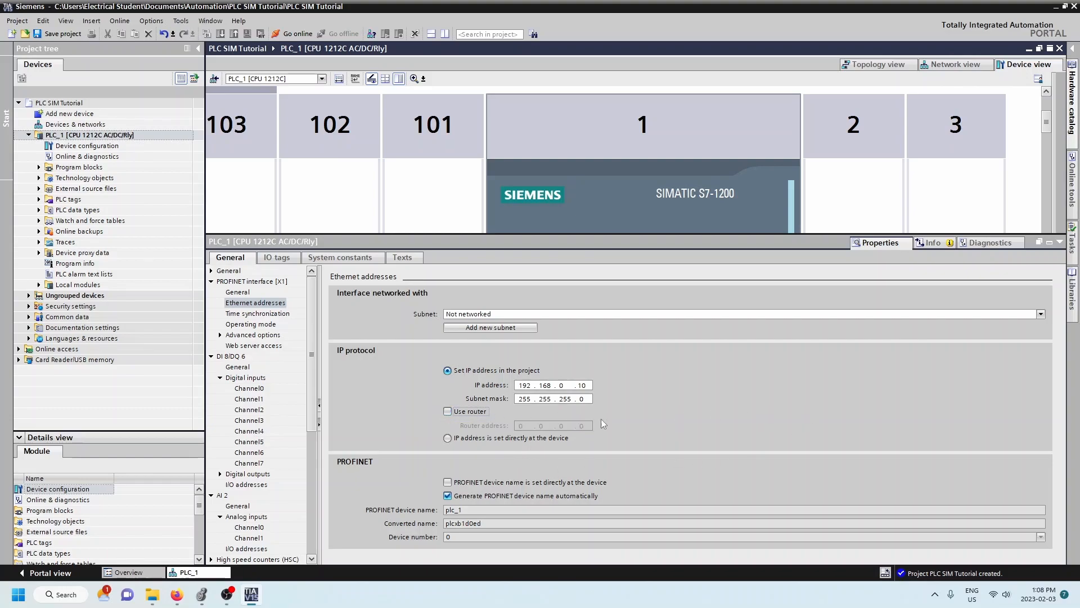
mouse_move(589, 411)
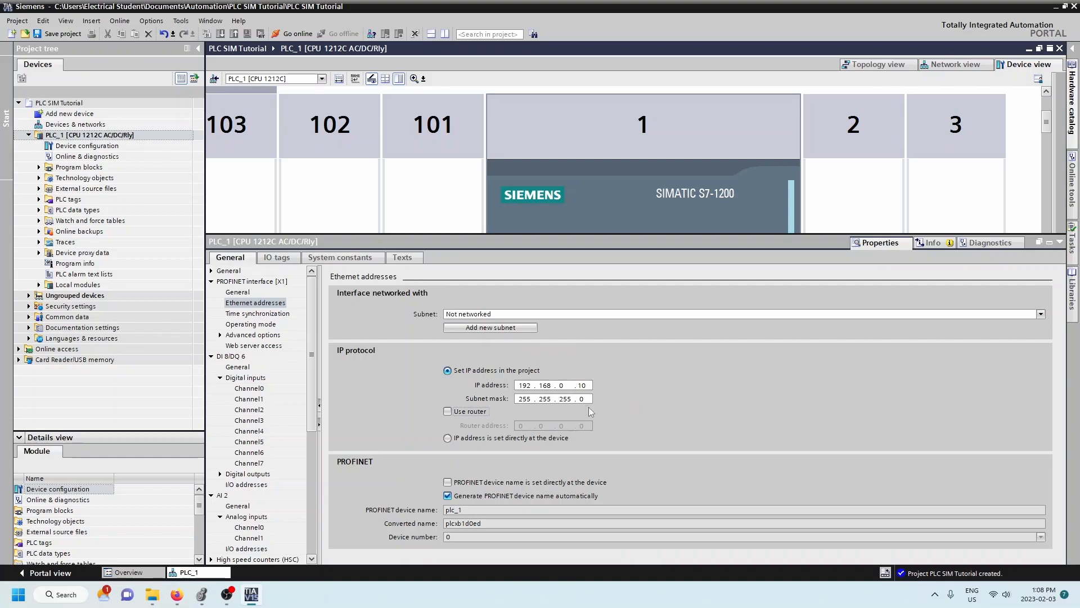
mouse_move(608, 404)
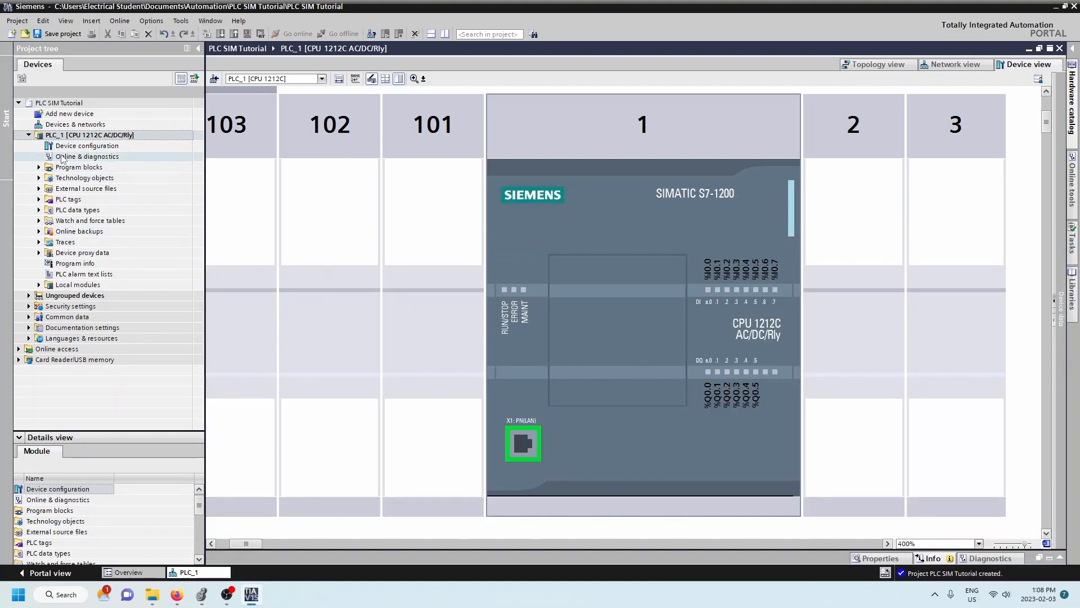
Open PLC_1's Main [OB1] program block from the project tree
click(30, 134)
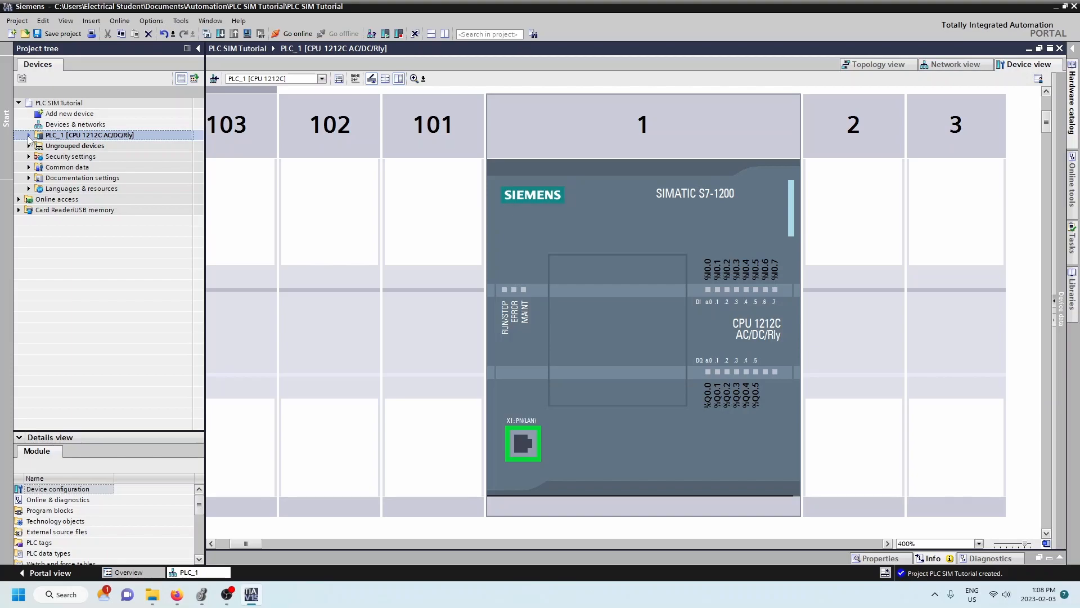
click(28, 135)
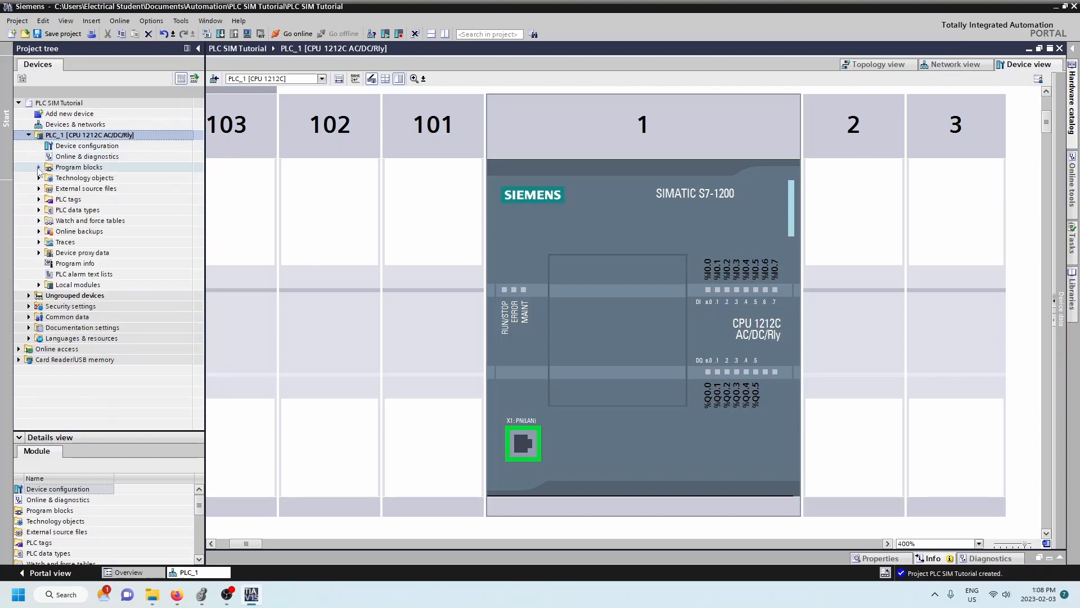
click(39, 168)
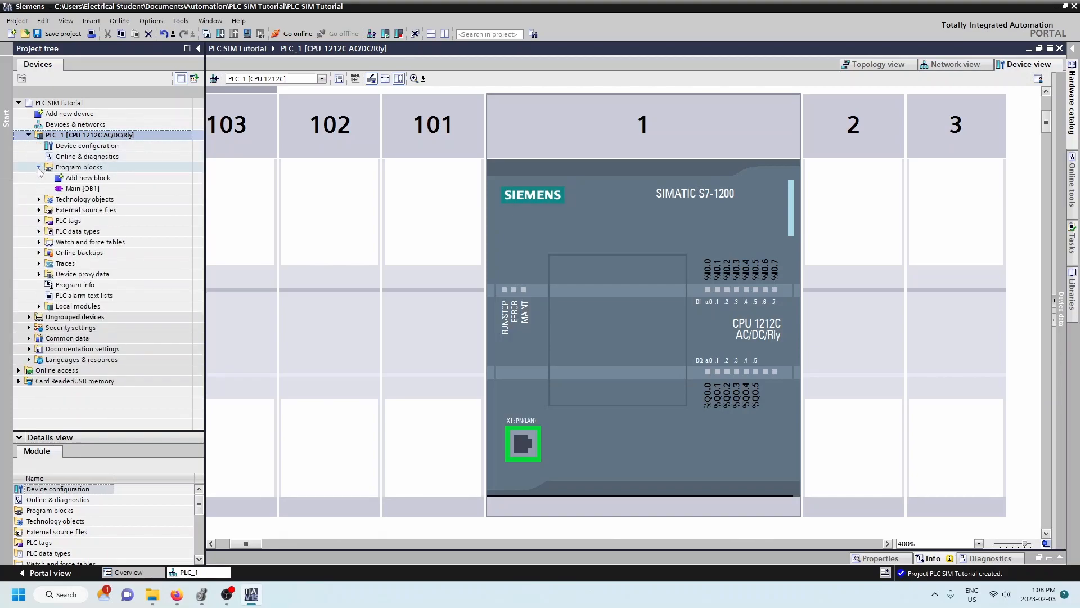
click(82, 188)
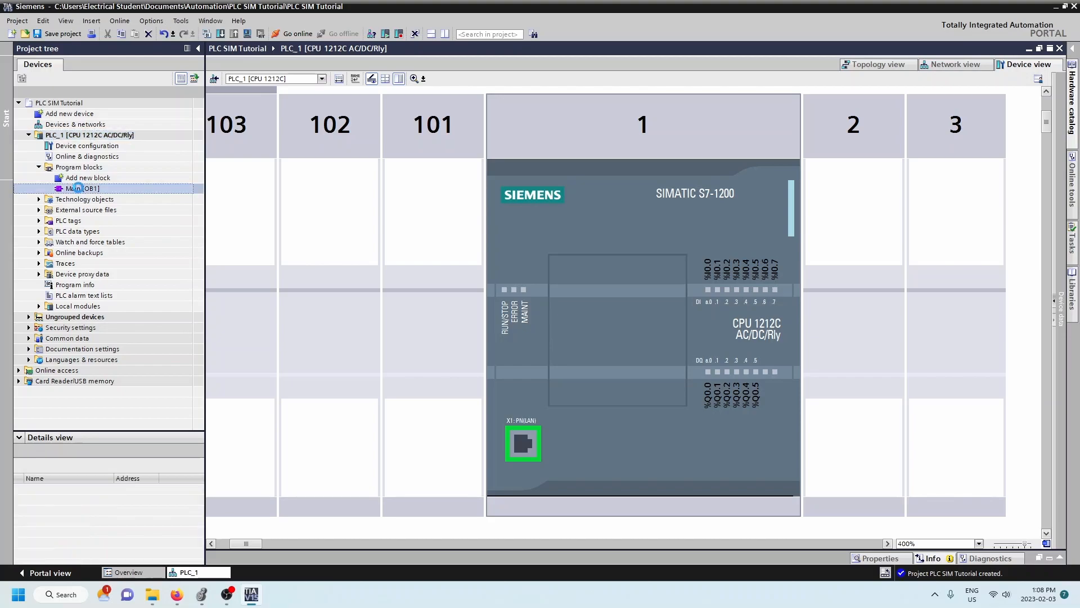
double_click(83, 188)
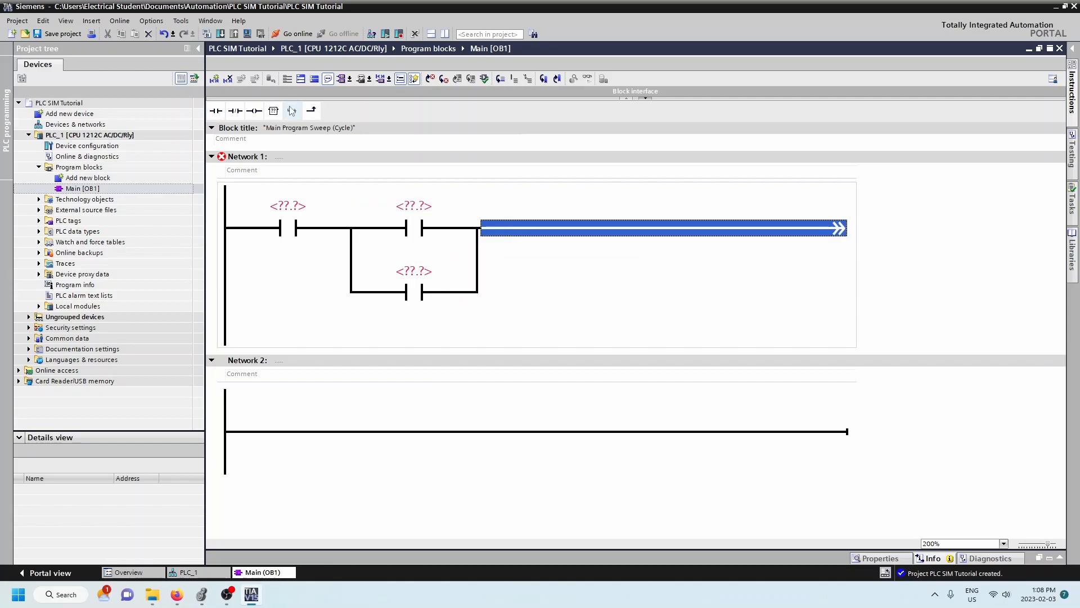
Append an output coil to Network 1's rung and start addressing the first contact
click(254, 110)
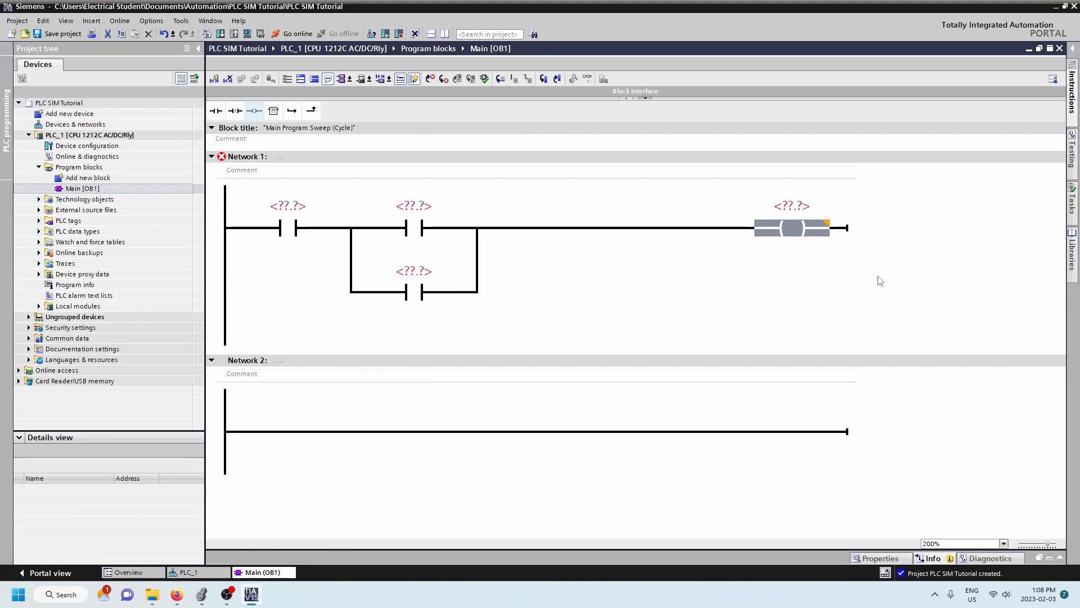
mouse_move(595, 316)
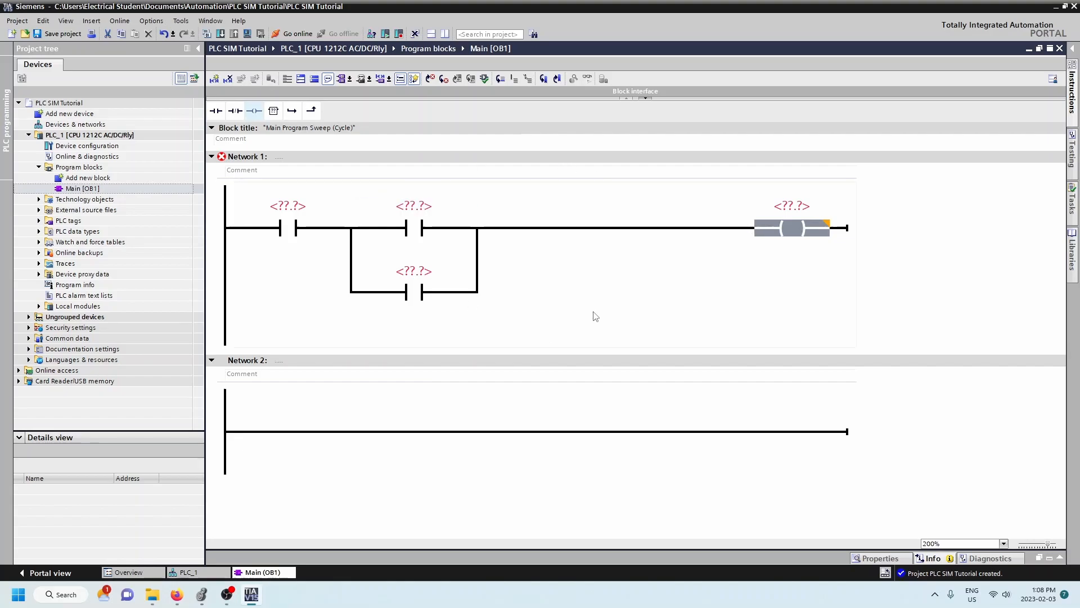
click(286, 228)
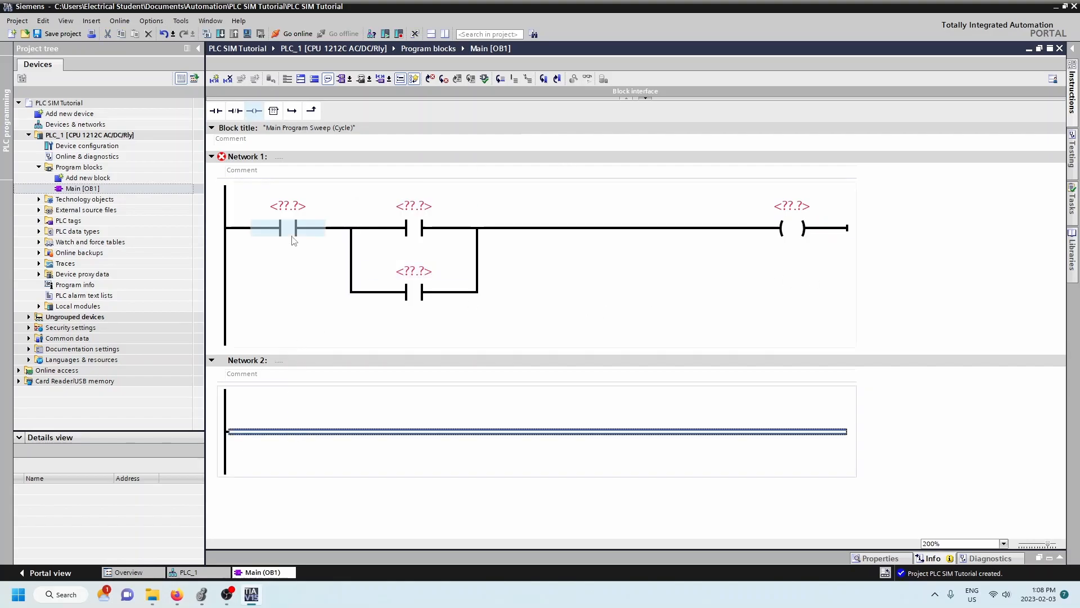
click(413, 291)
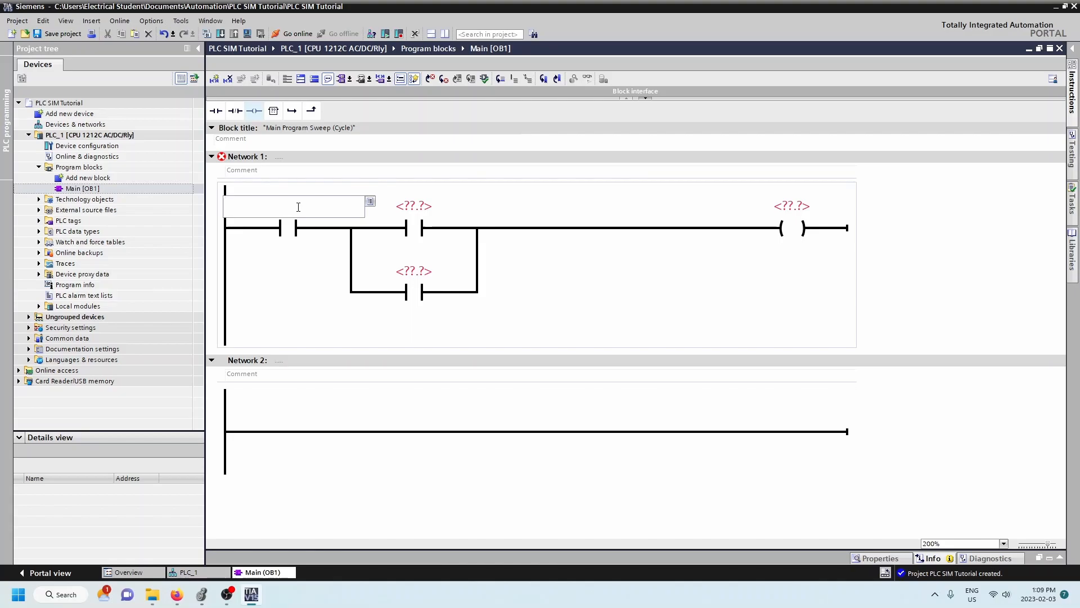
Address the contacts as %I0.0 and %I0.1 and the coil as %Q0.0
text(%i0.0)
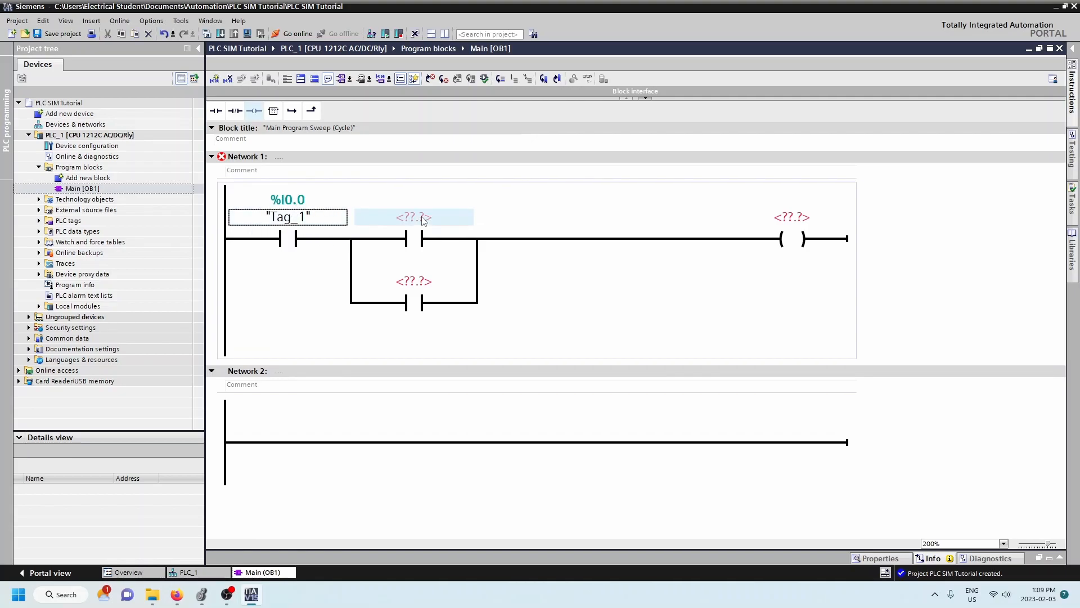
mouse_move(432, 219)
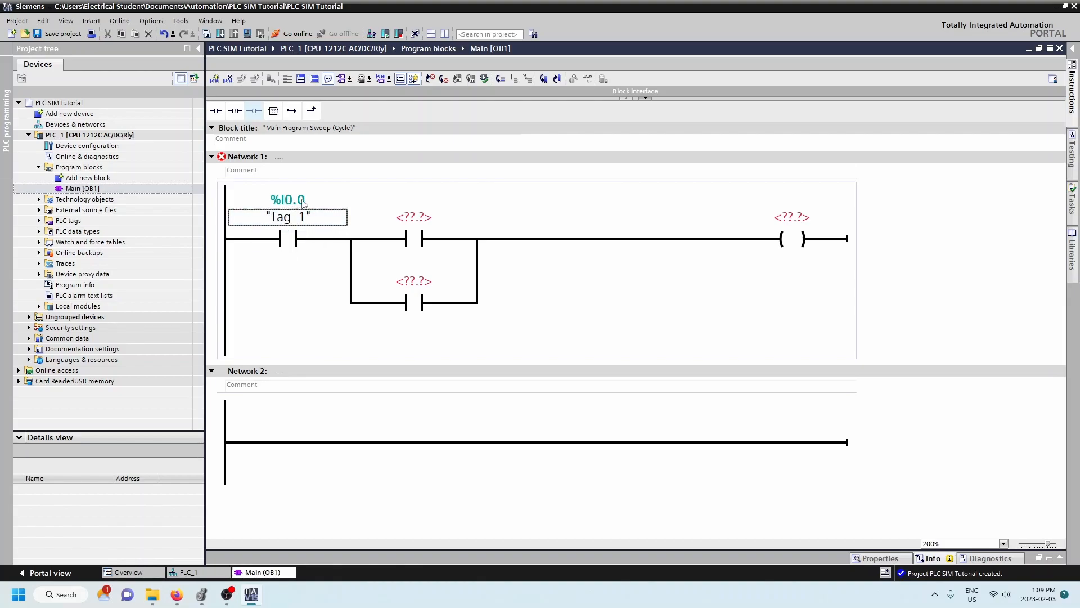
click(414, 218)
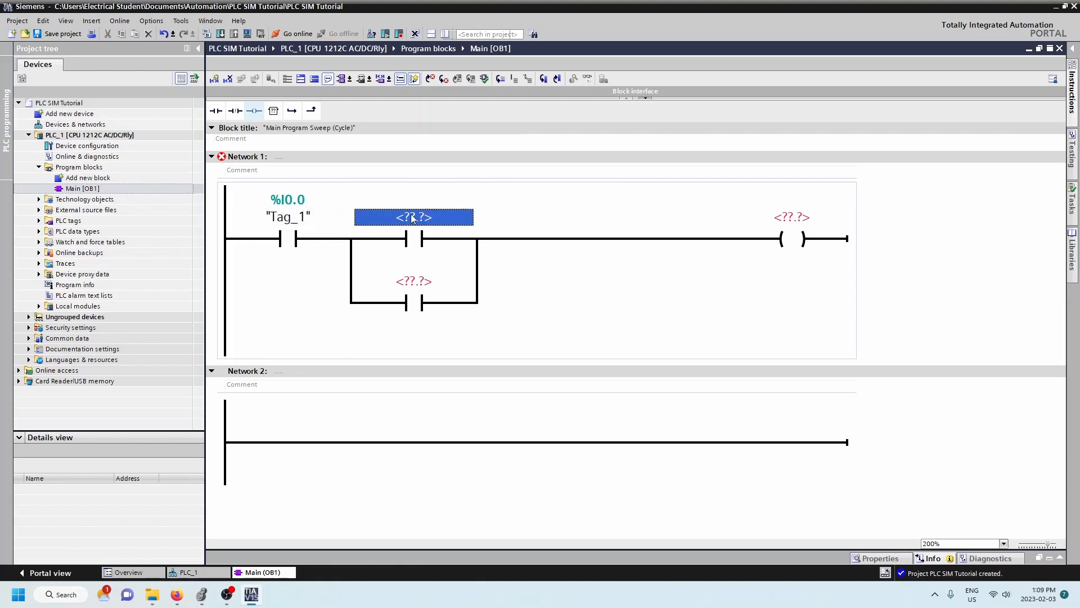
double_click(413, 217)
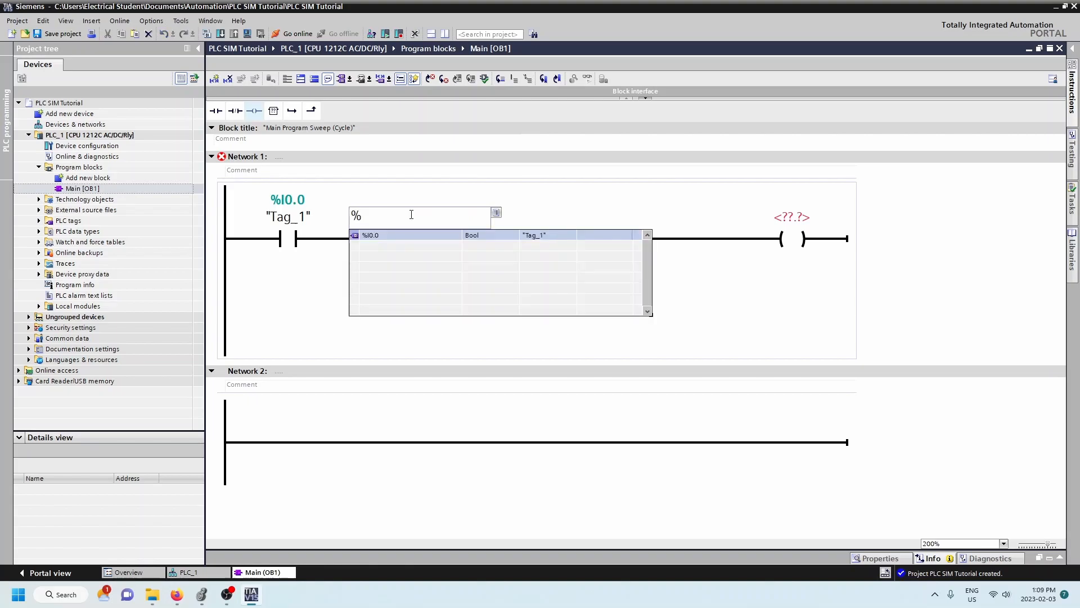
text(i0.1)
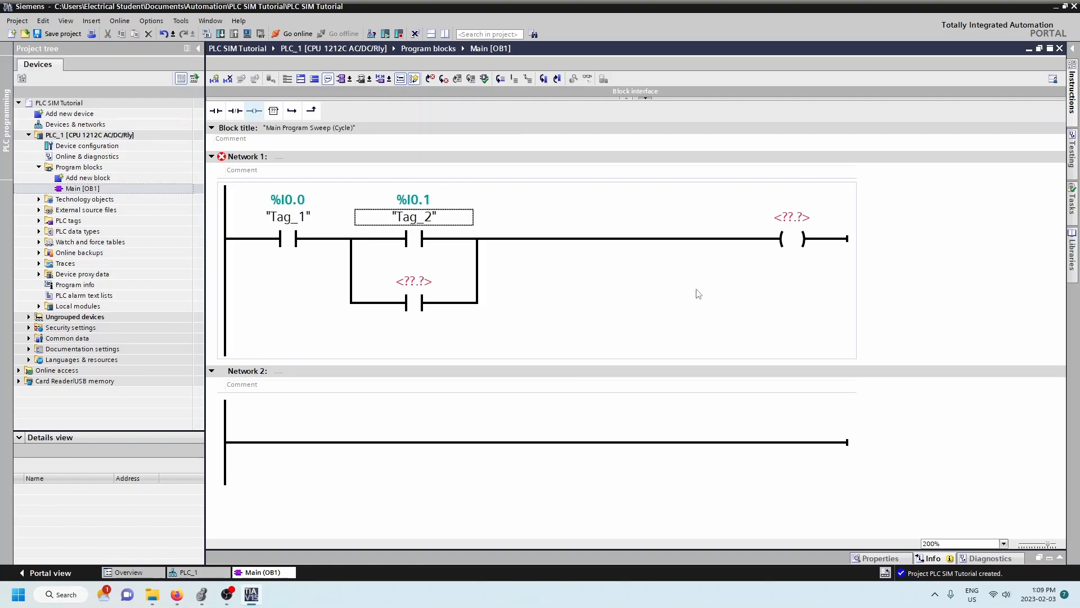
click(791, 217)
text(%)
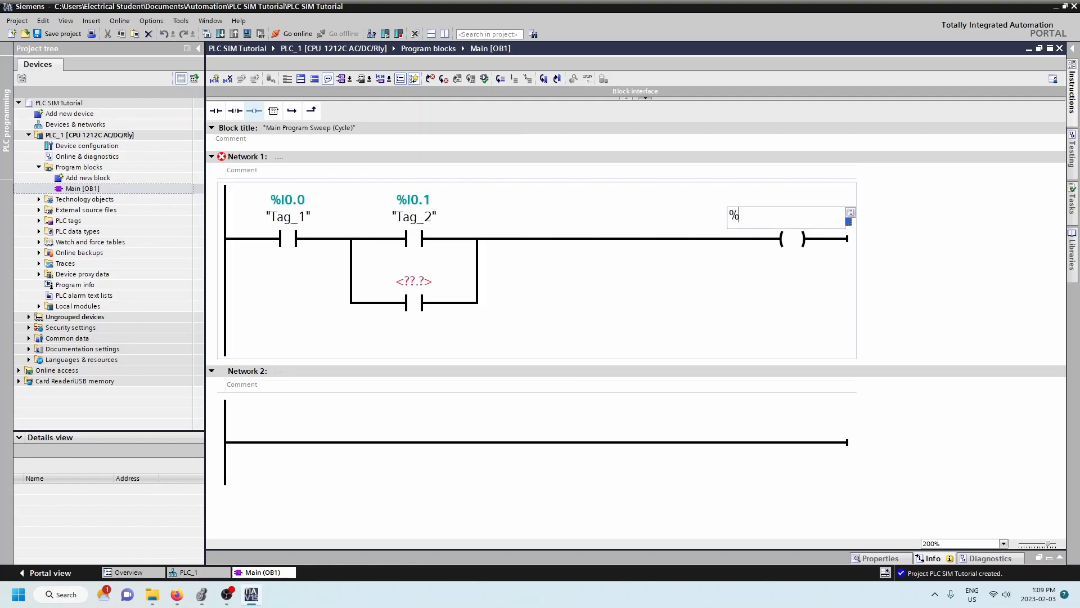
text(q0,0)
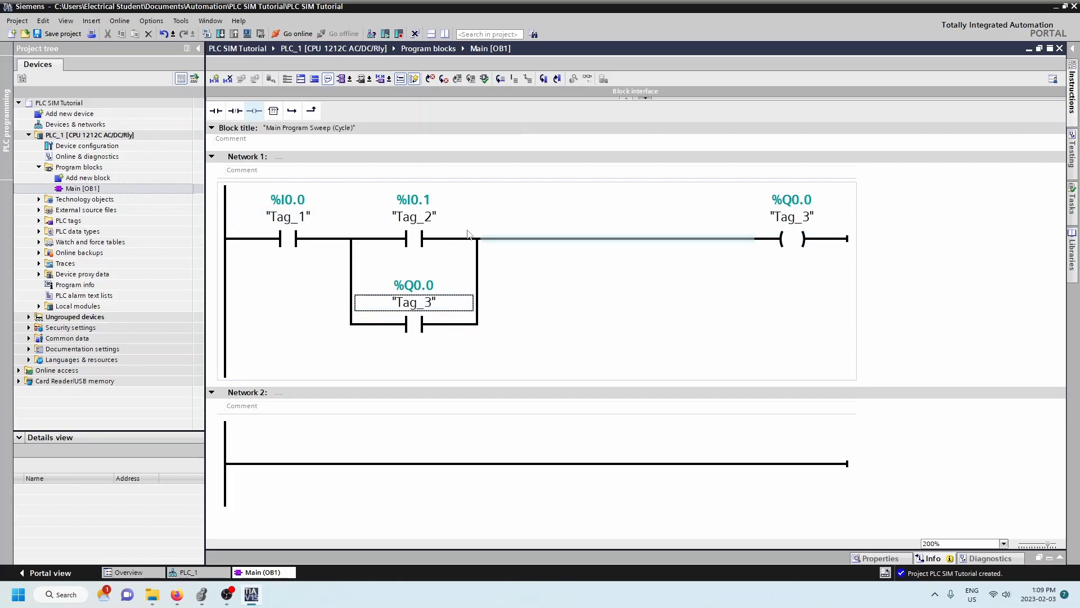
click(287, 215)
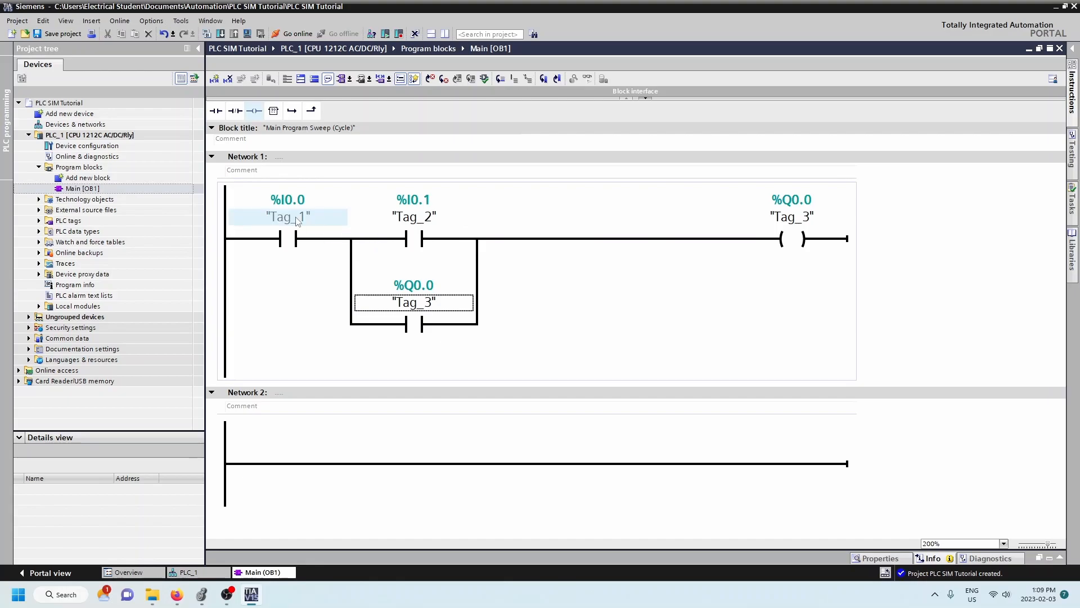
Rename the %I0.0 tag from Tag_1 to 'Stop PB'
right_click(288, 216)
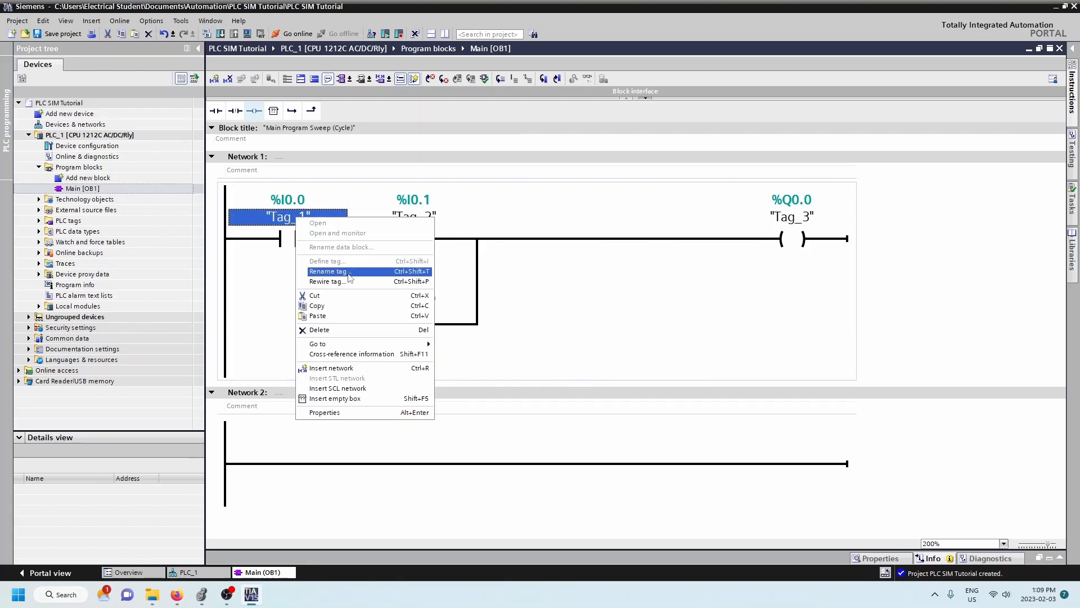
click(328, 271)
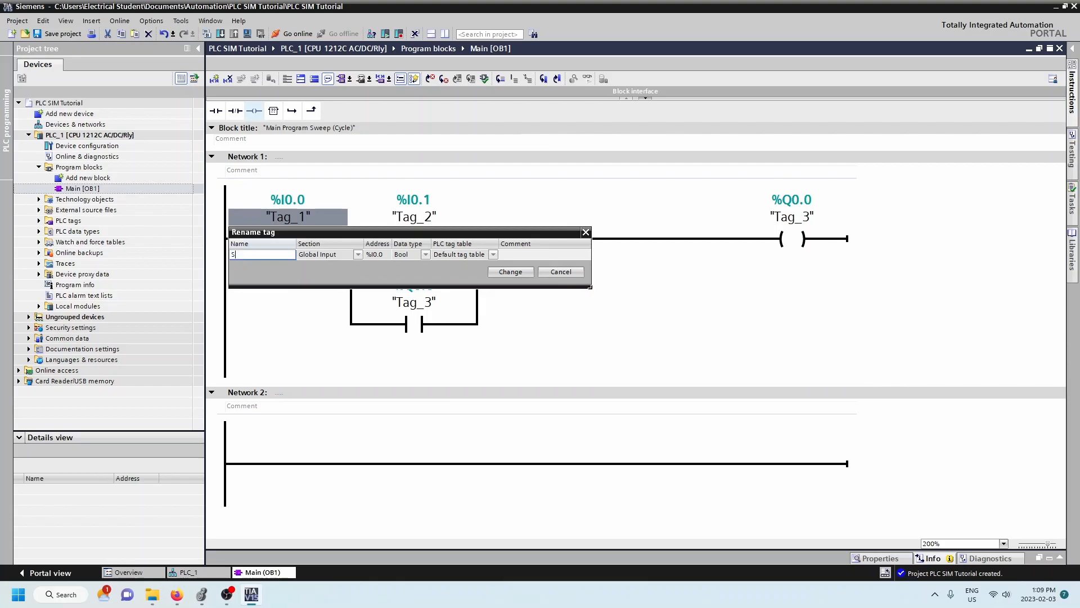
text(tp)
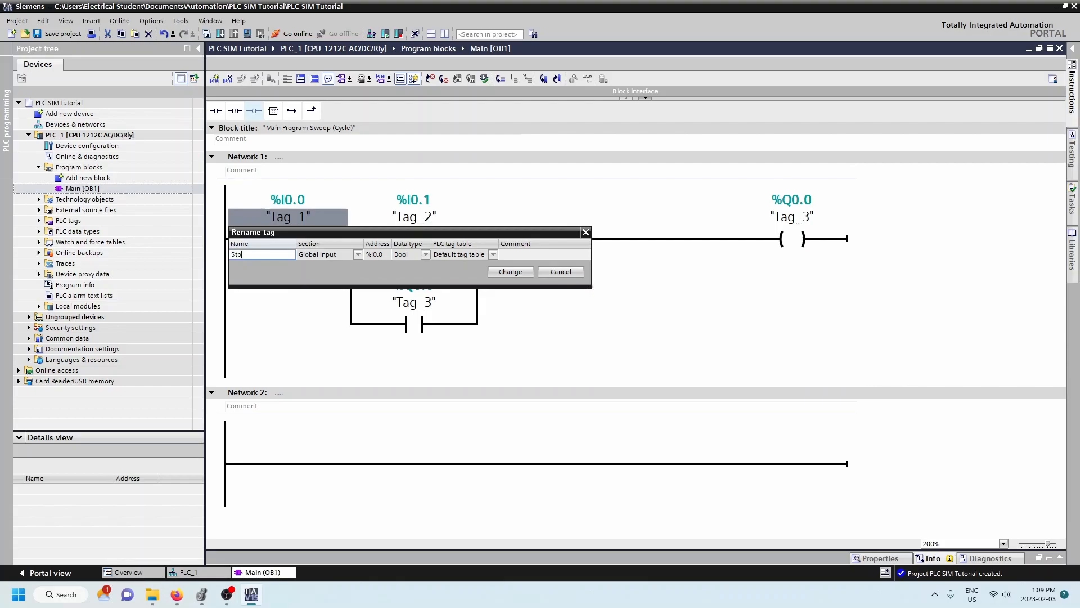
text(op PB)
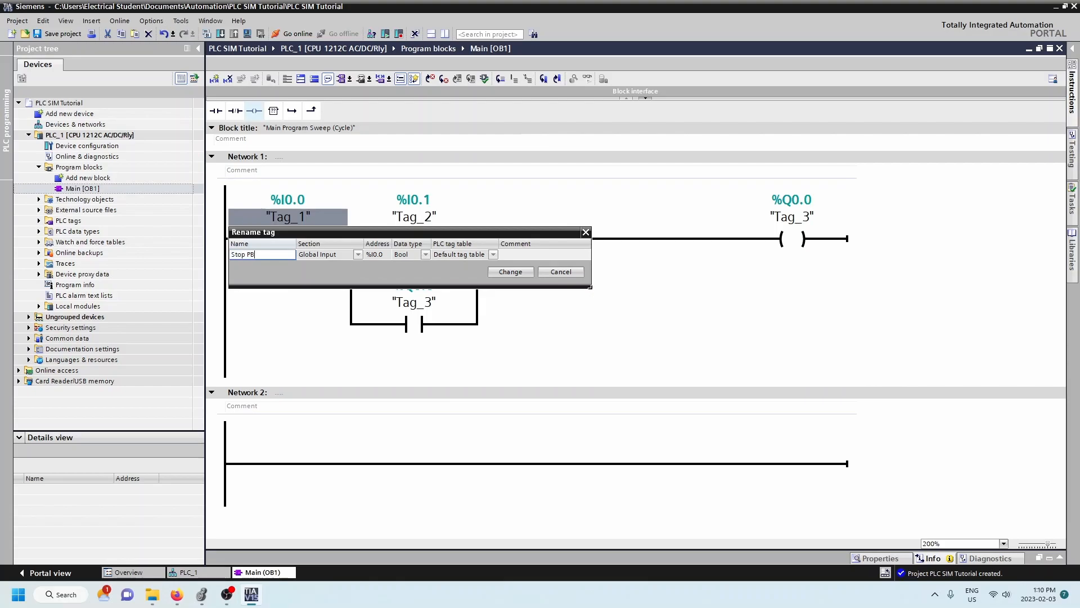
click(510, 270)
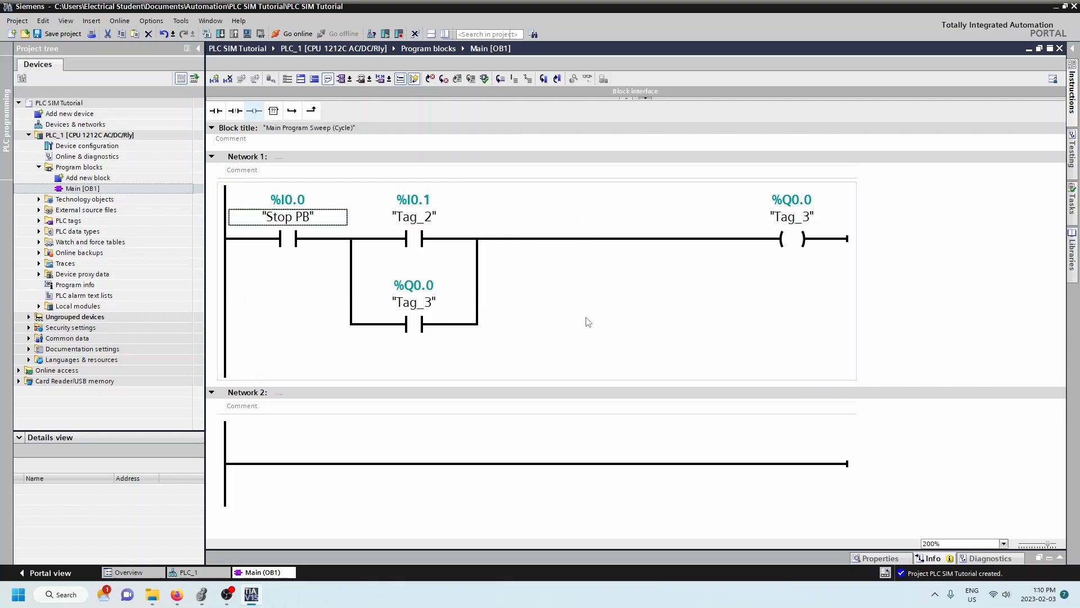
click(413, 216)
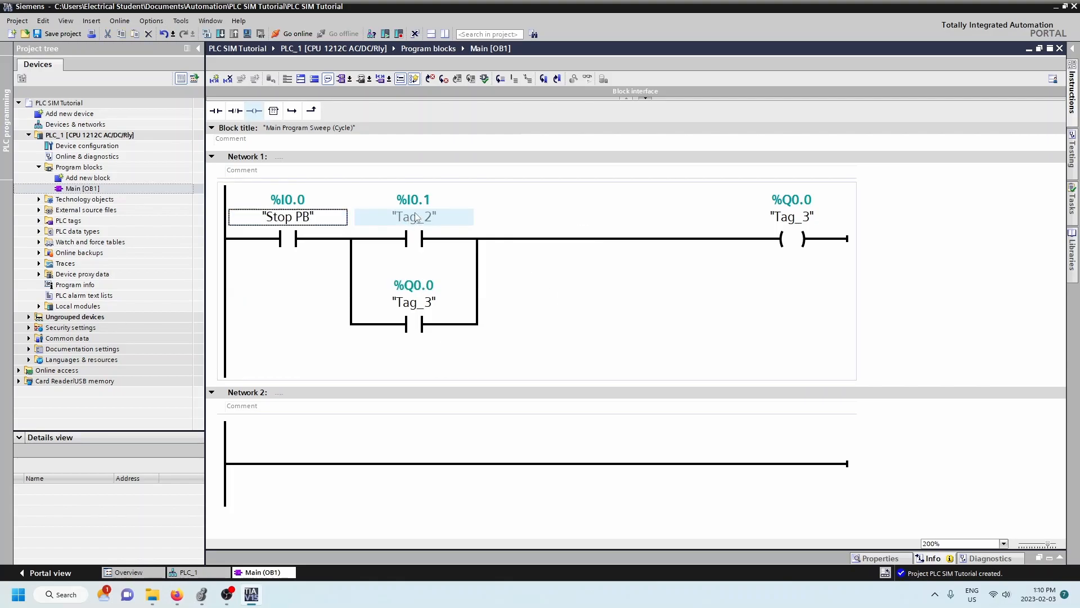
mouse_move(414, 216)
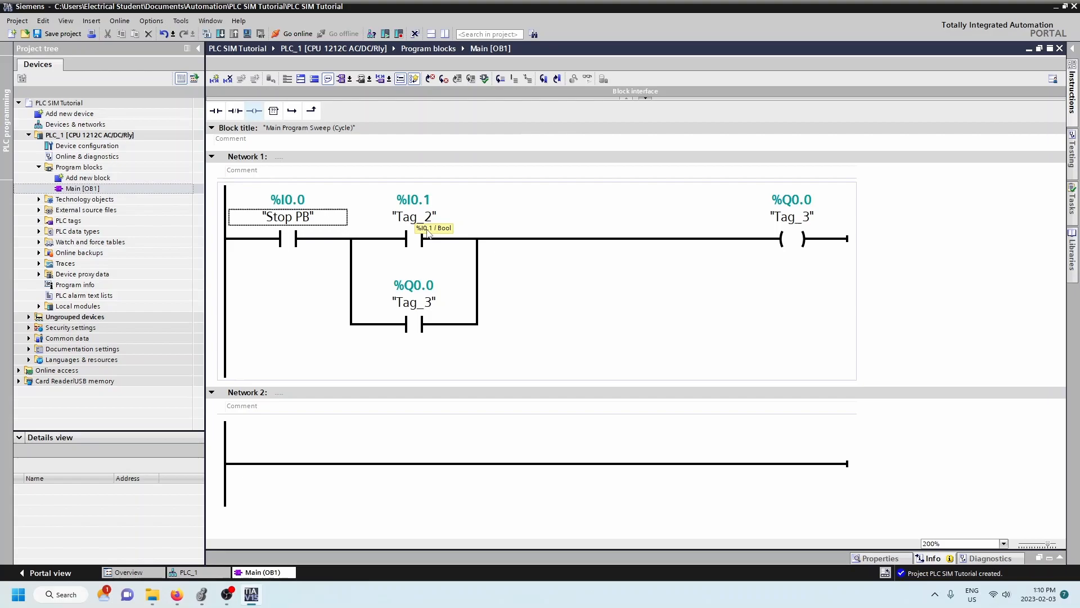
click(413, 216)
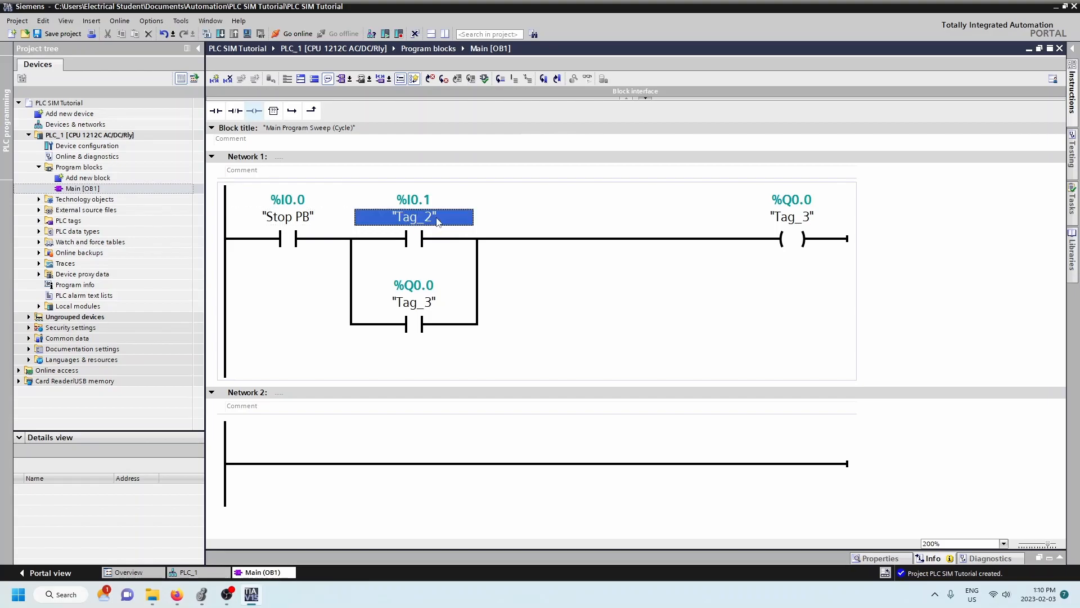
Enter 'Start PB' as the second contact's operand, leaving it undefined
double_click(412, 216)
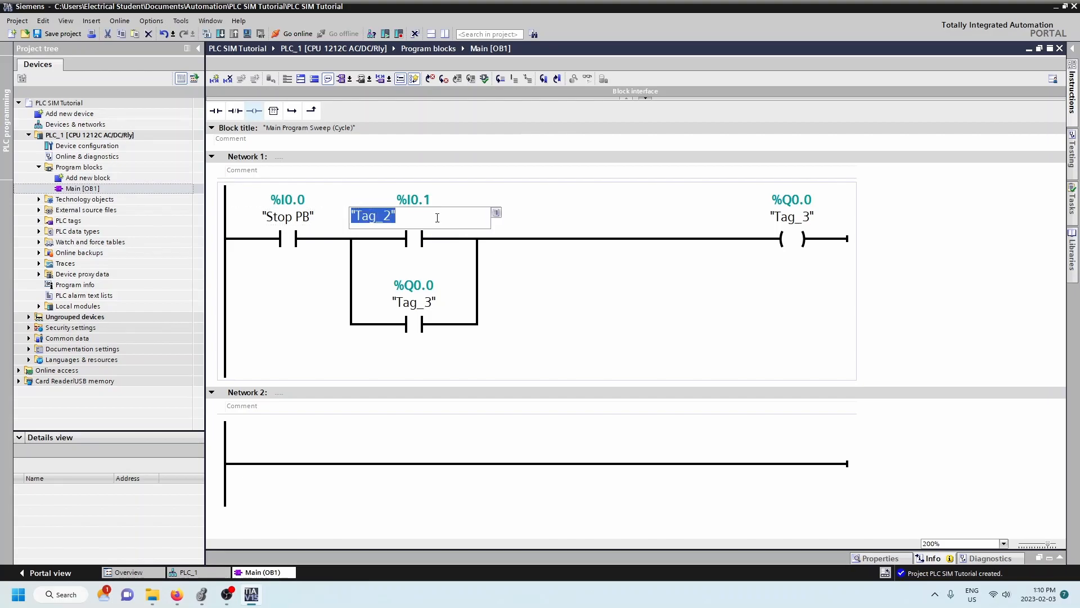
text(ST)
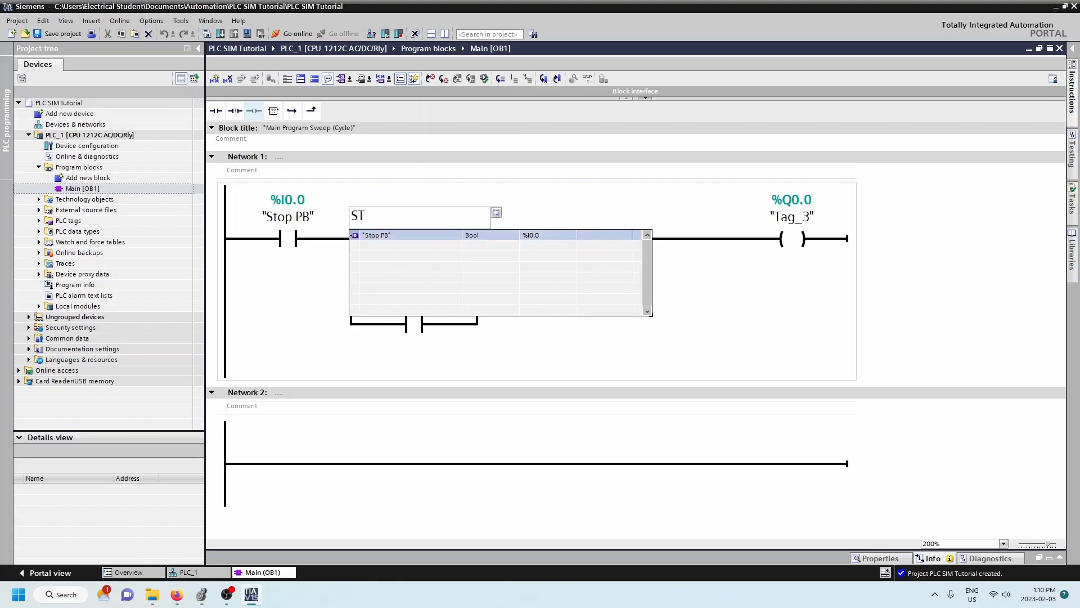
text(Start P)
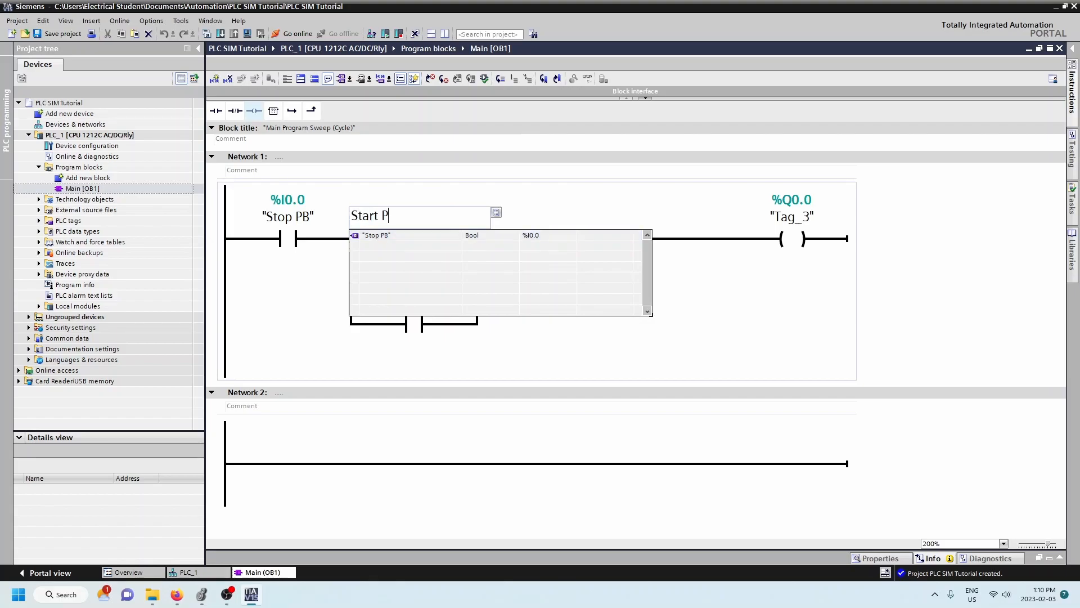
key(Return)
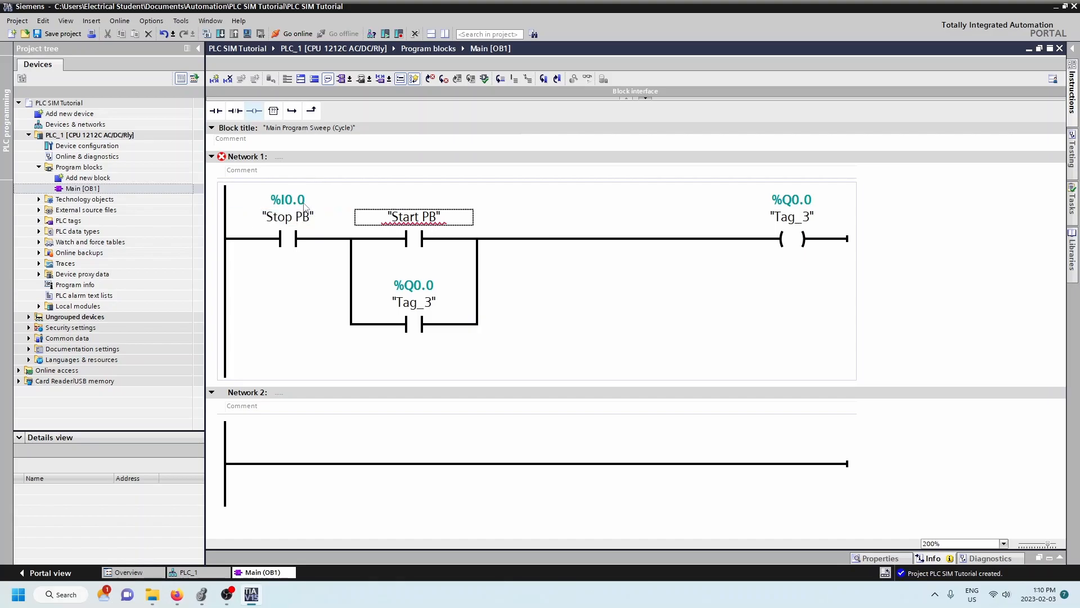
click(413, 216)
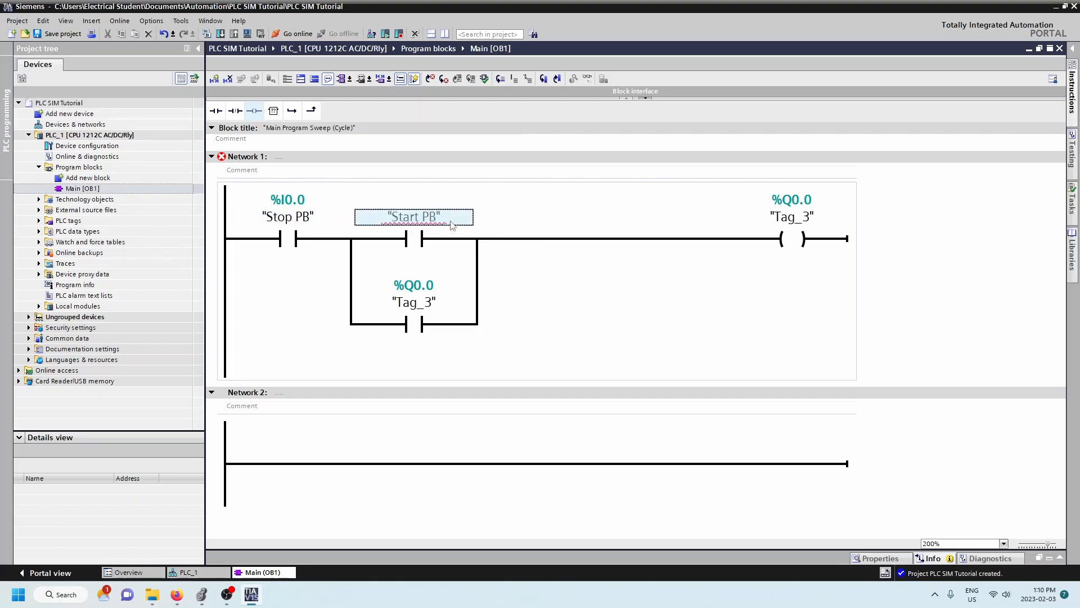
mouse_move(434, 227)
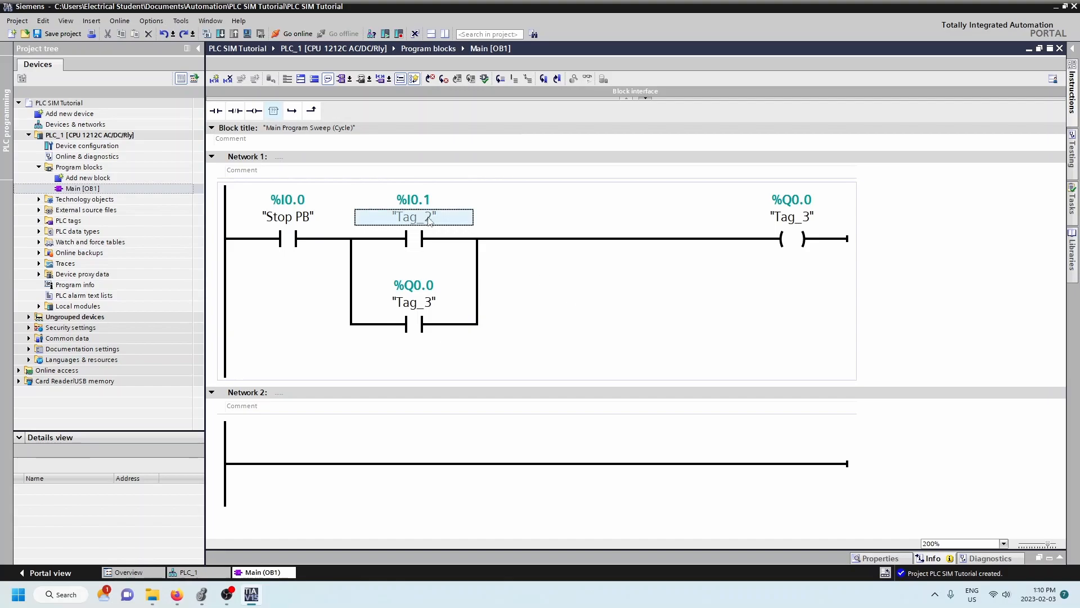
Rename the %I0.1 tag from Tag_2 to 'Start PB'
click(413, 216)
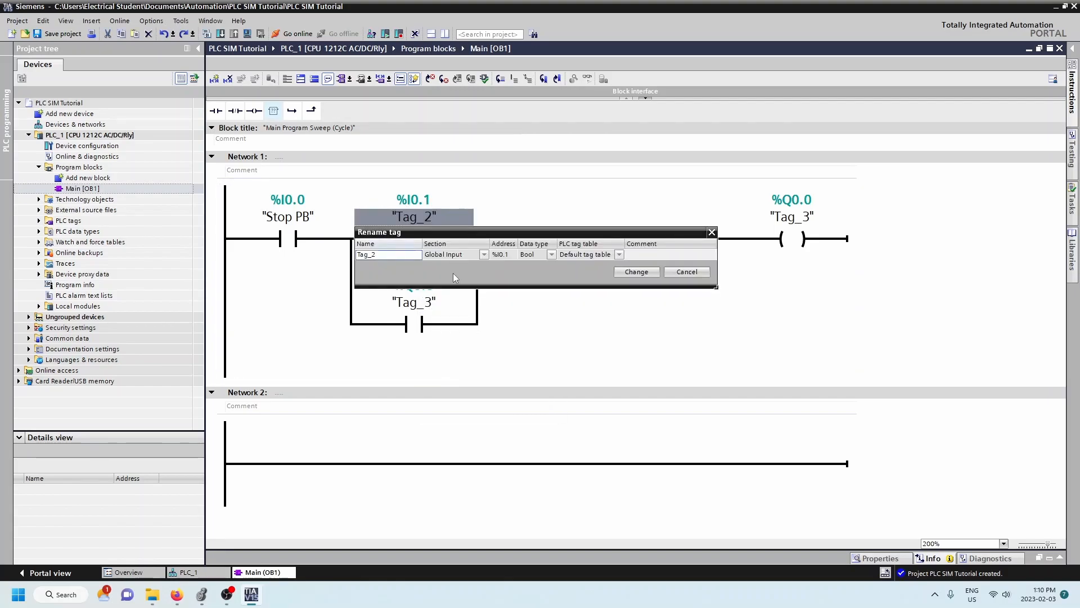
text(Sta)
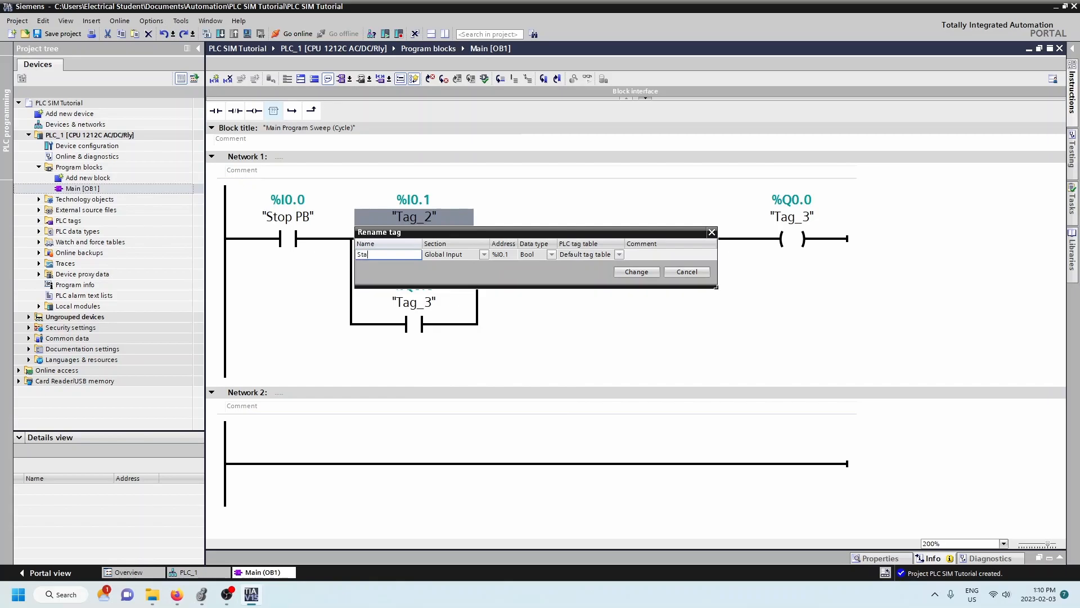
text(rt PB)
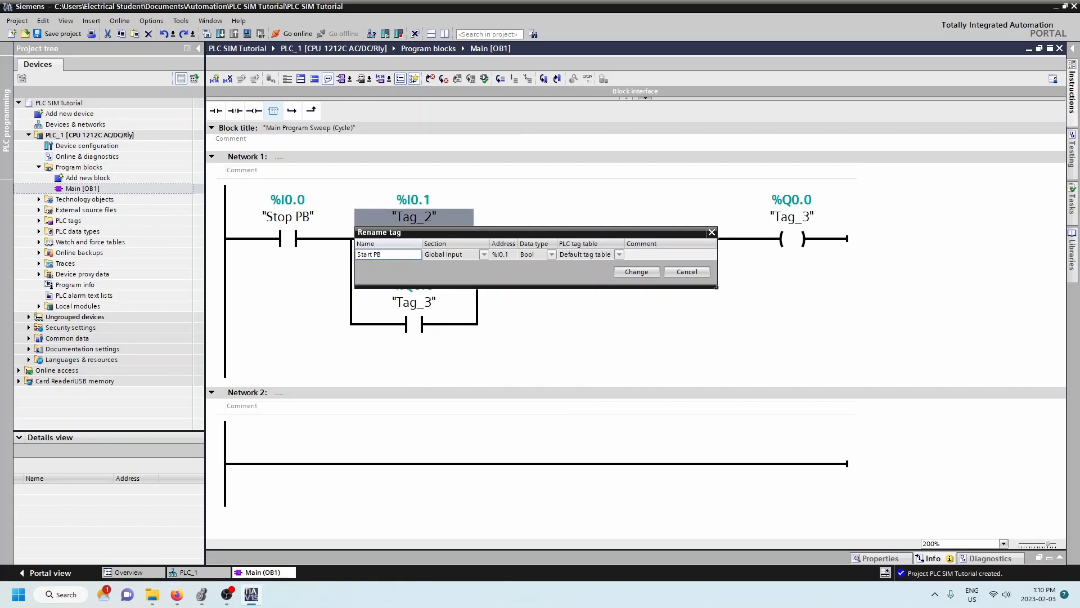
click(635, 271)
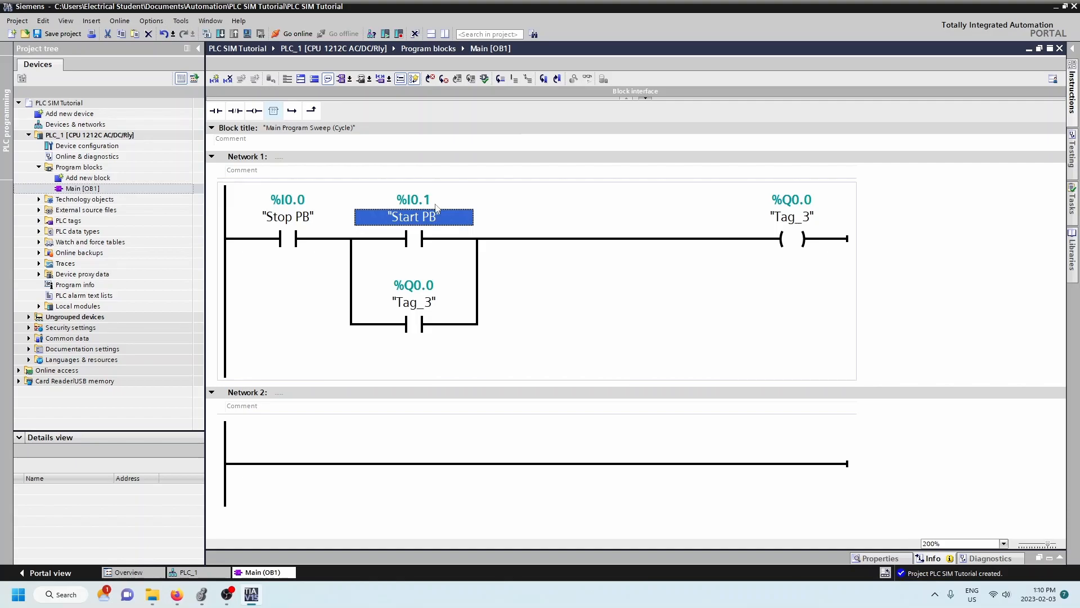
mouse_move(435, 198)
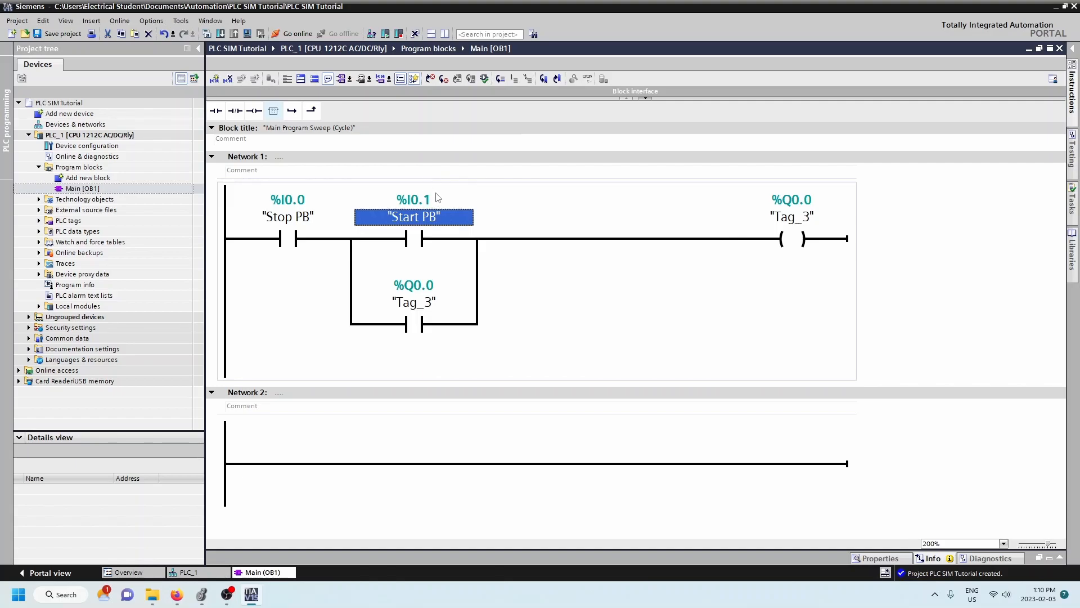
Rename the %Q0.0 coil tag to 'Output 0'
right_click(791, 216)
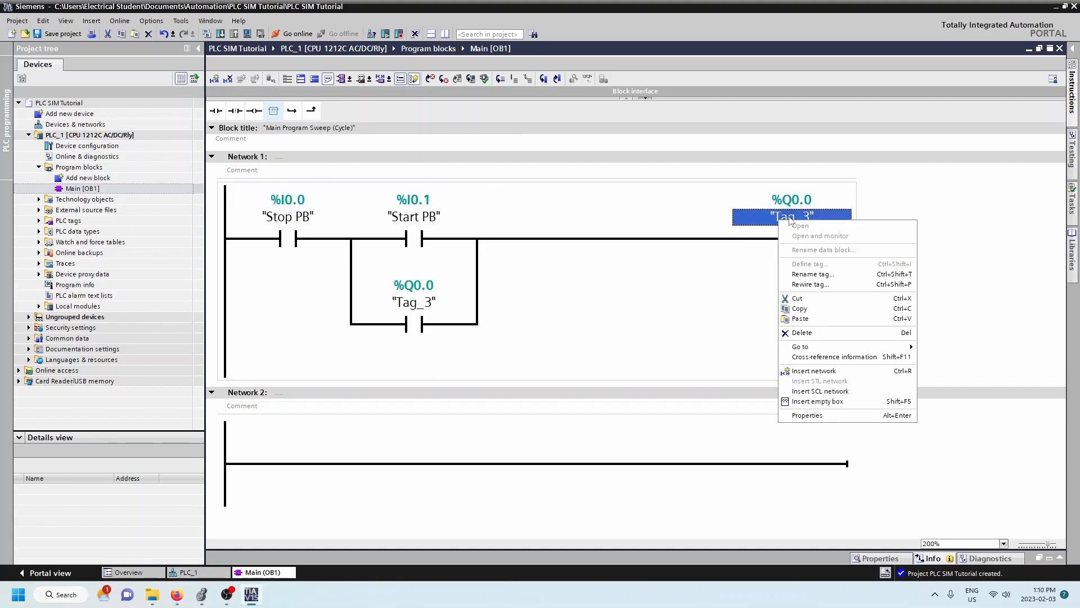
click(811, 274)
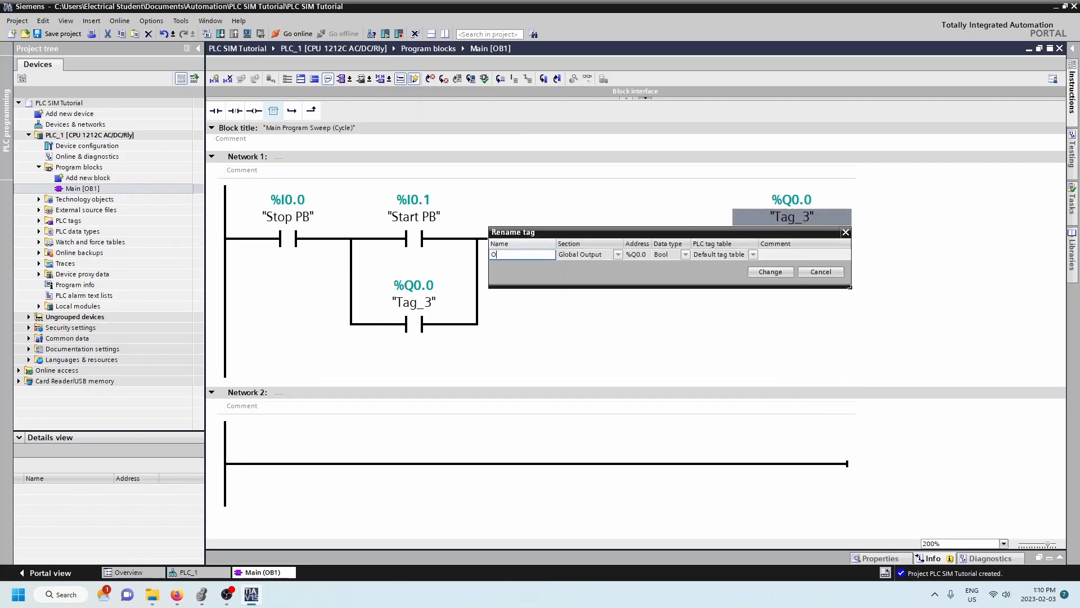
text(utput 0)
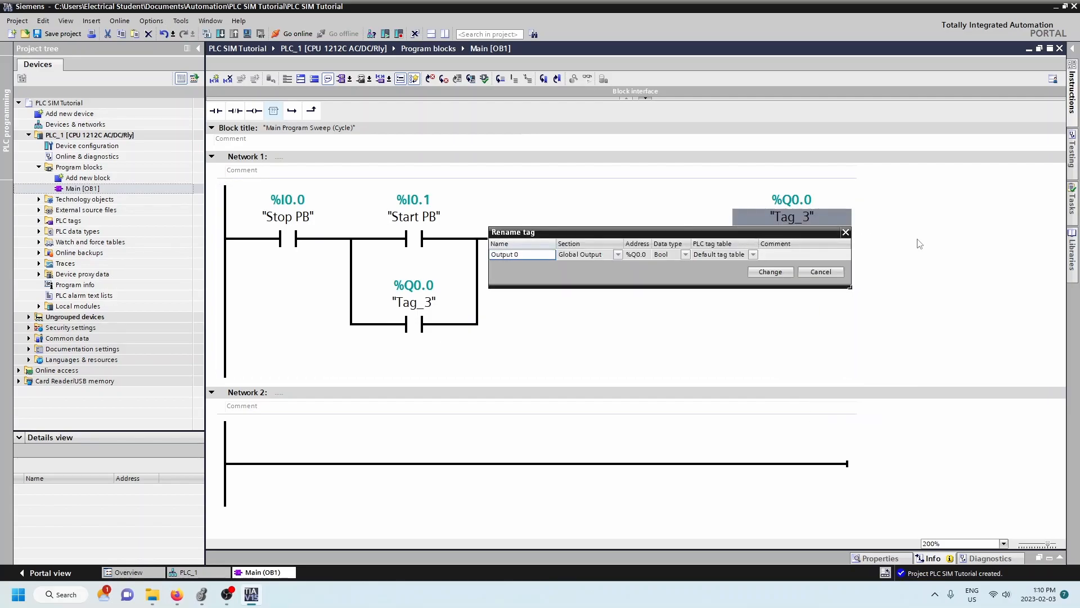
click(769, 271)
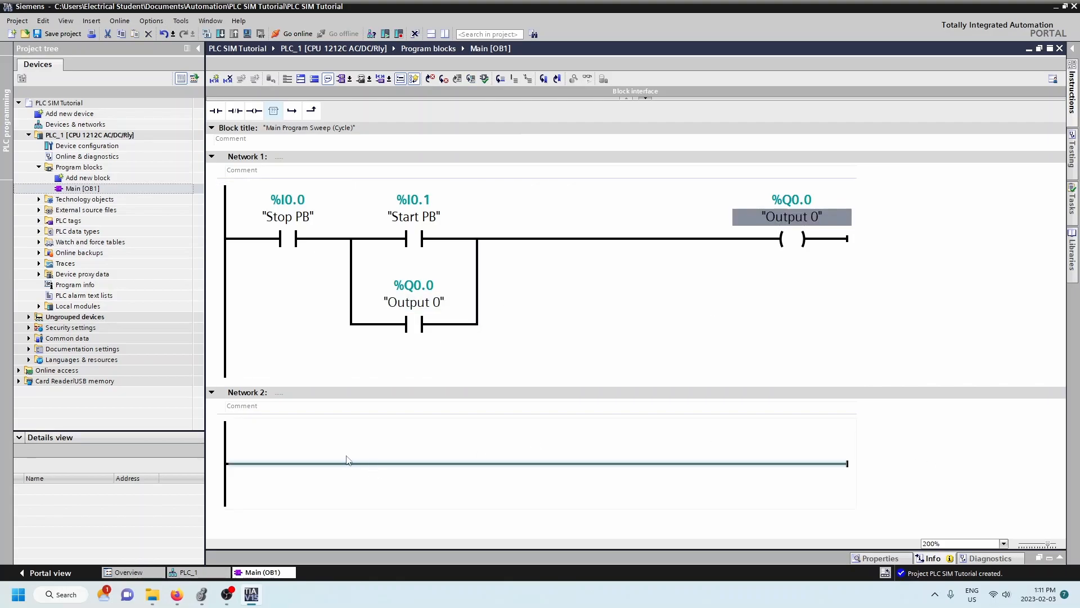
click(347, 462)
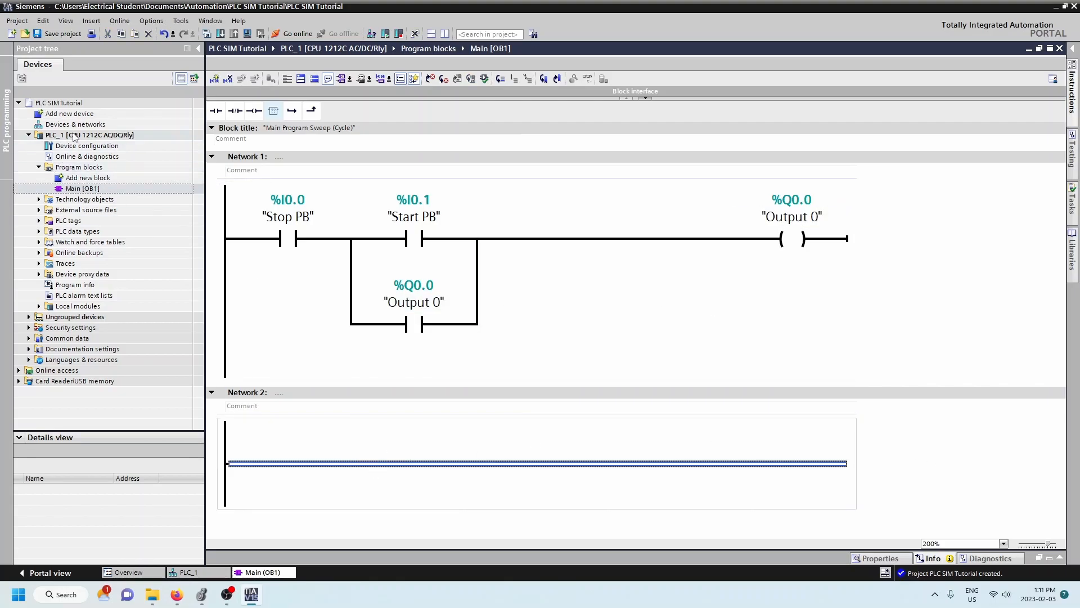
right_click(89, 135)
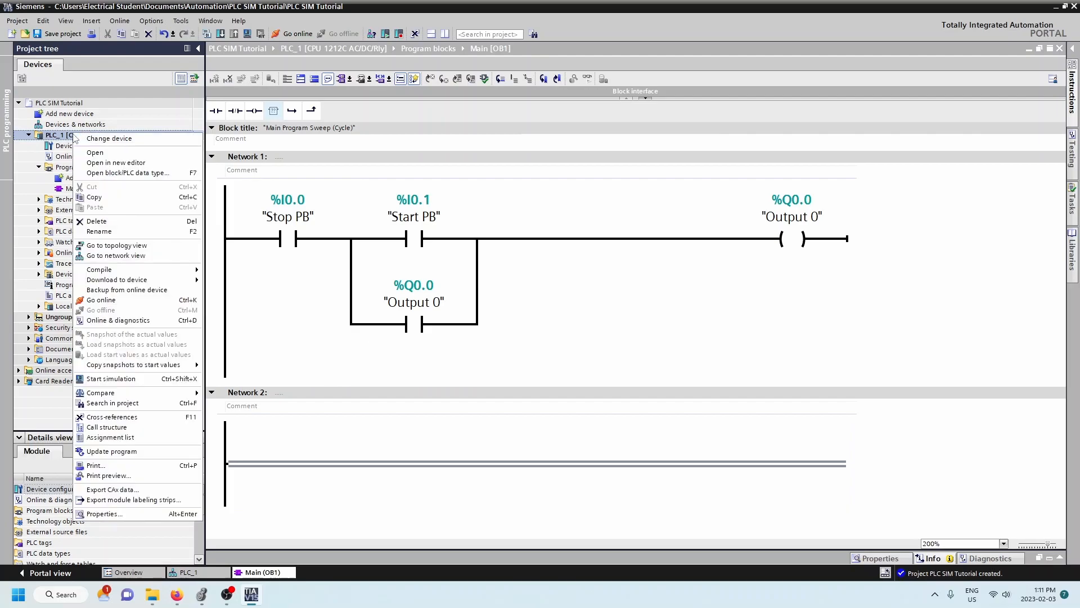
mouse_move(116, 279)
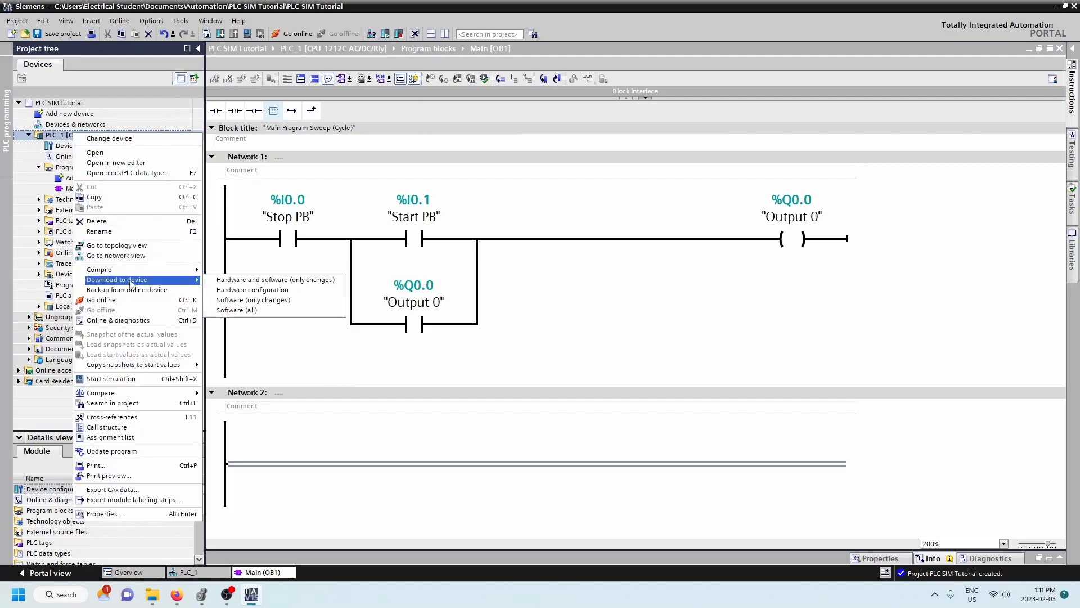
mouse_move(262, 289)
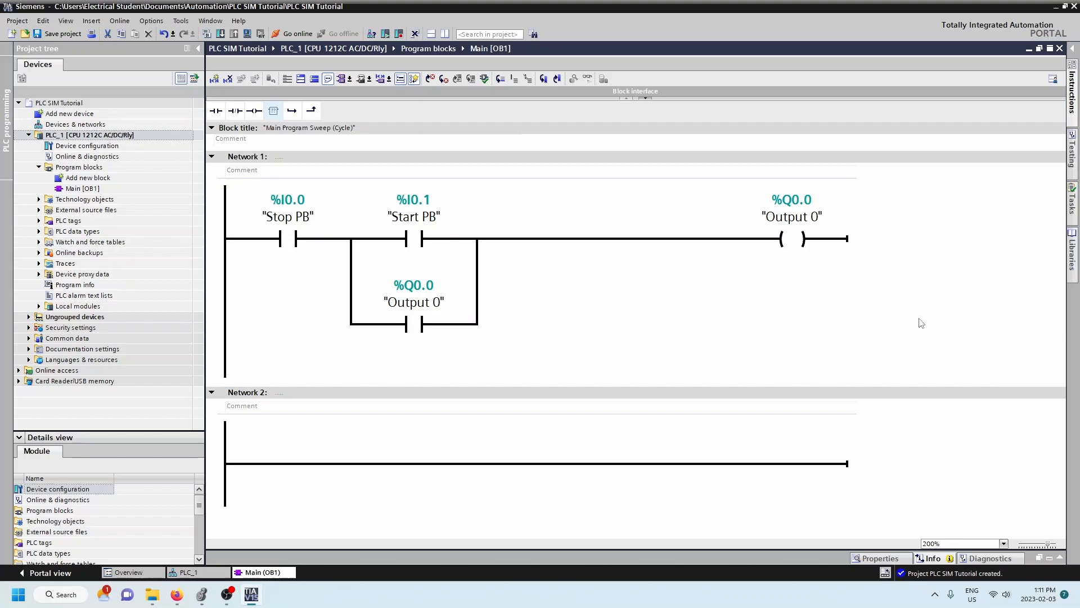
click(288, 216)
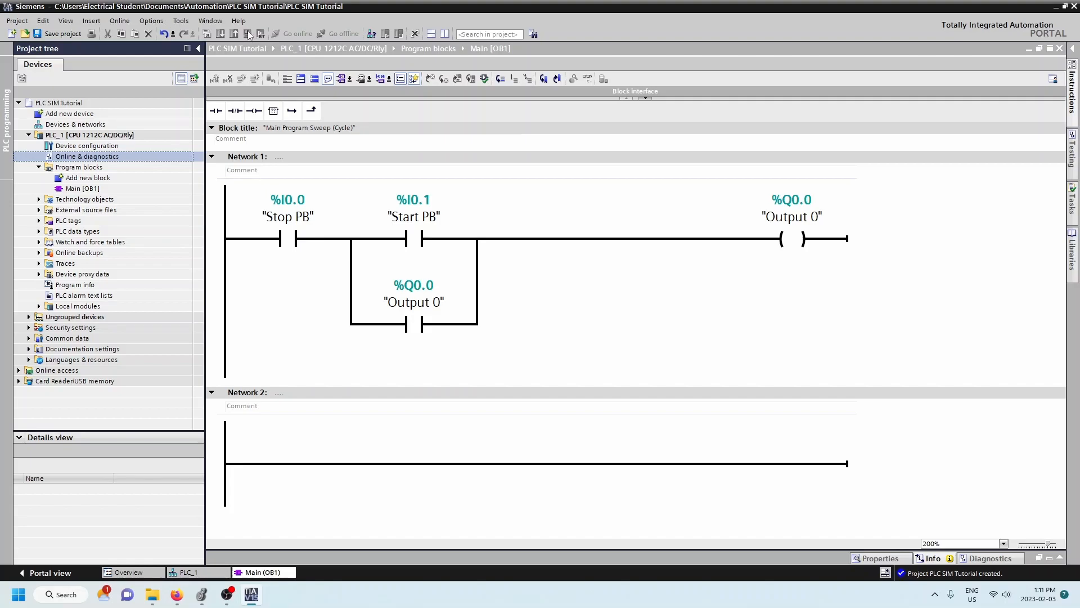
mouse_move(611, 282)
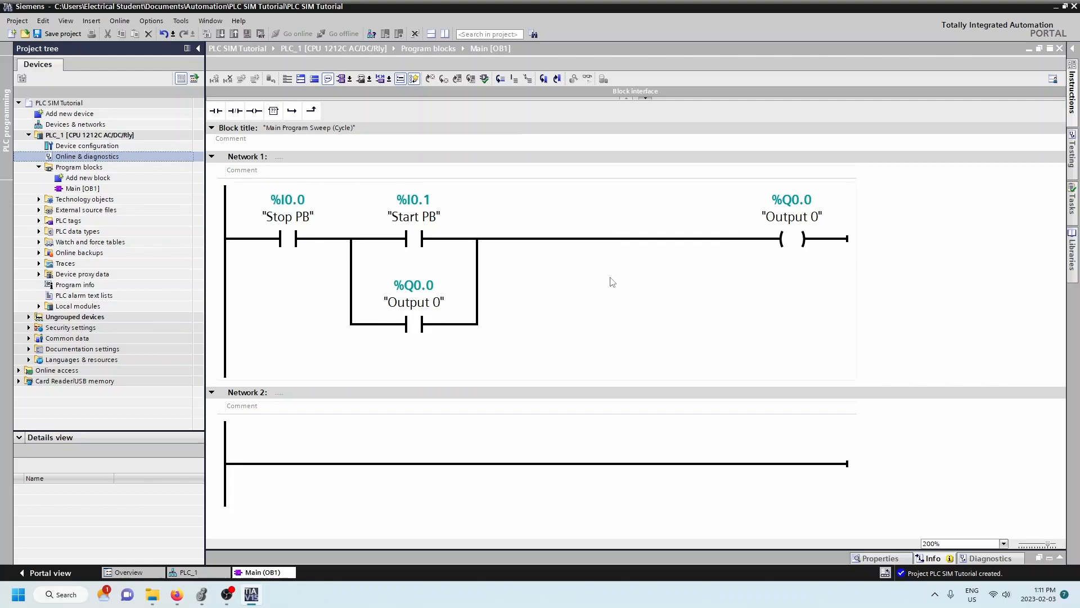
Start the PLC simulation, accepting that other online interfaces get disabled
click(791, 216)
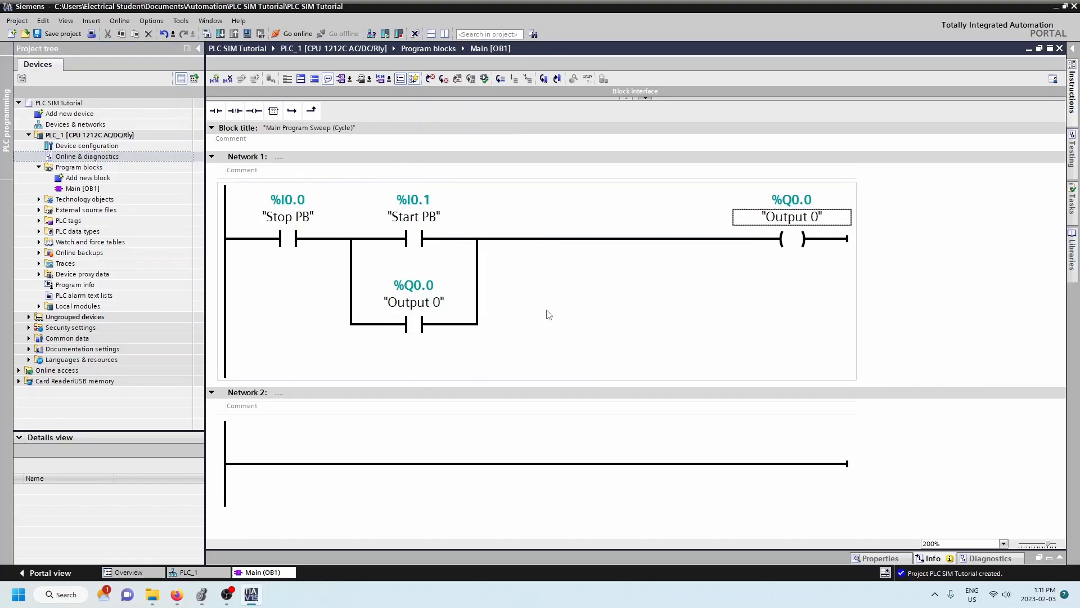
mouse_move(248, 34)
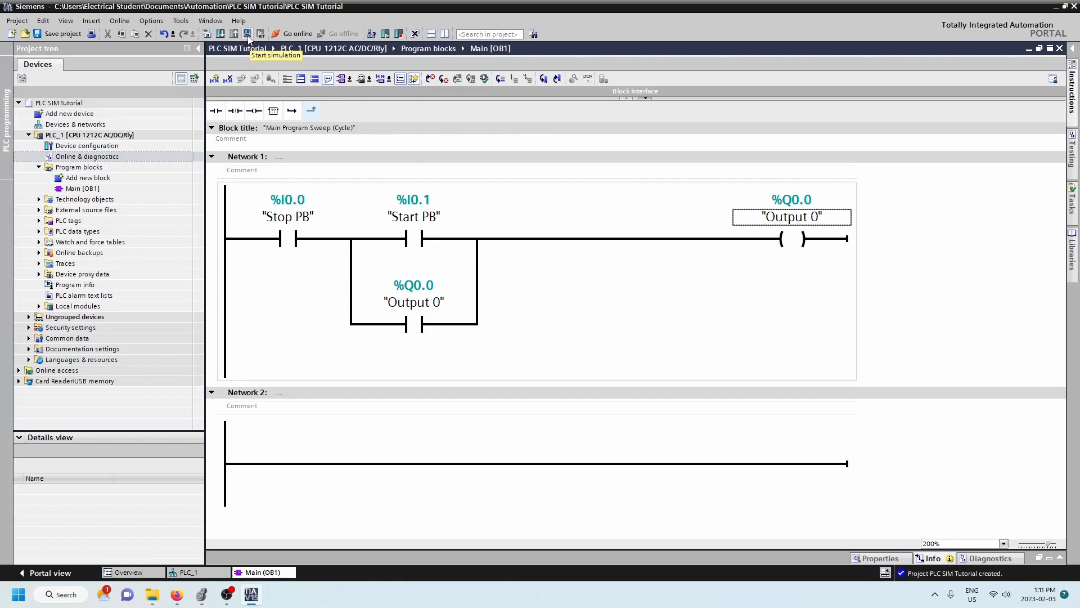
click(248, 34)
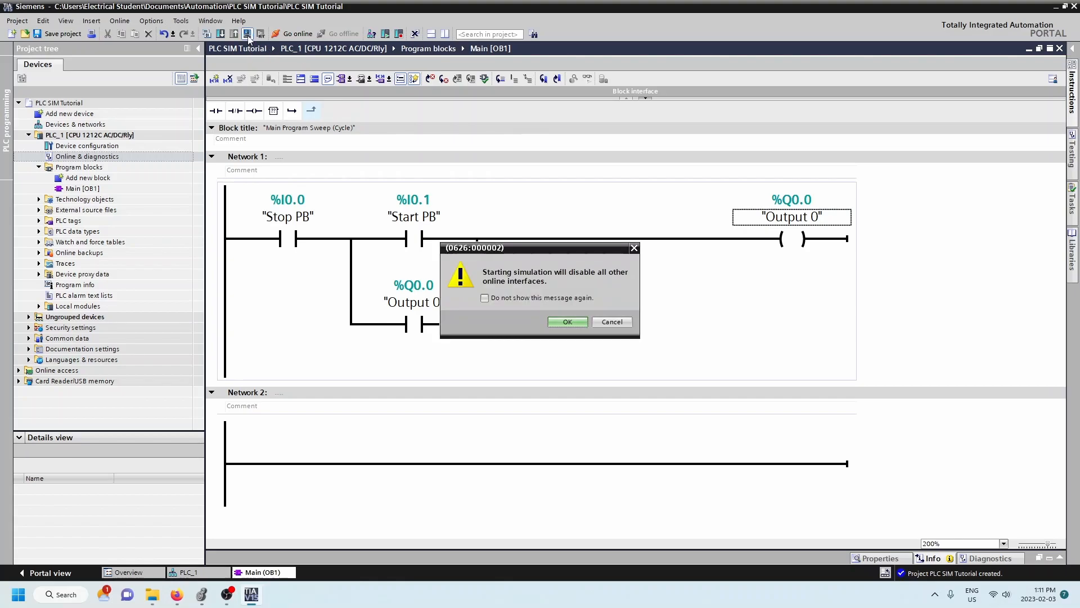
click(567, 322)
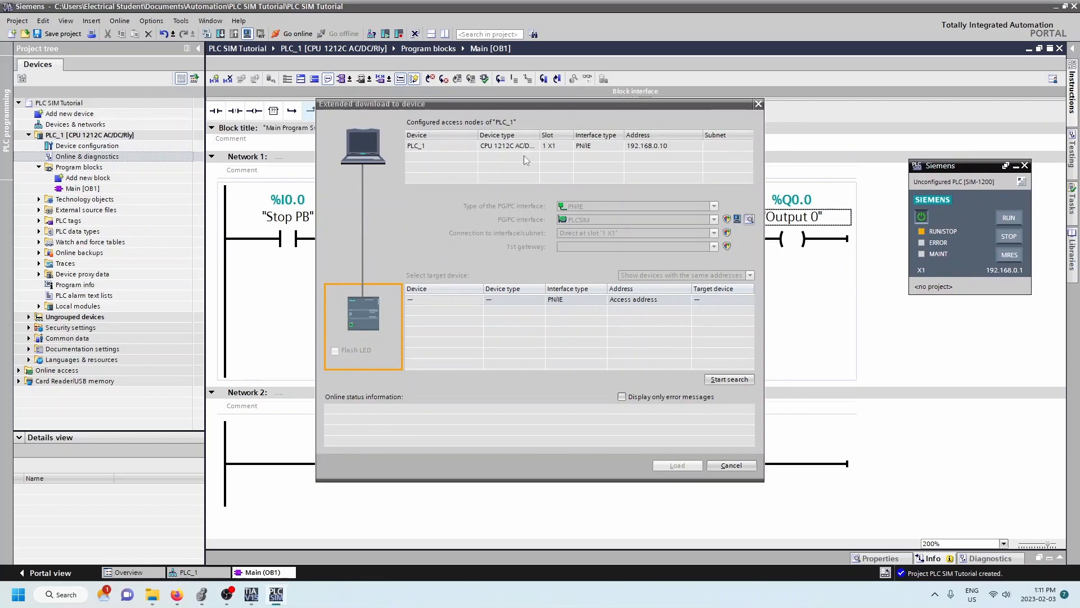
mouse_move(637, 153)
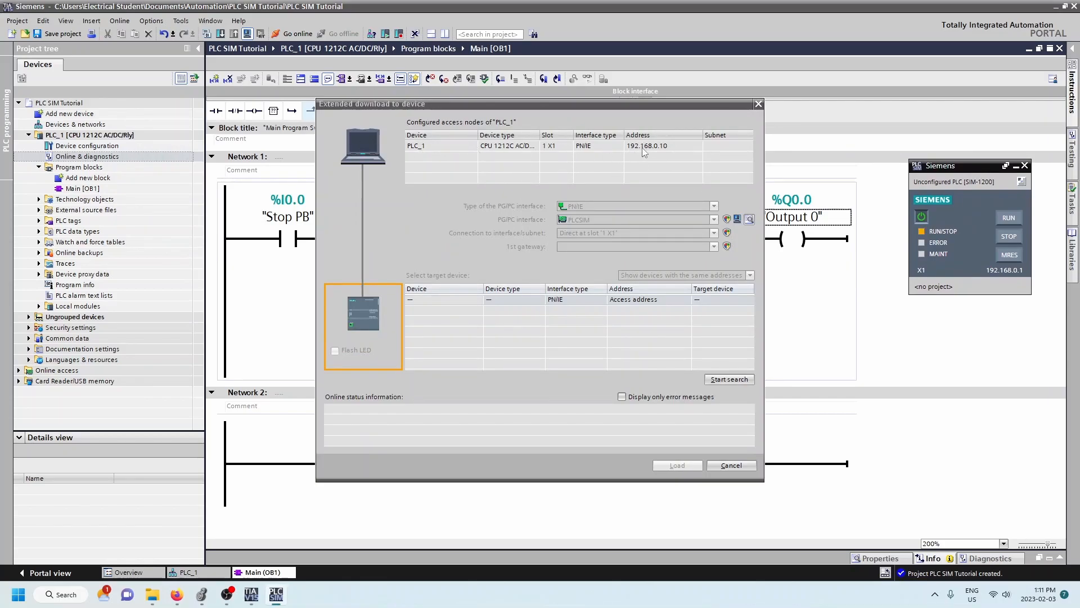
mouse_move(659, 154)
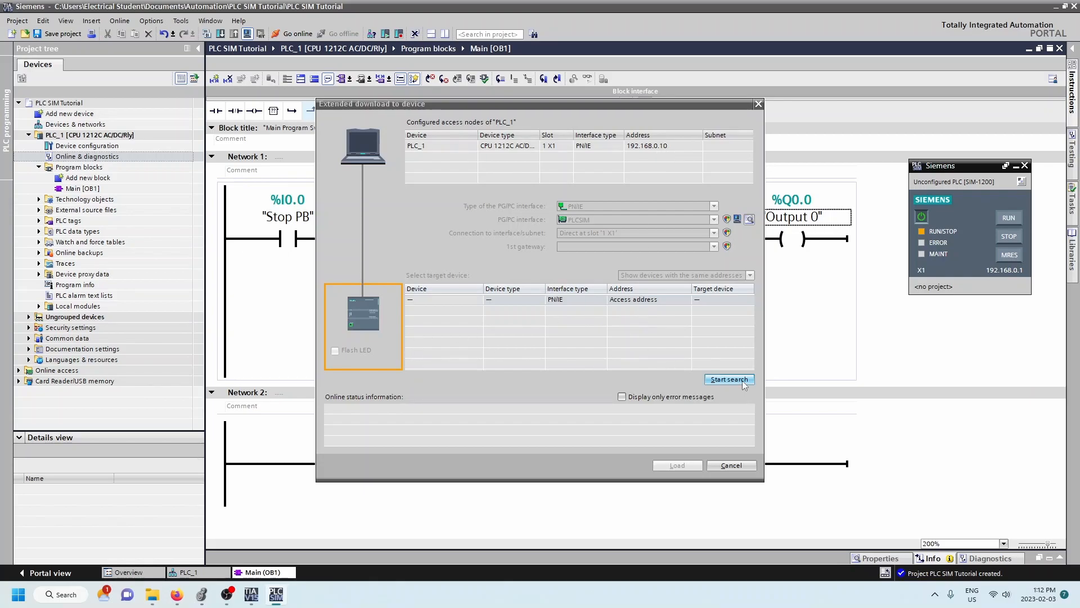
Search for reachable devices until the simulated CPU at 192.168.0.10 appears
click(728, 379)
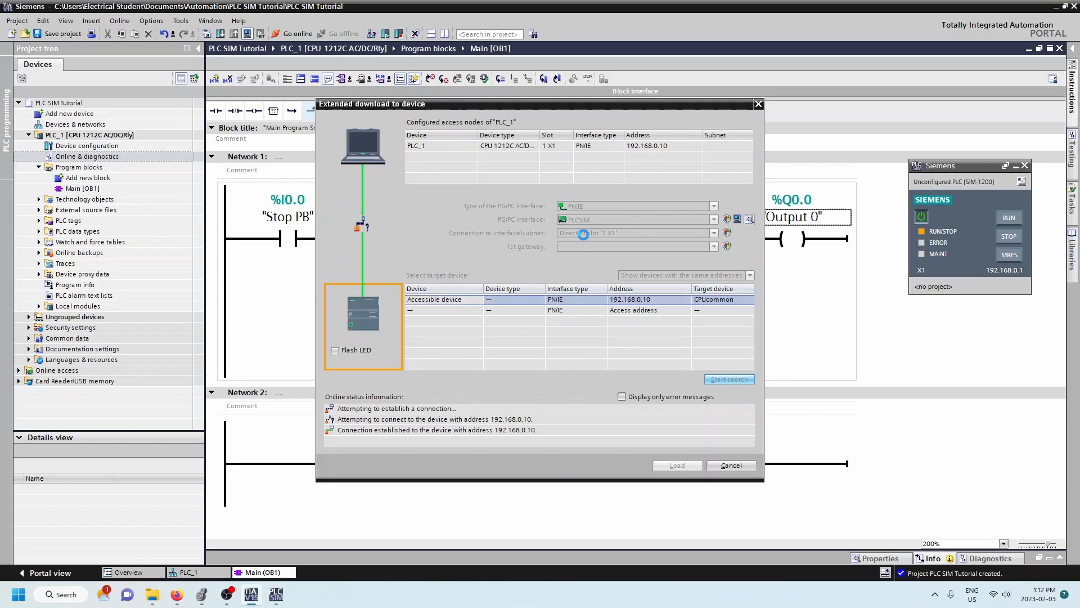
click(728, 378)
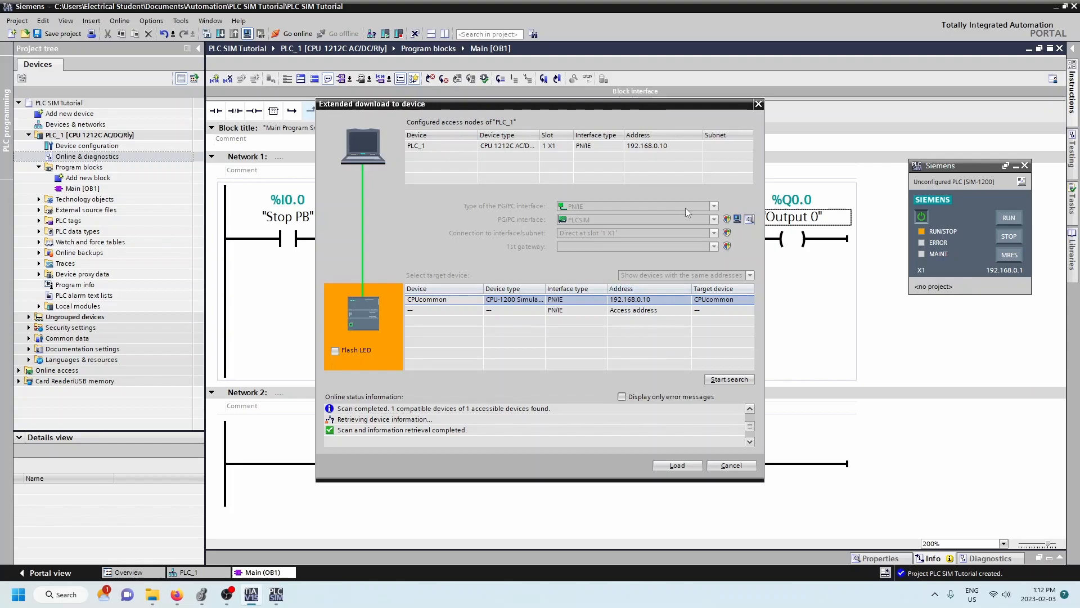
mouse_move(531, 307)
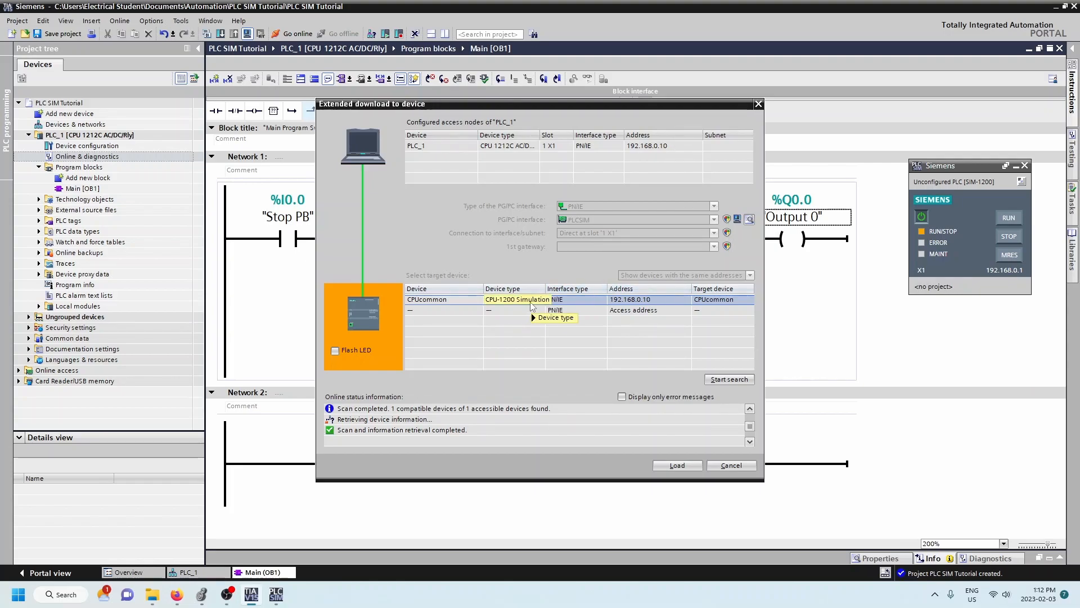
mouse_move(533, 316)
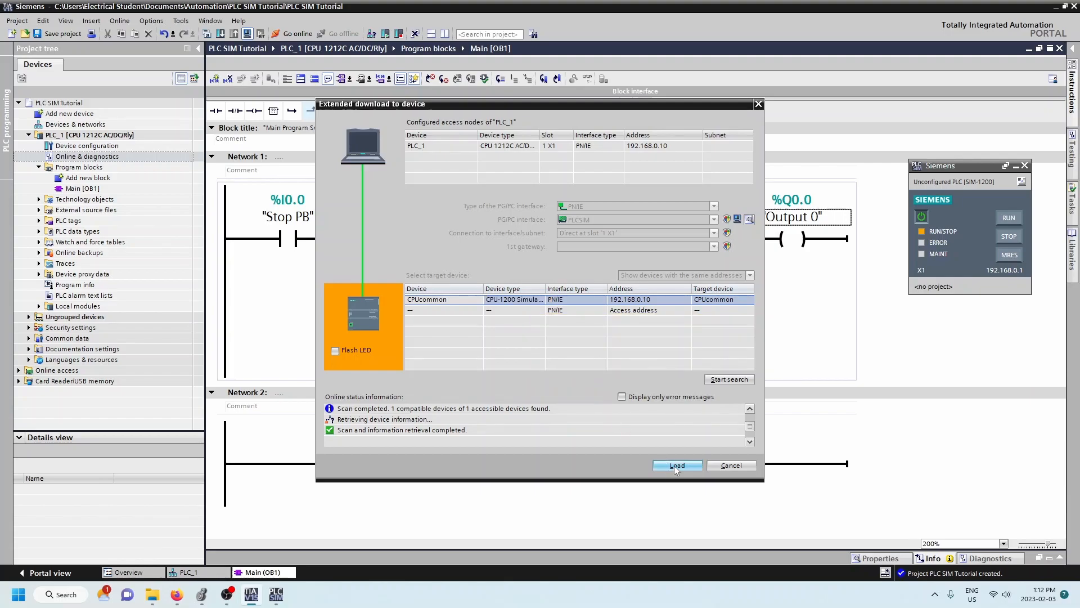
Load the program onto the simulated PLC with 'Start module' selected, and finish
click(677, 465)
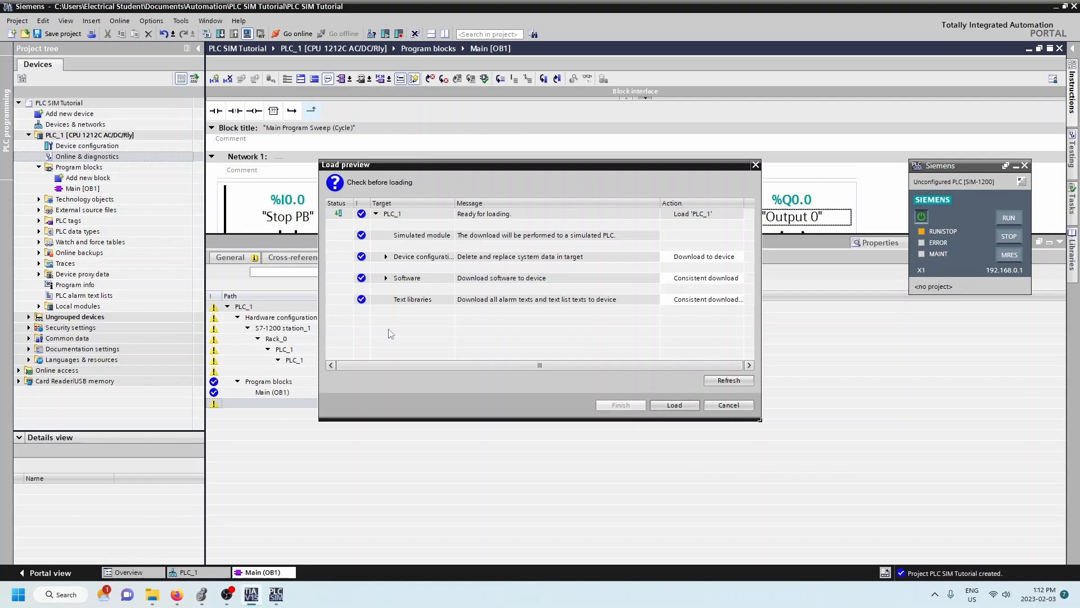
mouse_move(662, 392)
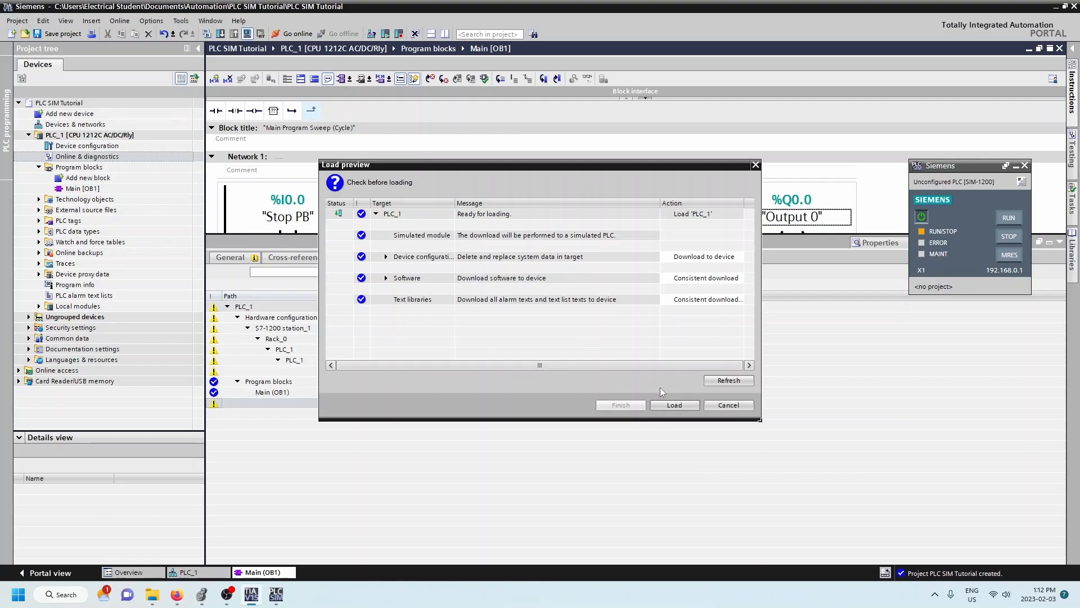
click(674, 404)
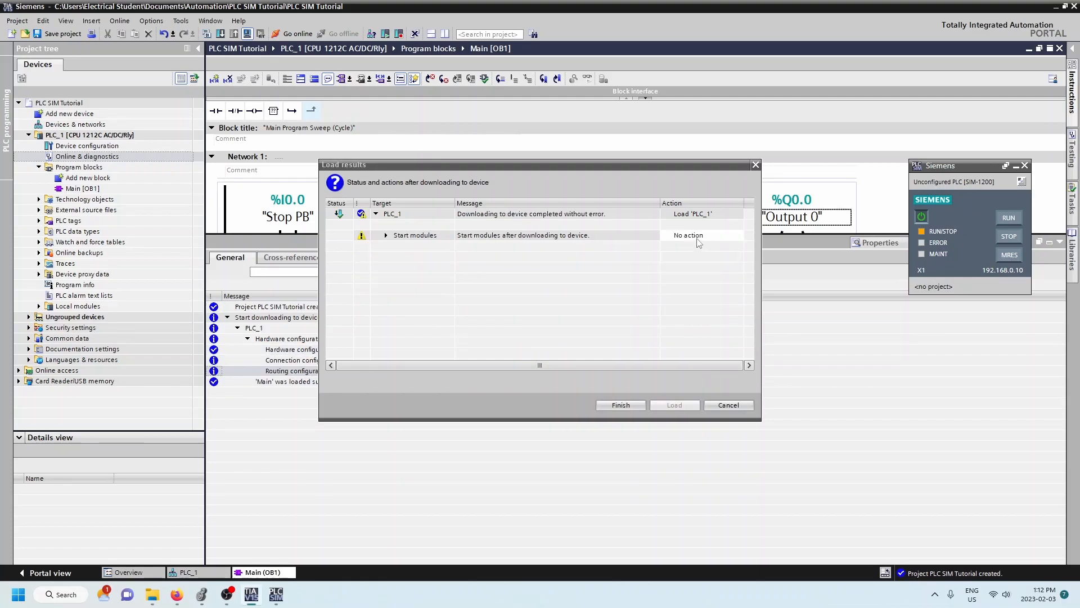
click(737, 235)
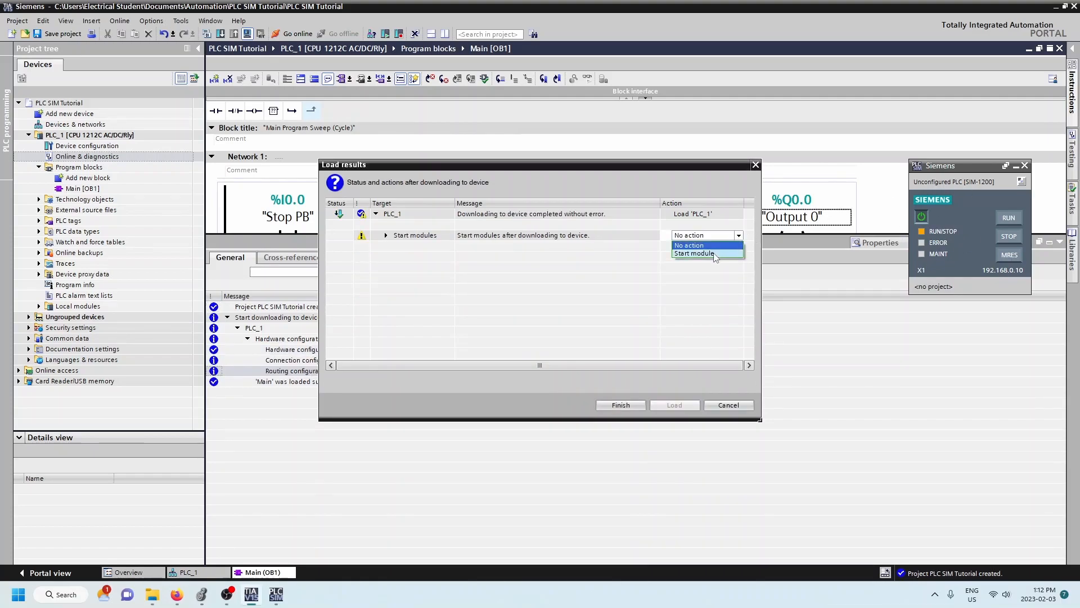
click(694, 252)
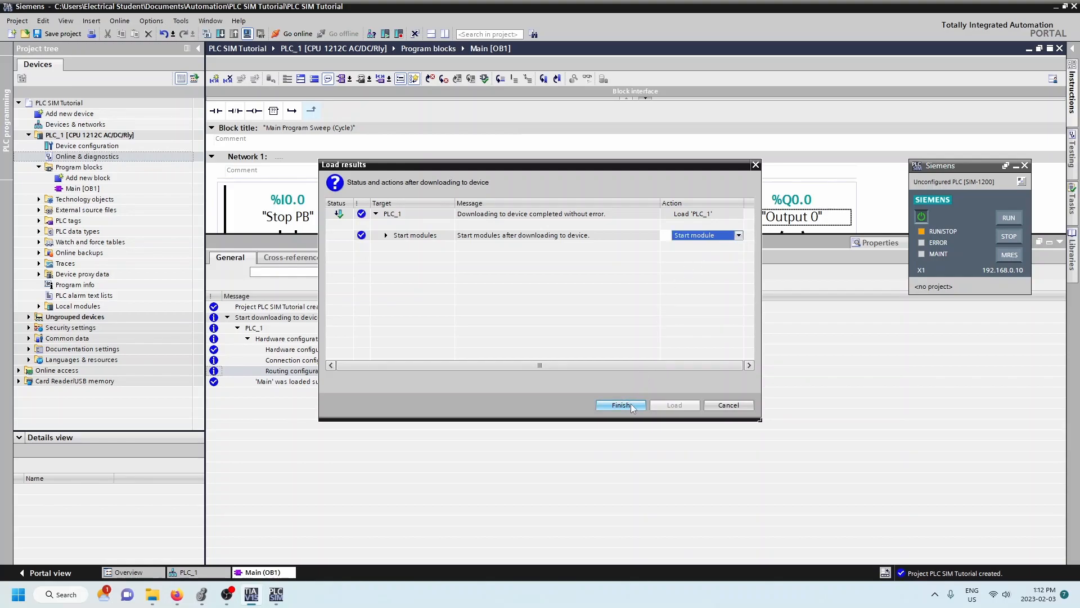
click(619, 405)
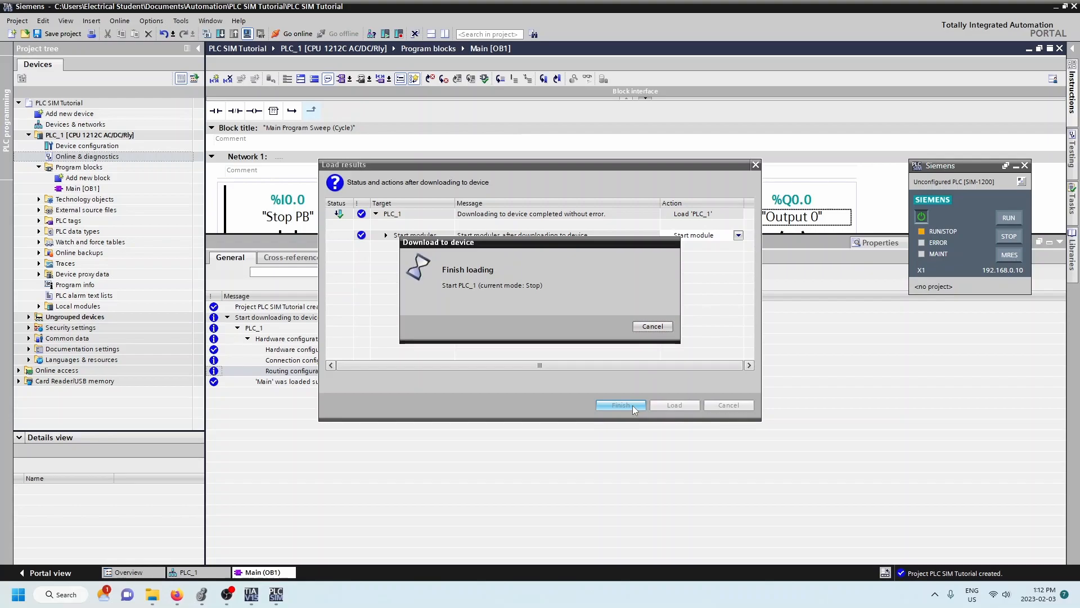
click(619, 404)
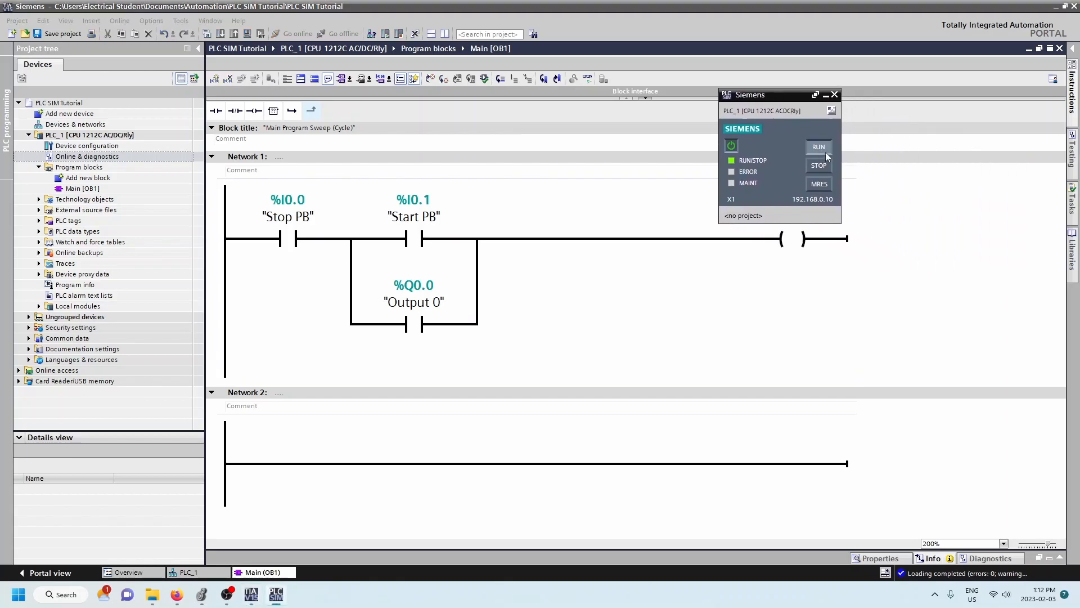
Enable online monitoring and cycle the simulated PLC from STOP back to RUN
click(1072, 141)
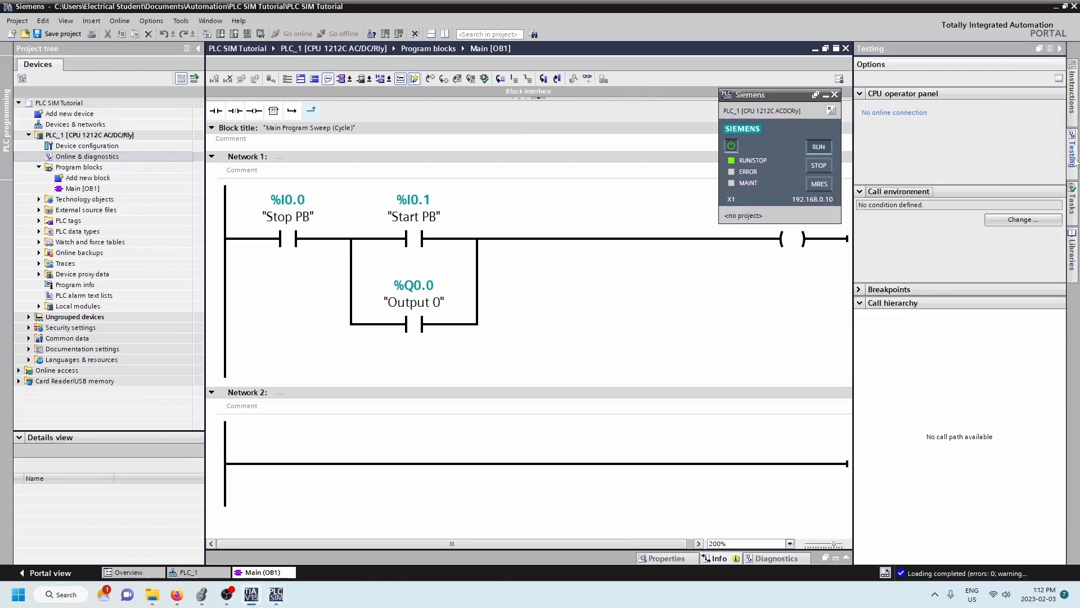
mouse_move(894, 112)
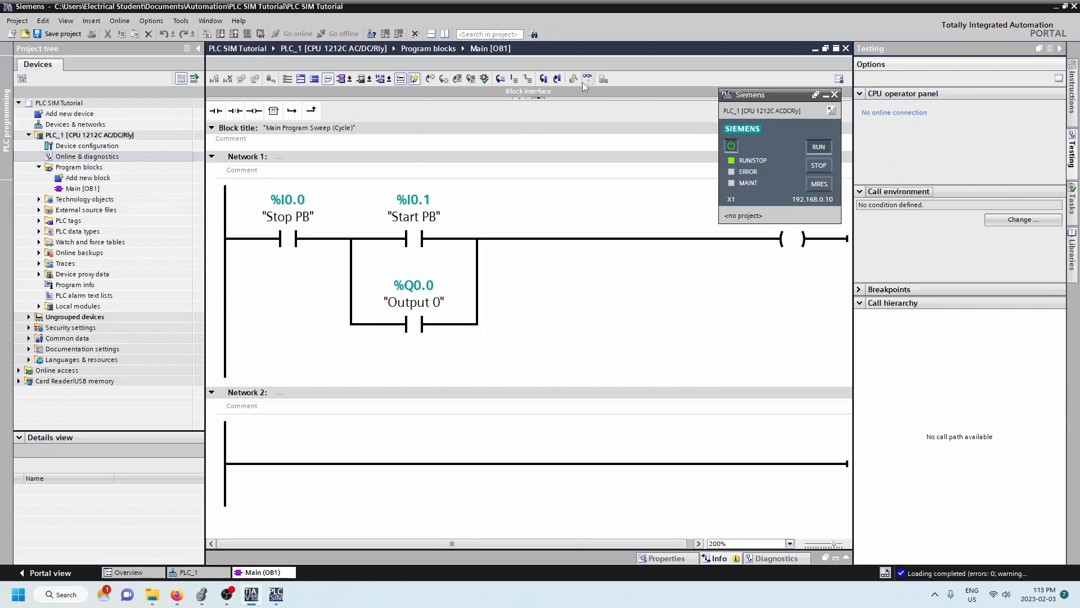
mouse_move(587, 77)
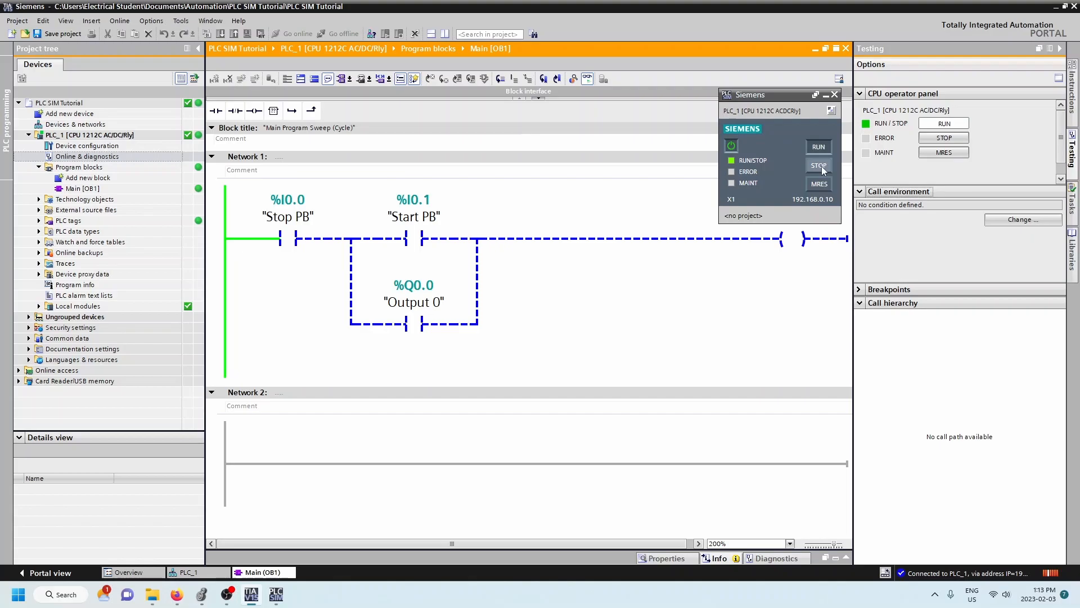
click(818, 165)
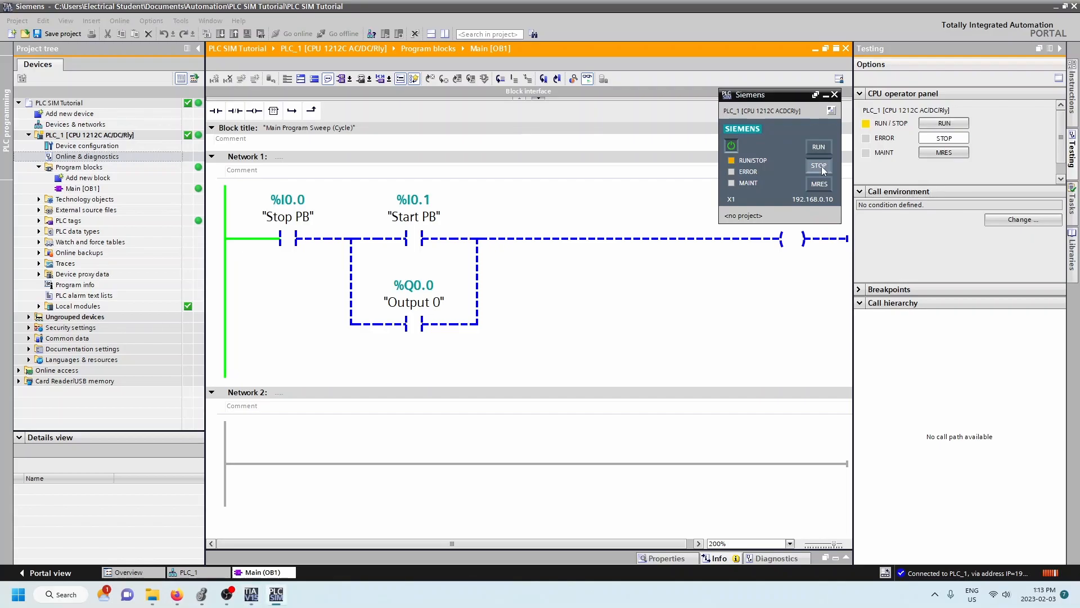
mouse_move(991, 150)
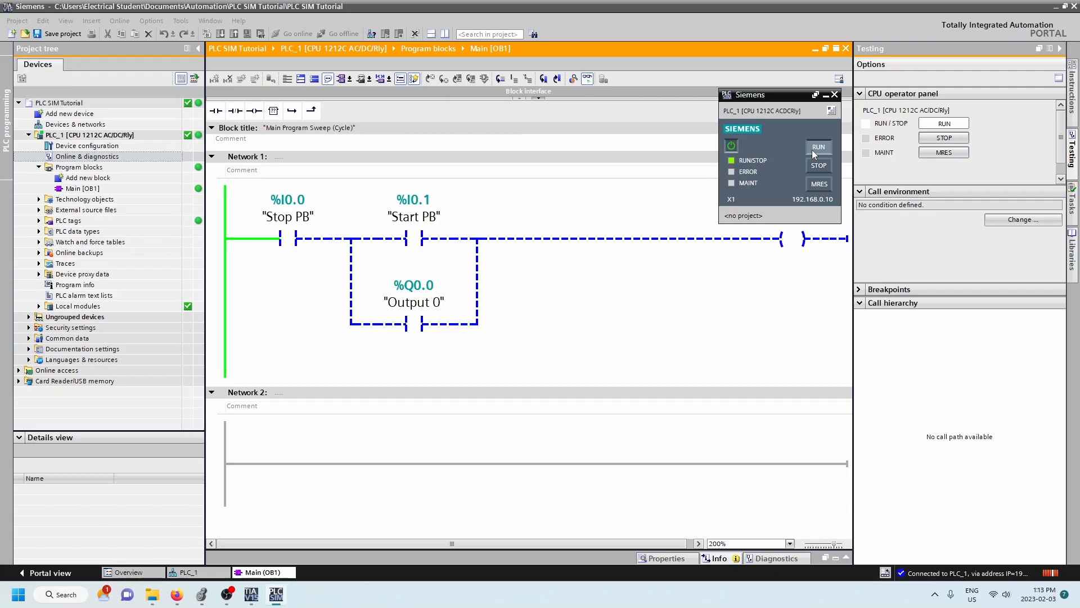
click(818, 146)
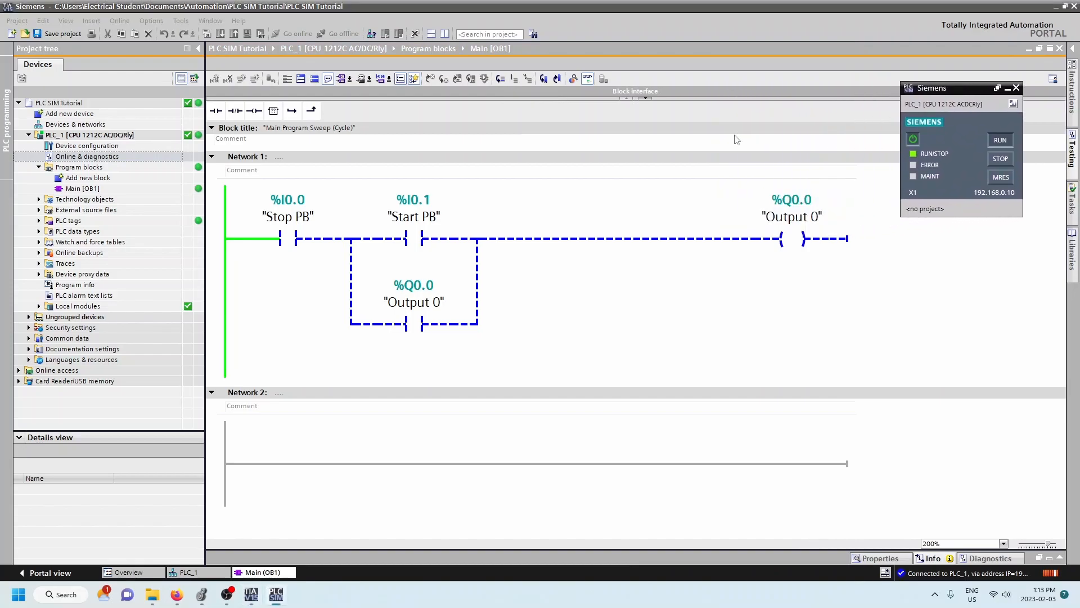
Modify the Stop PB and Start PB operands to 1 while monitoring online
click(288, 240)
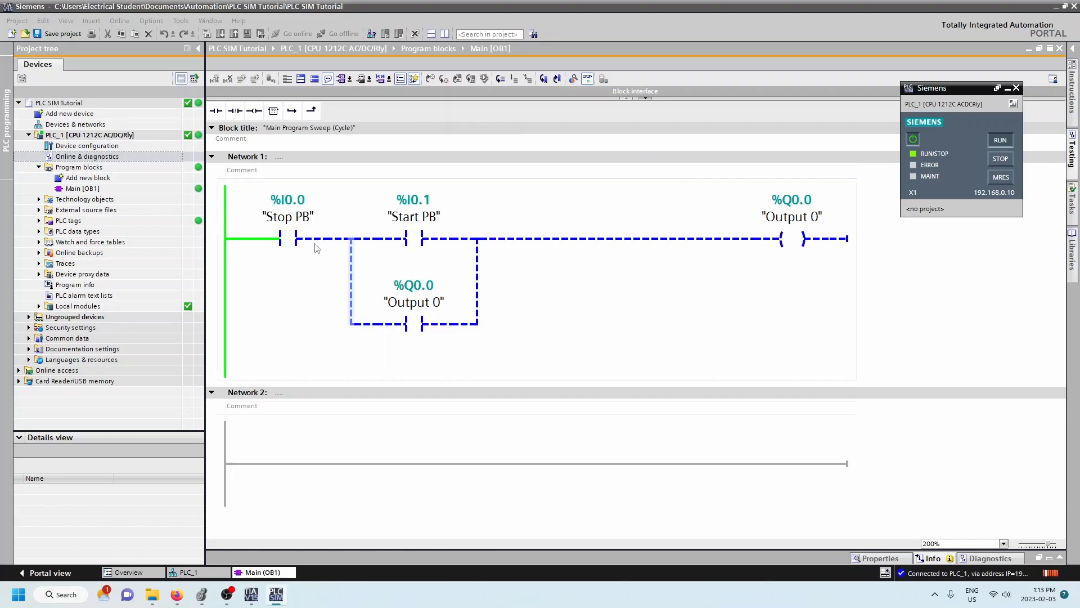
right_click(288, 239)
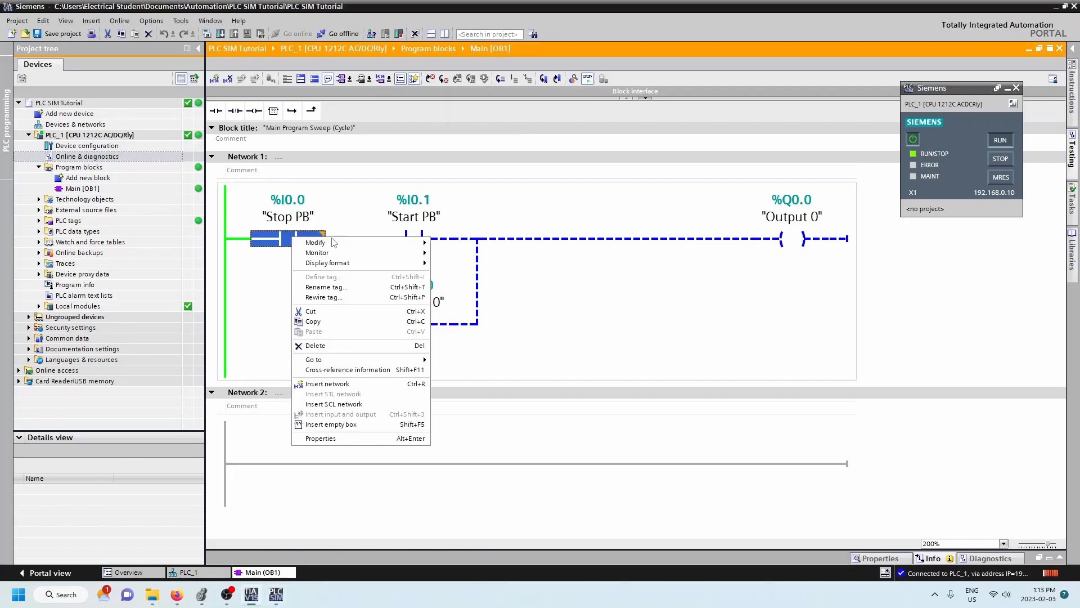
mouse_move(315, 242)
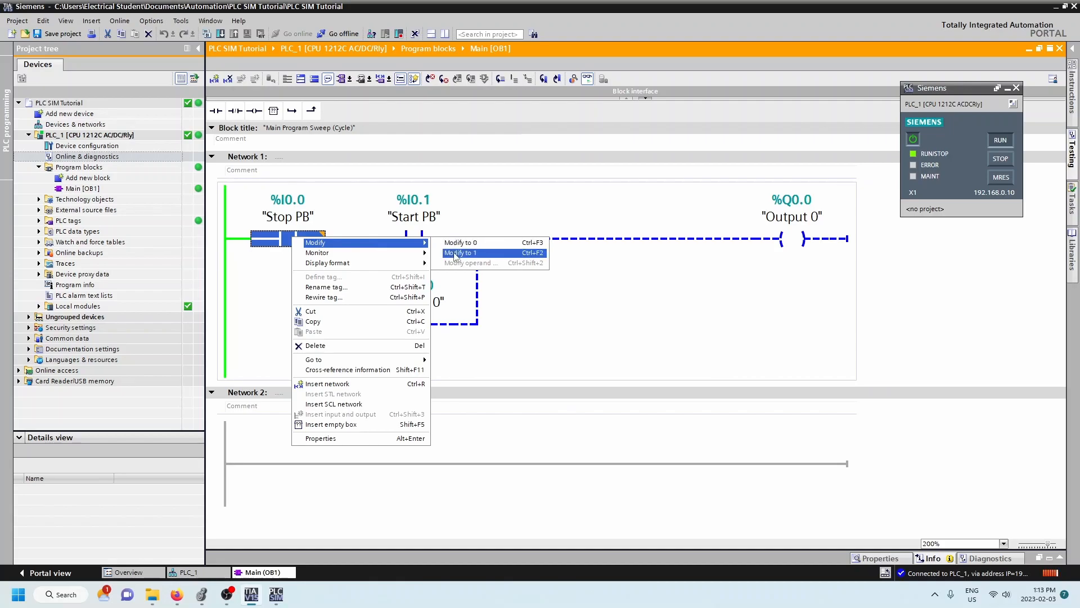
click(460, 253)
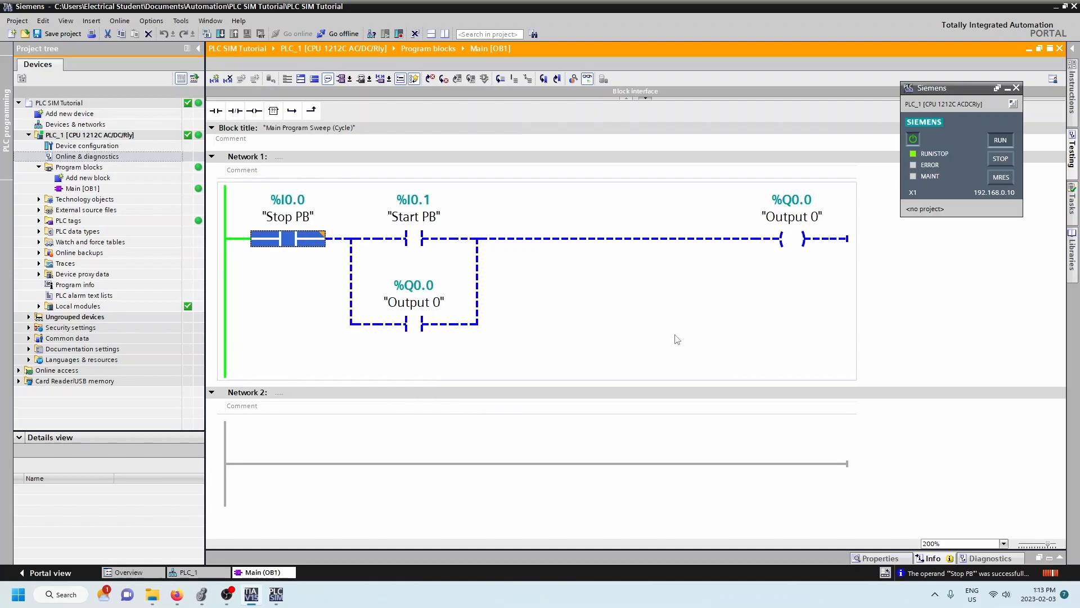
click(414, 240)
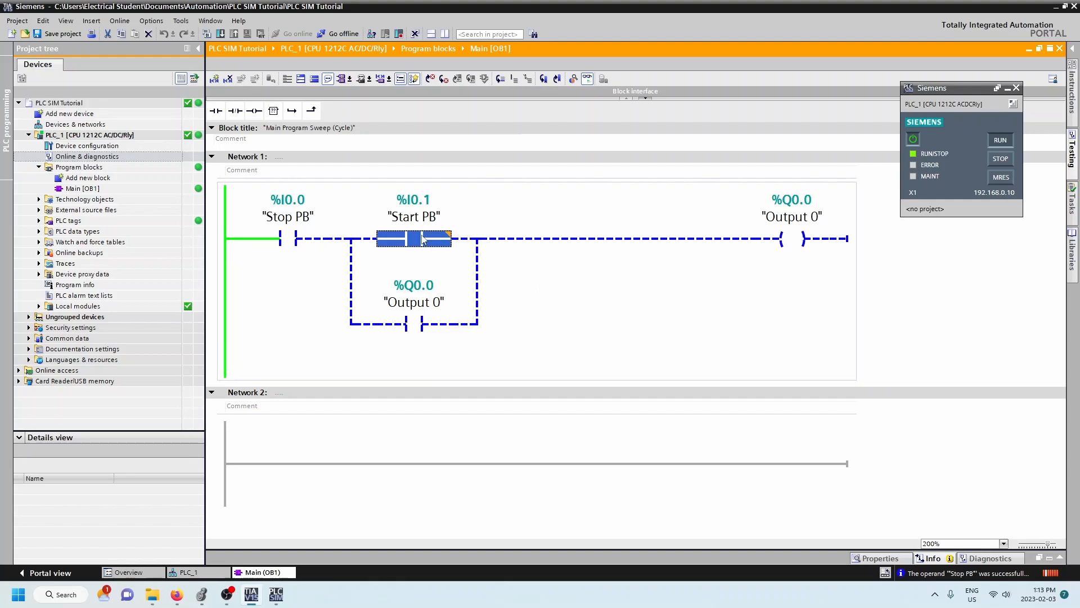
right_click(413, 239)
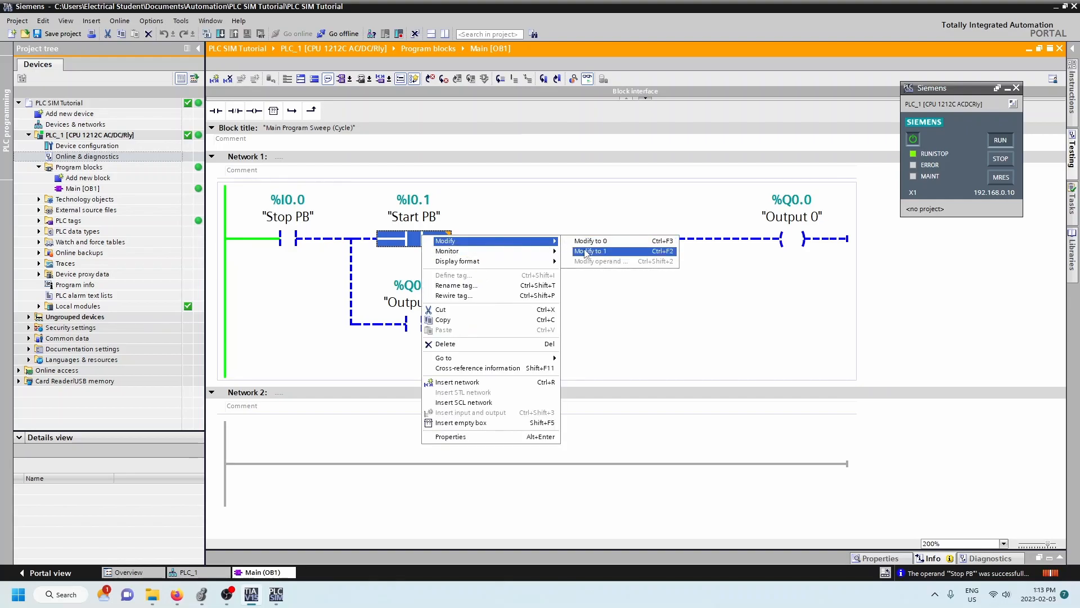
click(589, 250)
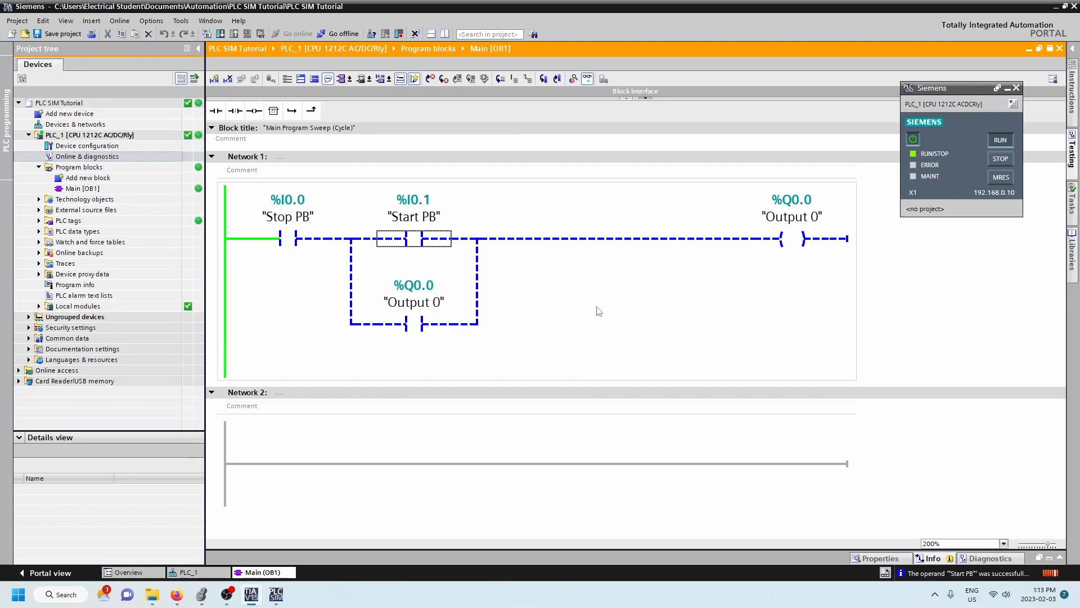
click(413, 216)
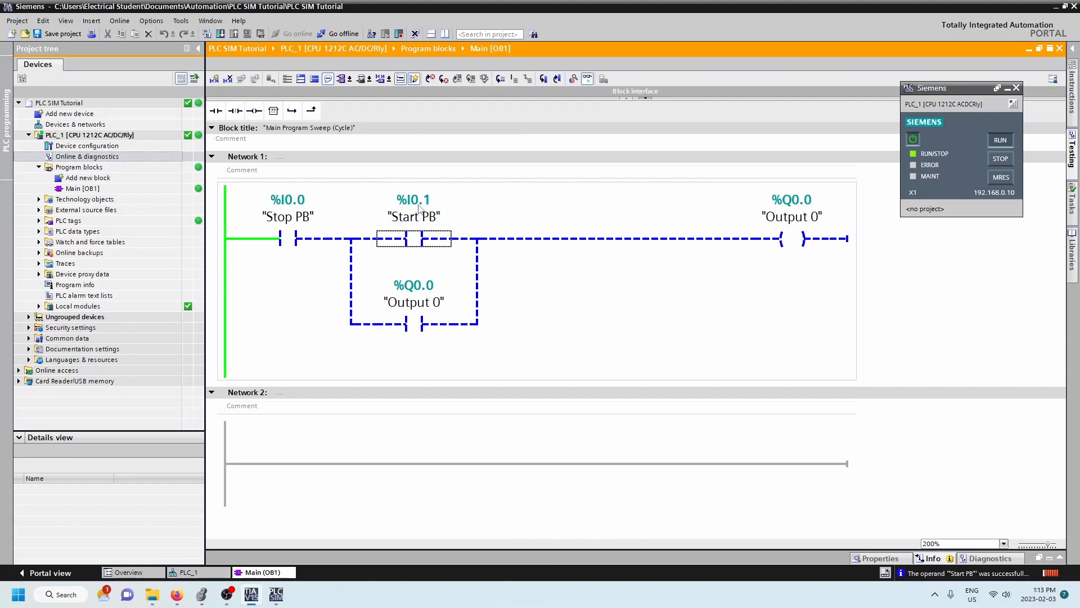
mouse_move(503, 313)
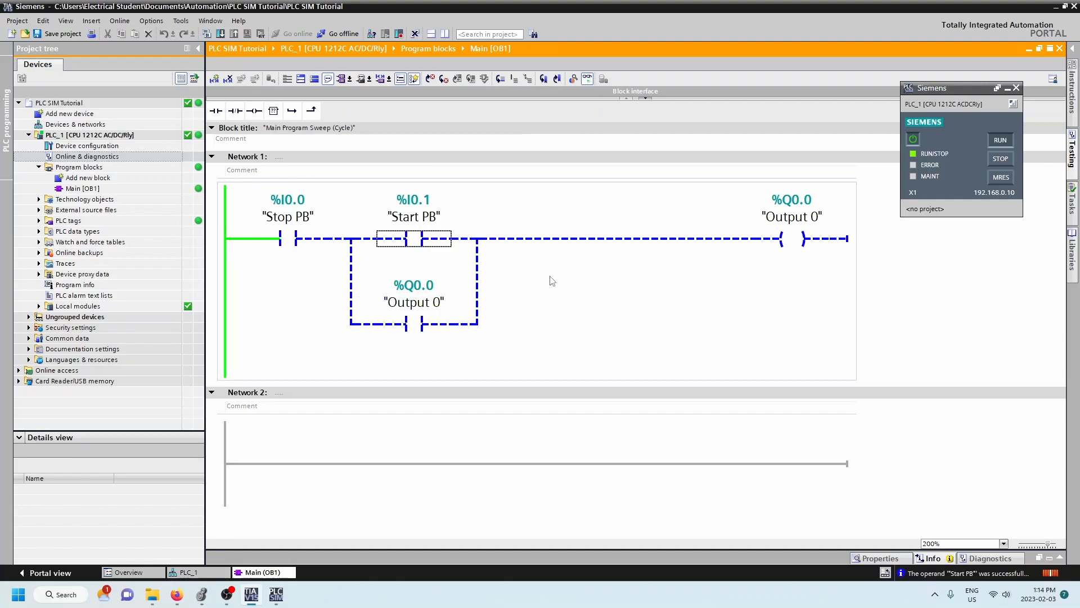
click(287, 239)
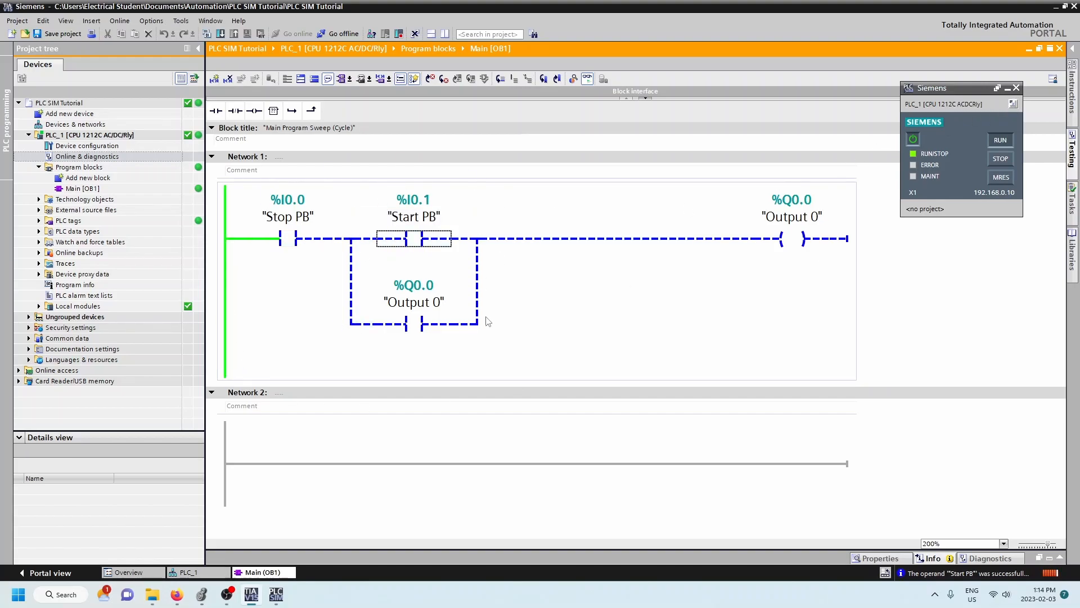
mouse_move(507, 320)
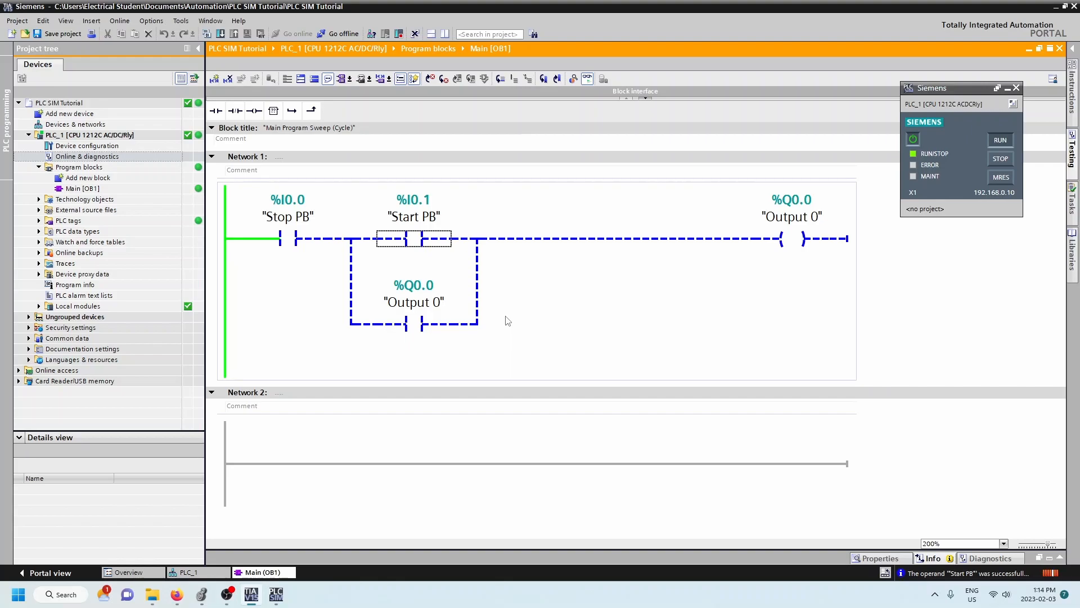
mouse_move(831, 301)
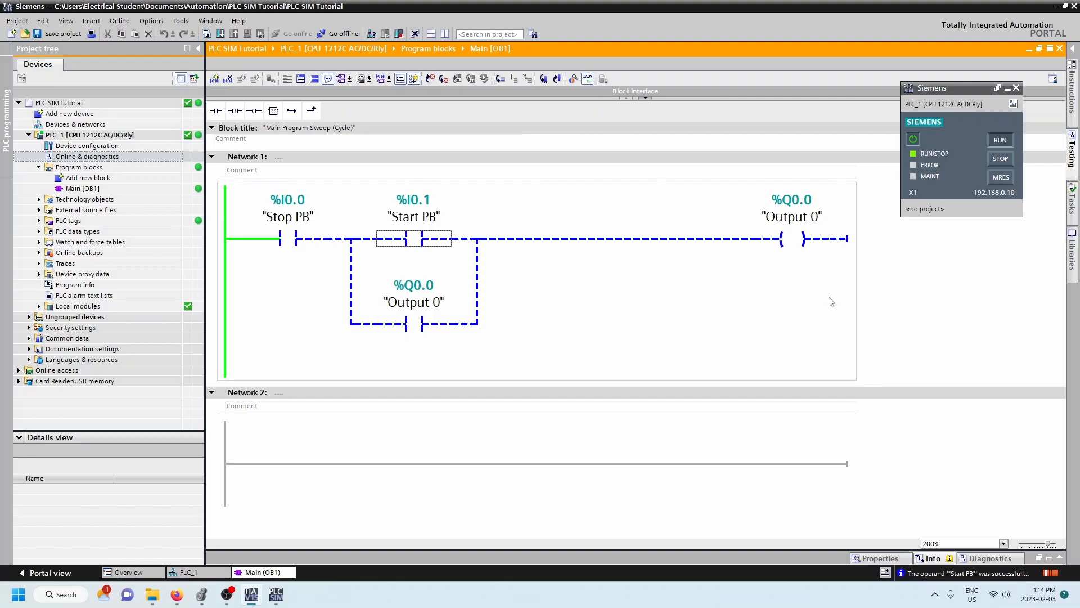
mouse_move(587, 79)
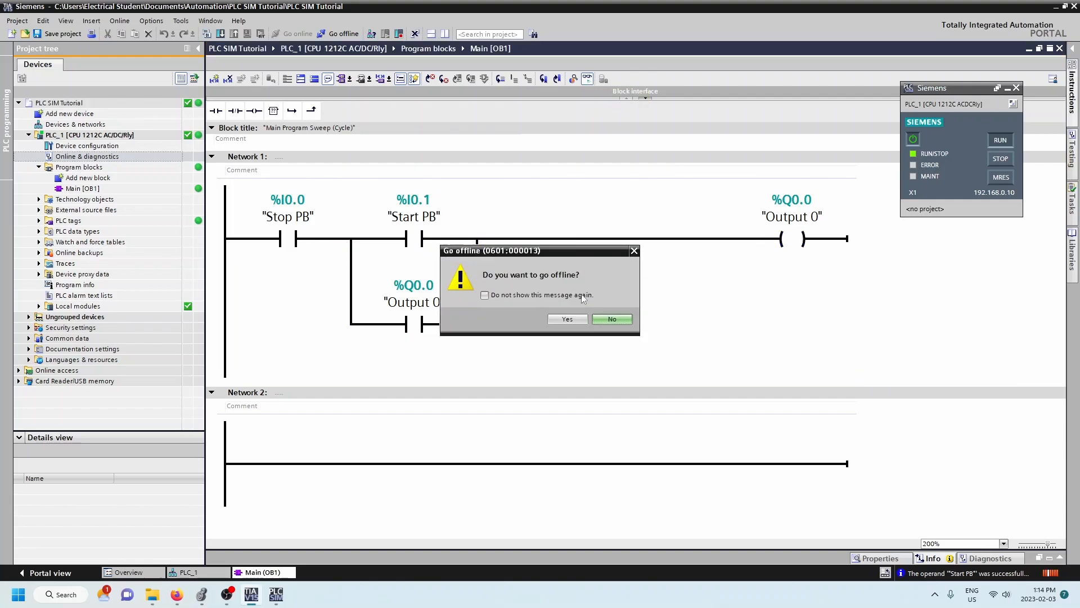
Go offline, close the PLC simulator, and rewire Start PB to %M0.1
click(567, 319)
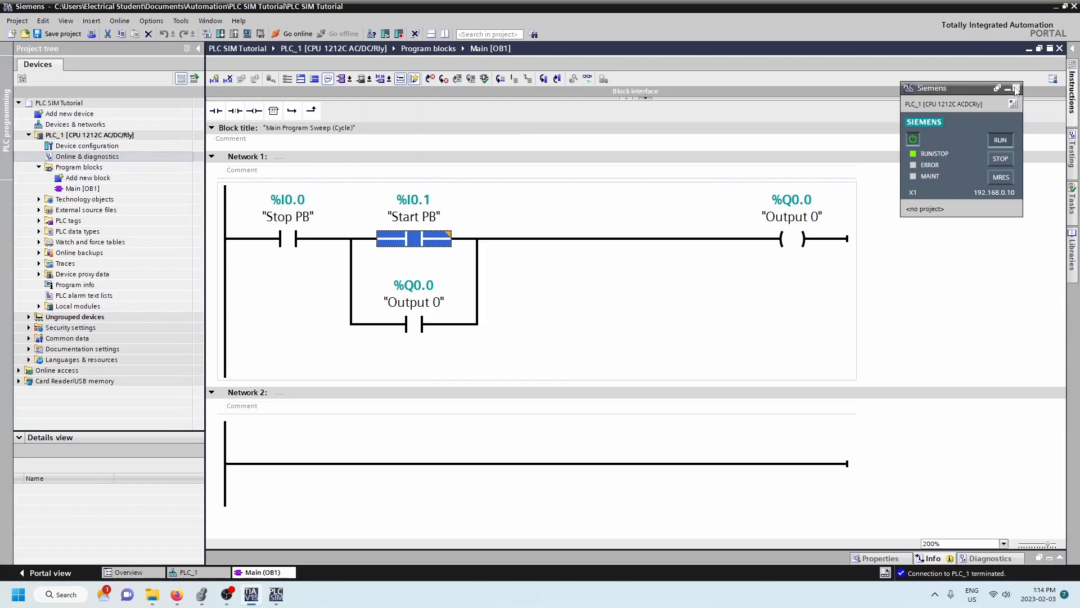
click(1014, 88)
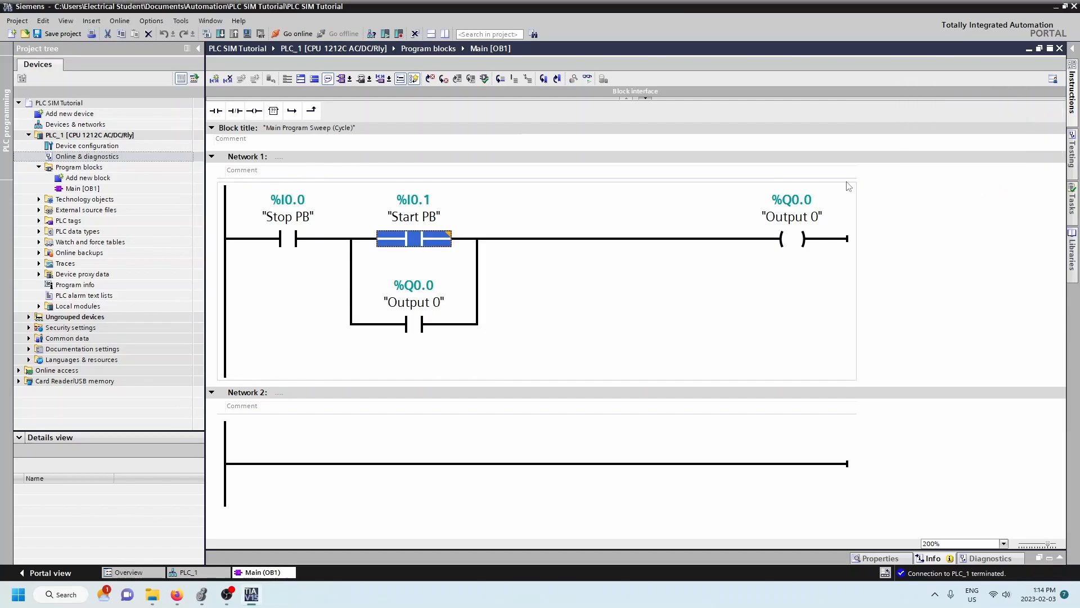
mouse_move(289, 205)
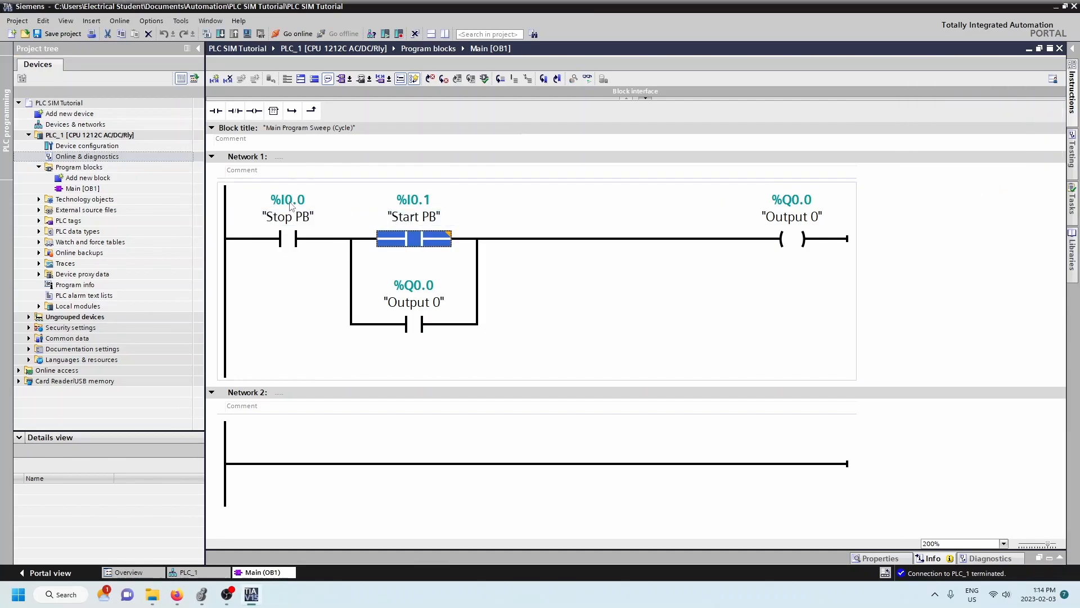
double_click(412, 237)
text(%m0.1)
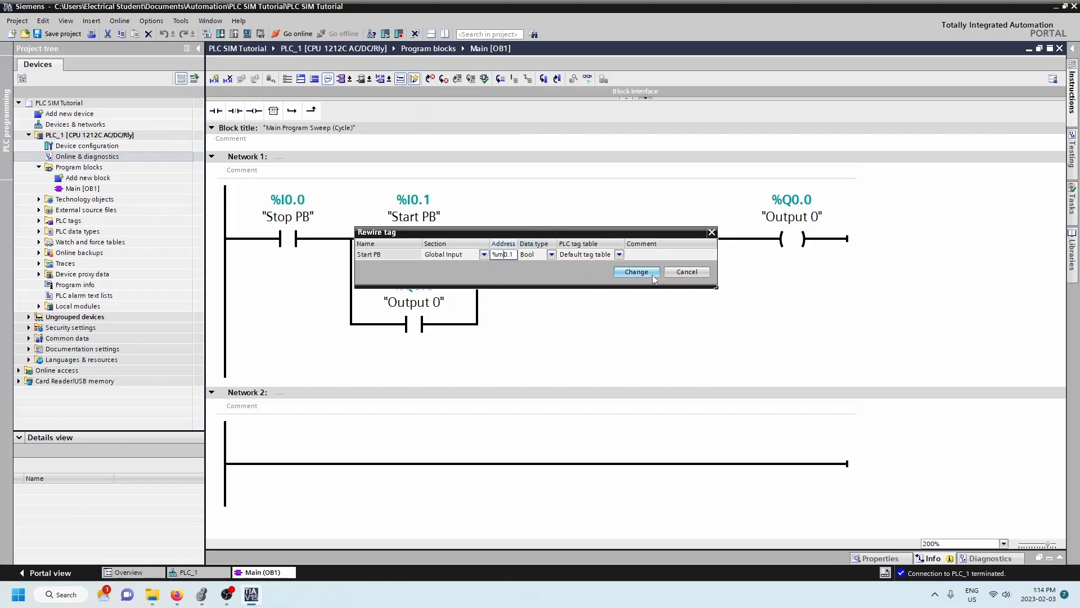
click(635, 272)
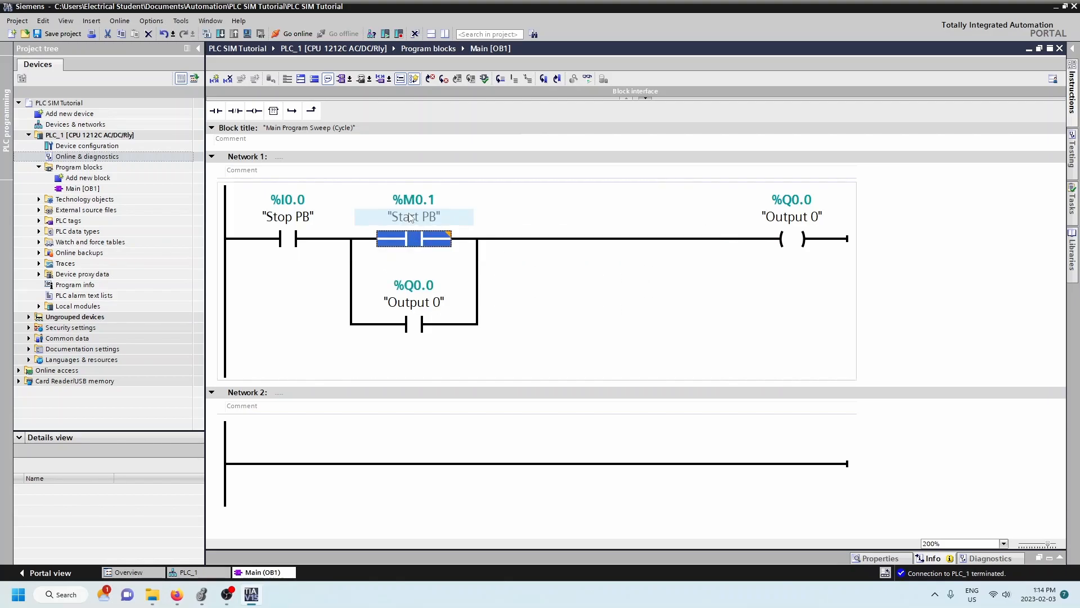
Rewire the Stop PB contact to memory bit %M0.0
right_click(287, 216)
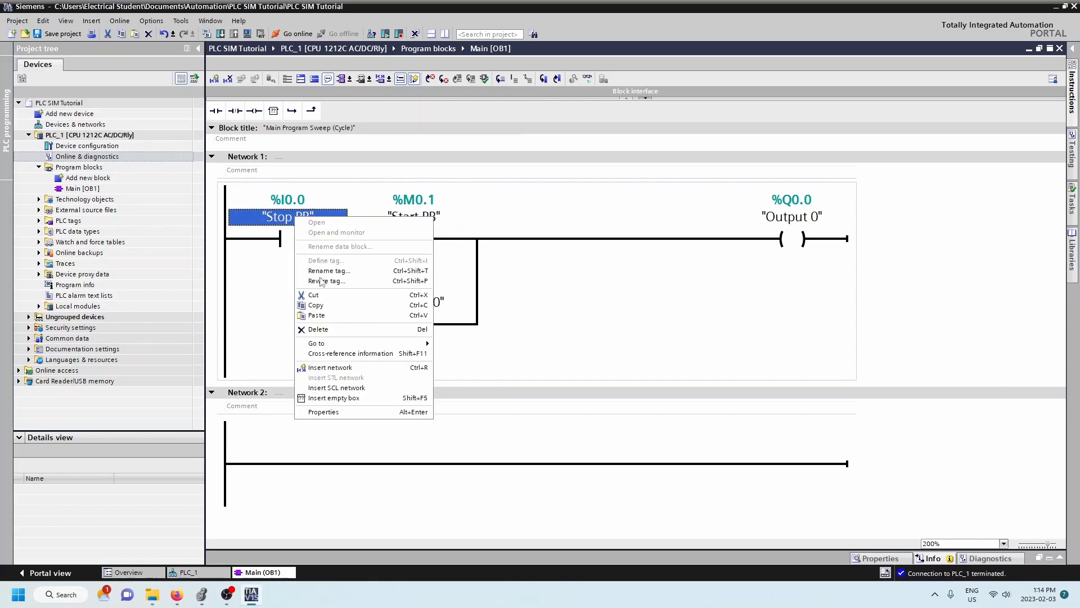
click(327, 280)
text(%m0.0)
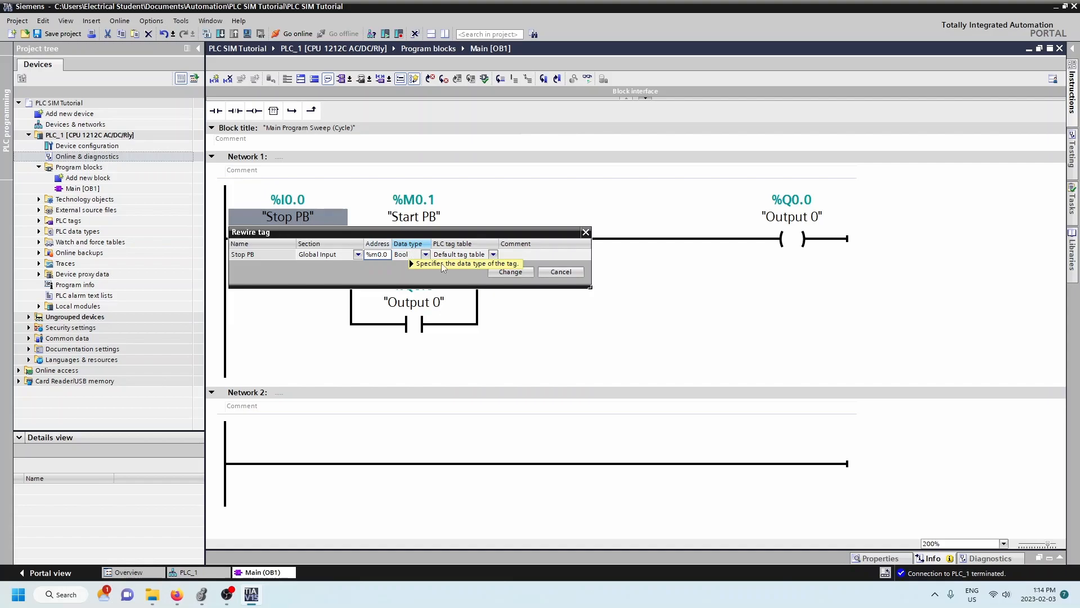
click(510, 271)
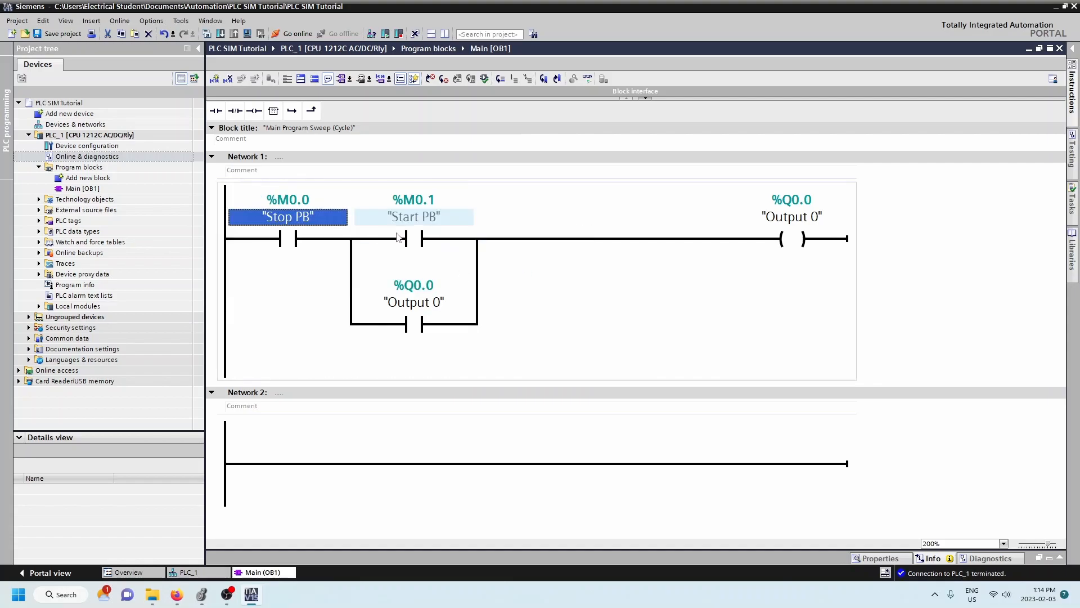
click(662, 310)
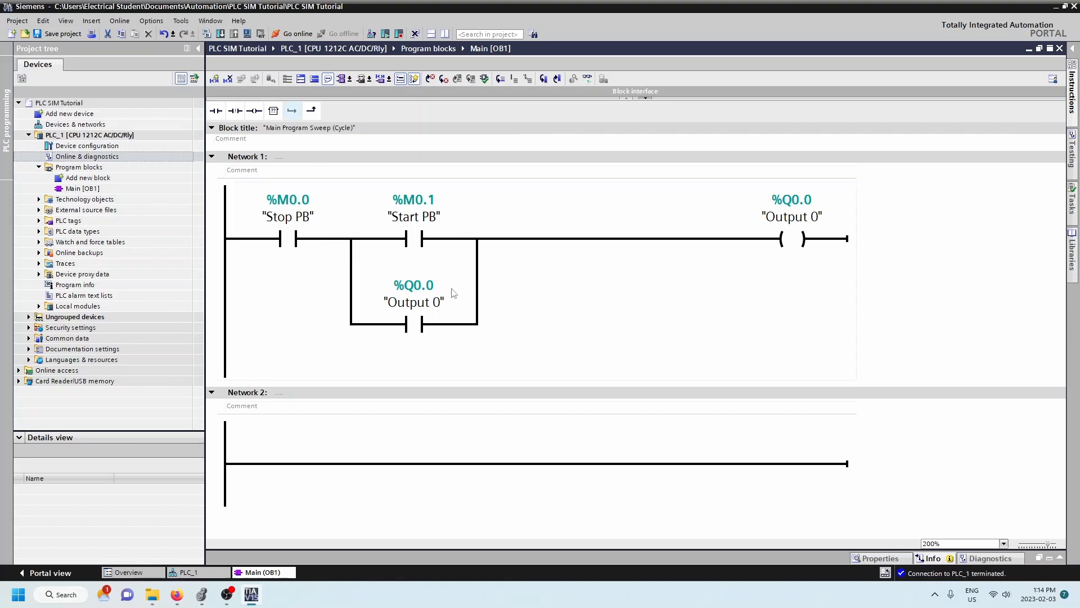
click(287, 216)
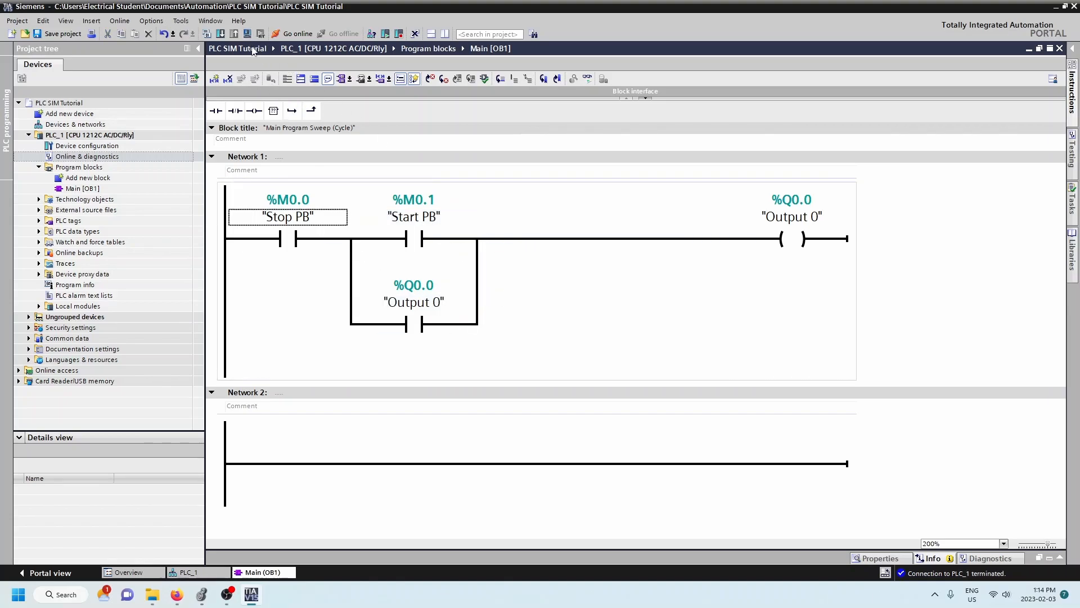
Start the simulation, accept the interface warning, and search for the simulated CPU
click(248, 34)
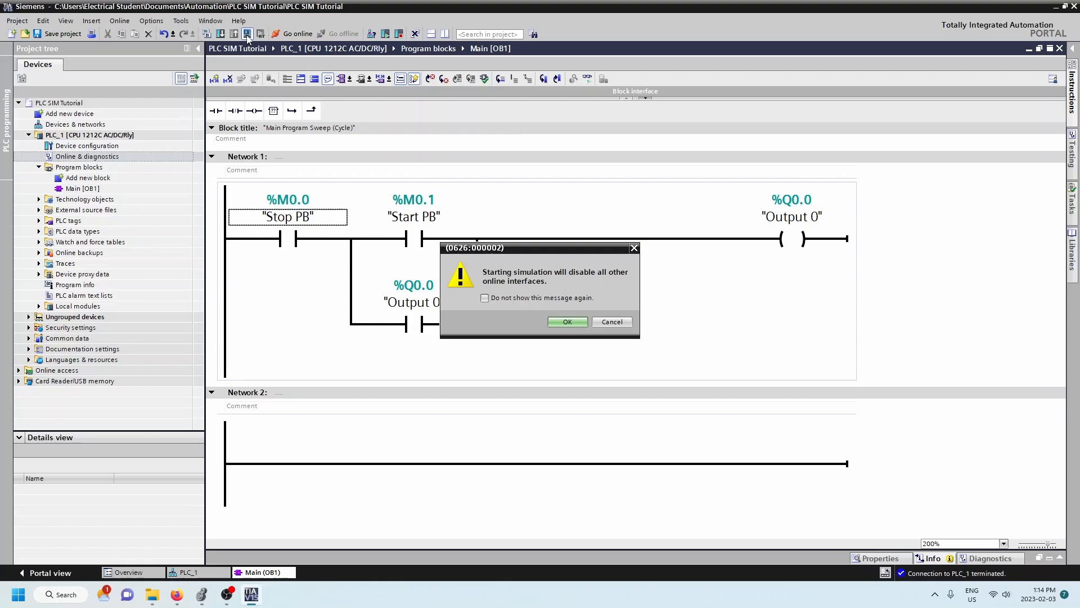
click(567, 322)
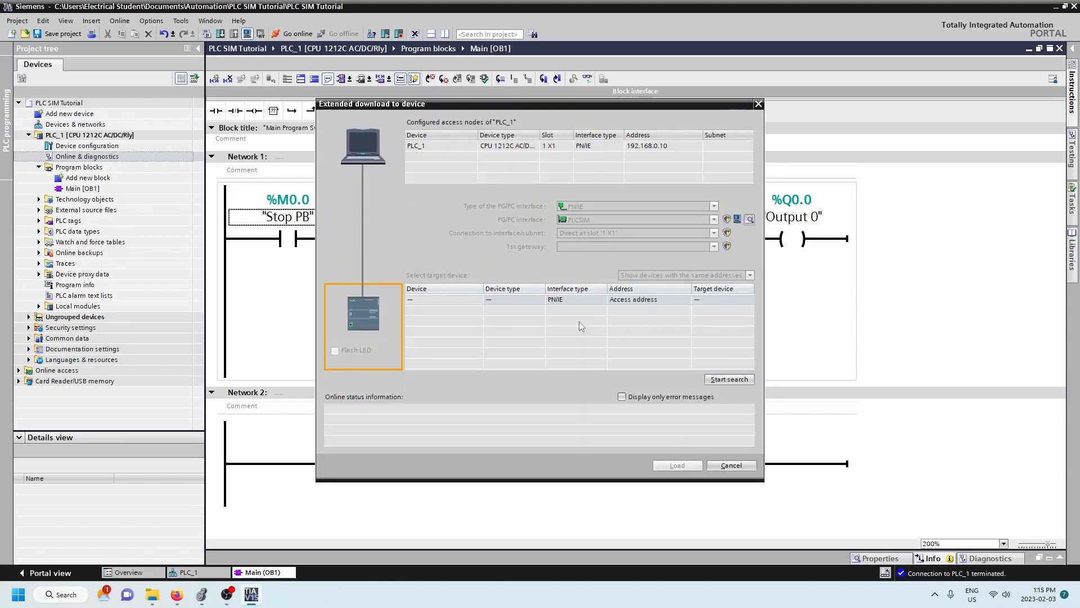
click(728, 378)
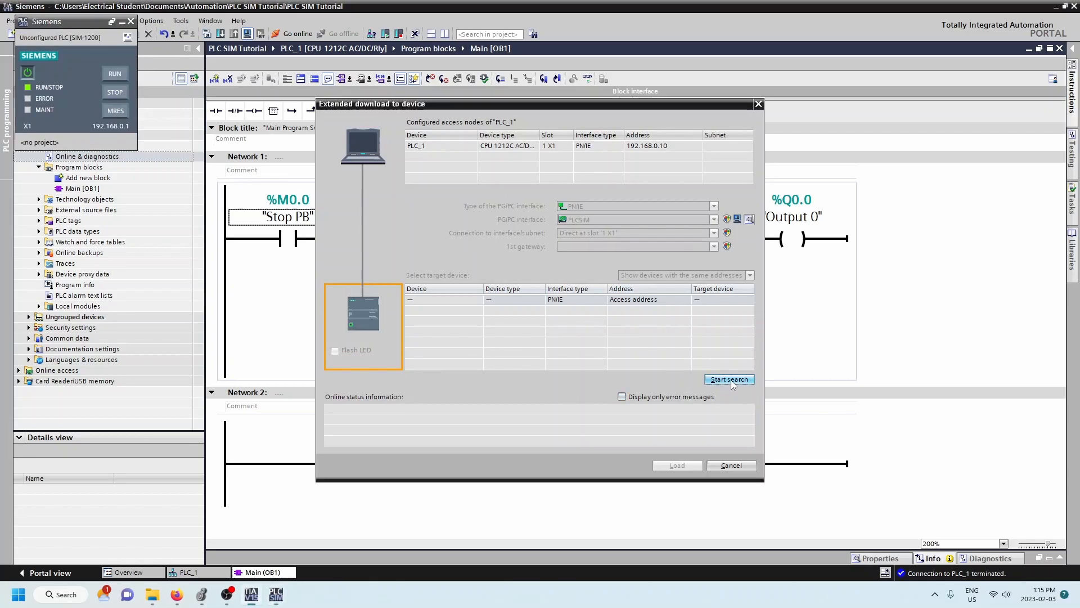
click(729, 379)
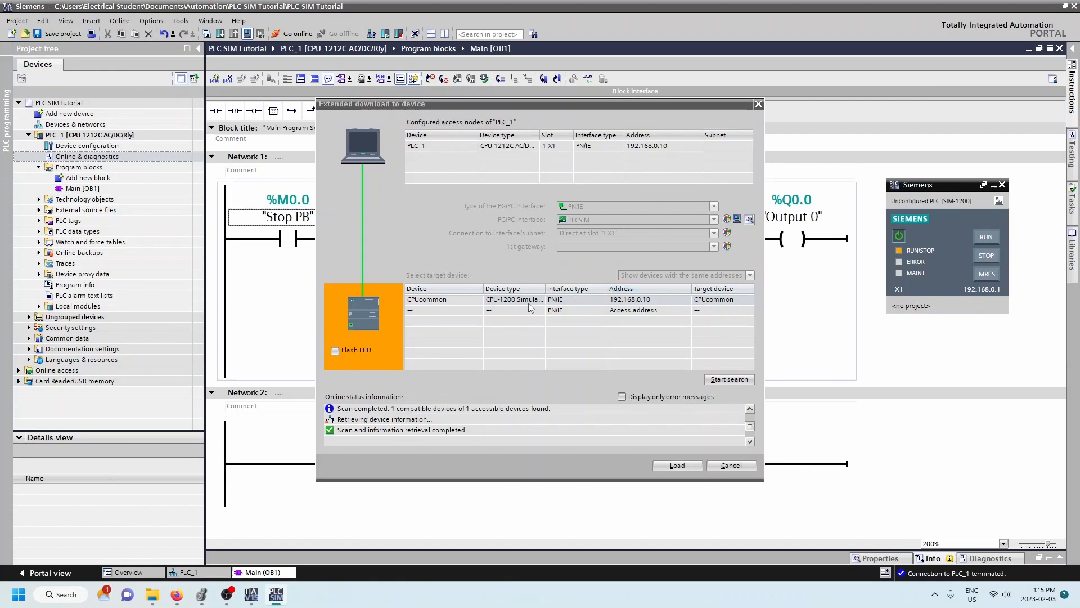
mouse_move(692, 459)
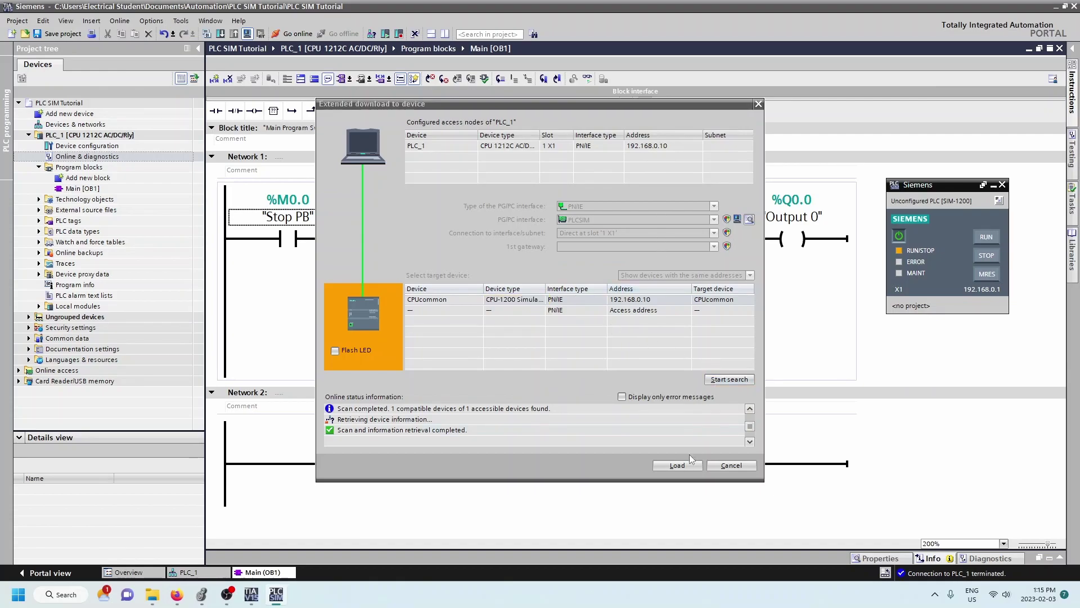
Download the program to the simulated CPU with 'Start module' selected, and finish
click(676, 465)
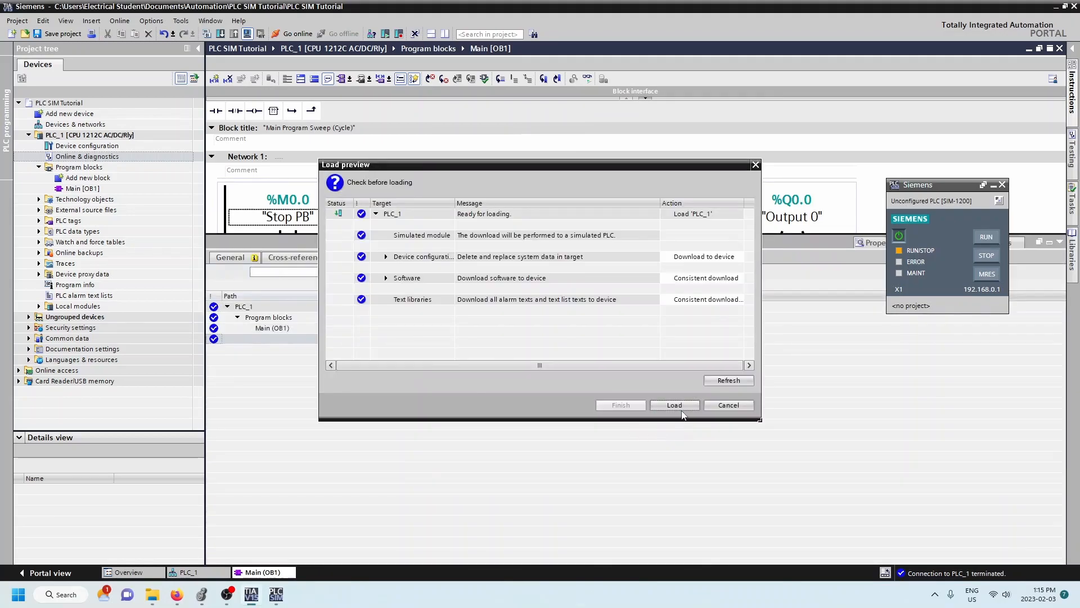
click(674, 405)
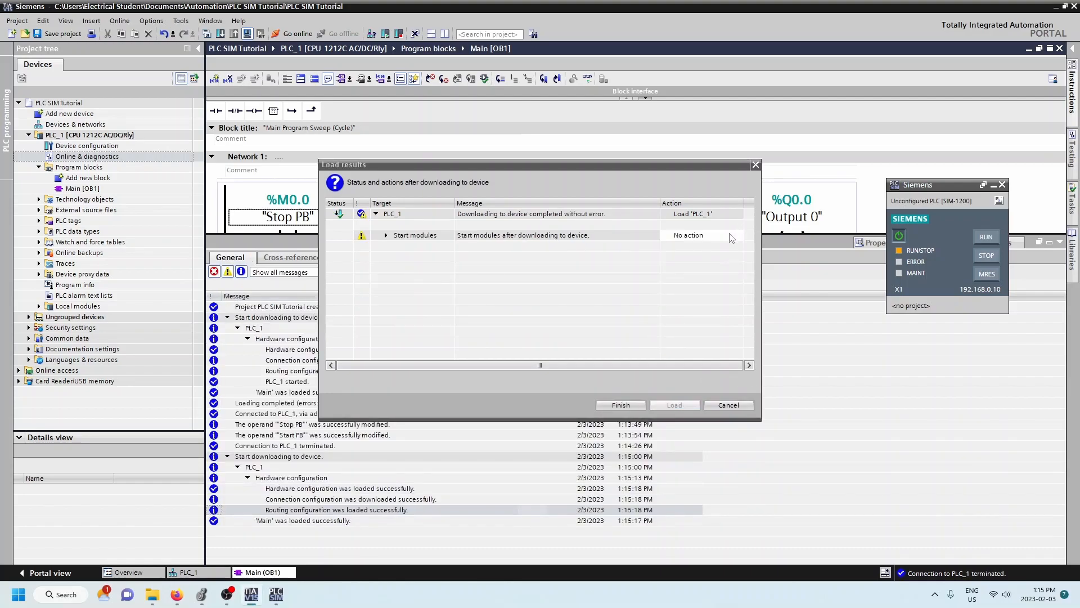
click(737, 235)
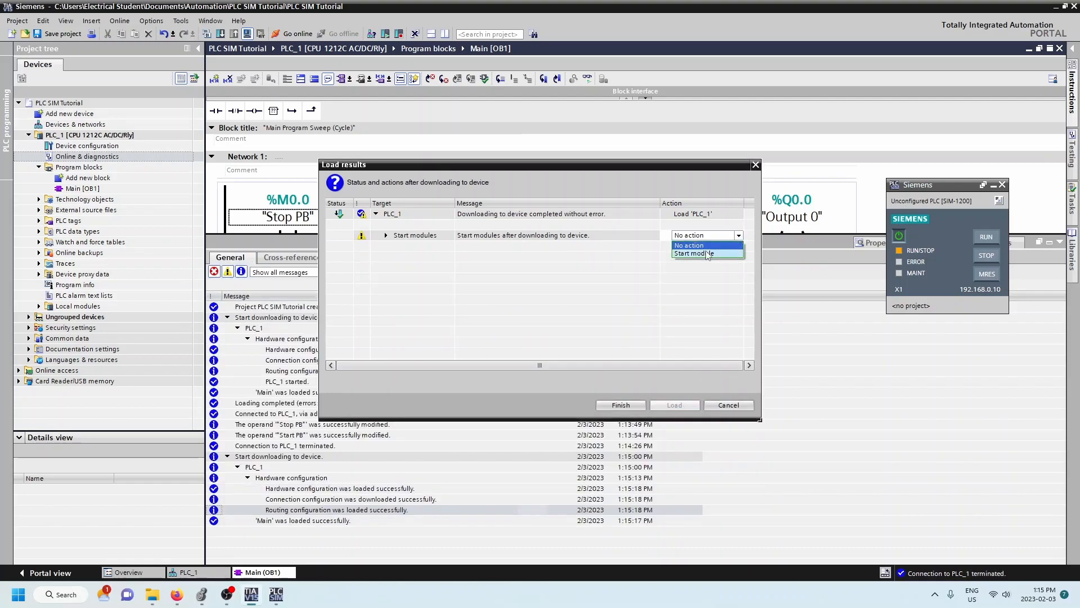
click(693, 252)
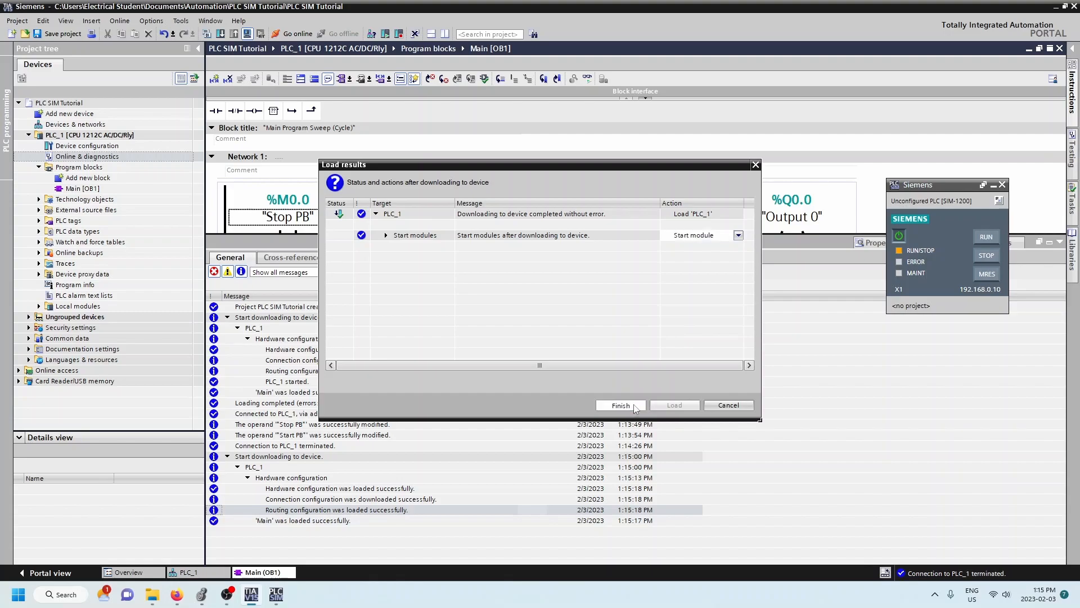
click(620, 405)
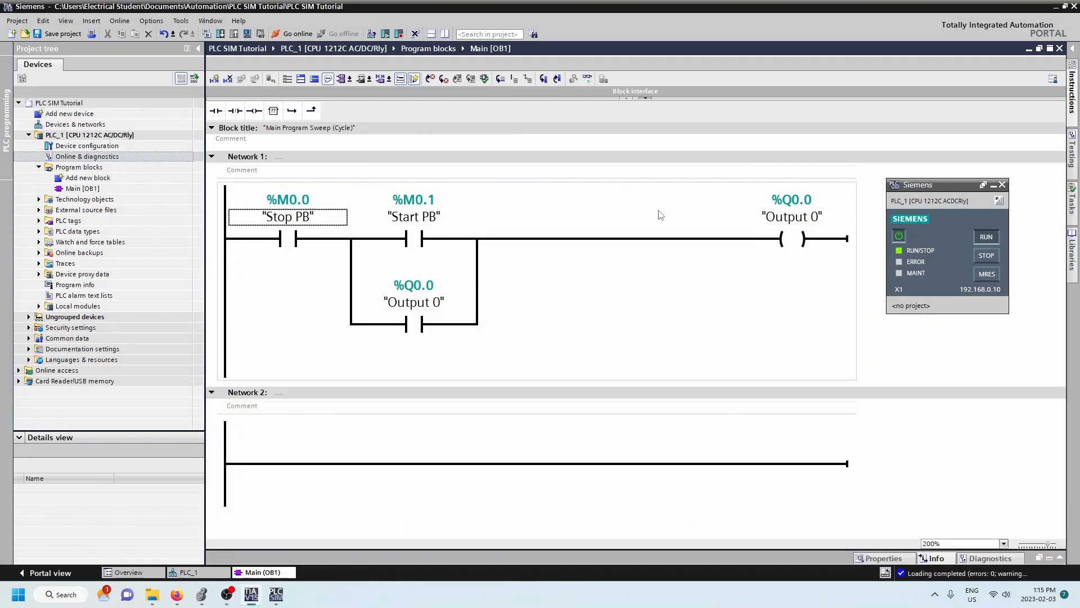
mouse_move(587, 78)
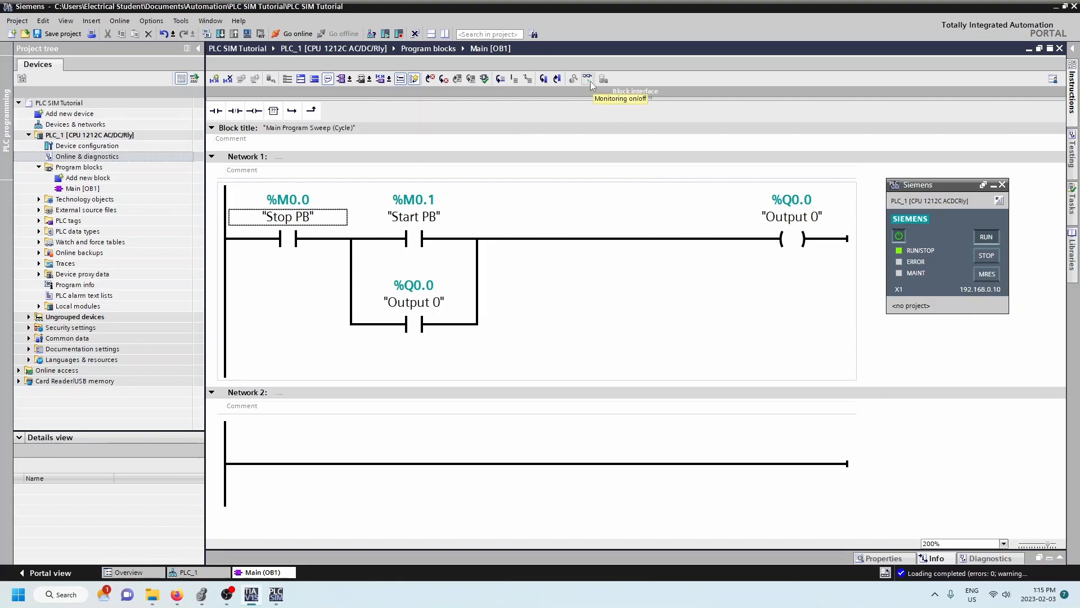
Turn on monitoring and force Stop PB and Start PB to 1
click(587, 79)
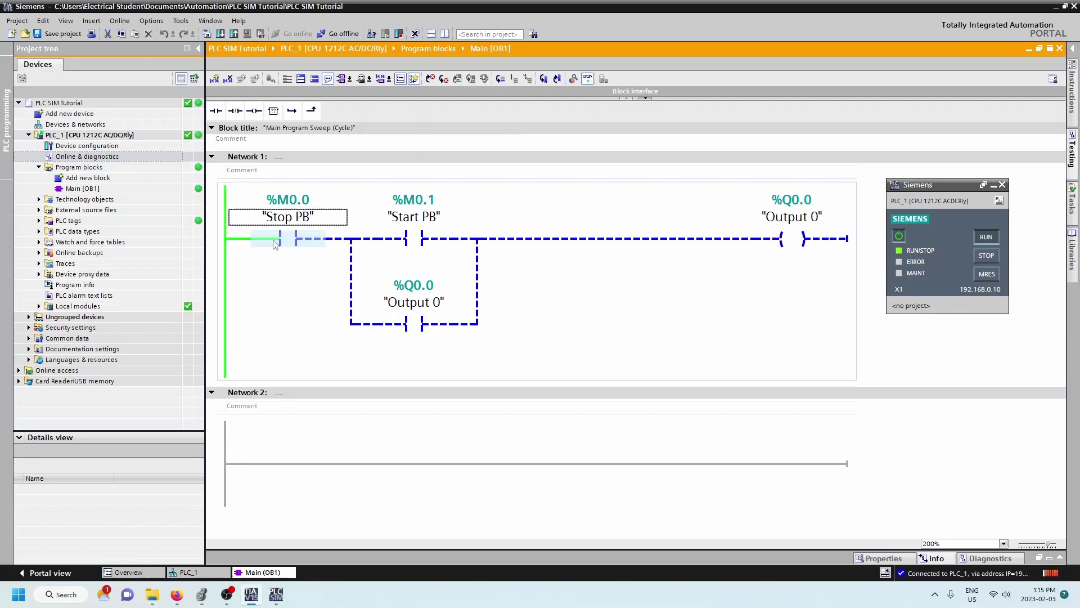
right_click(265, 240)
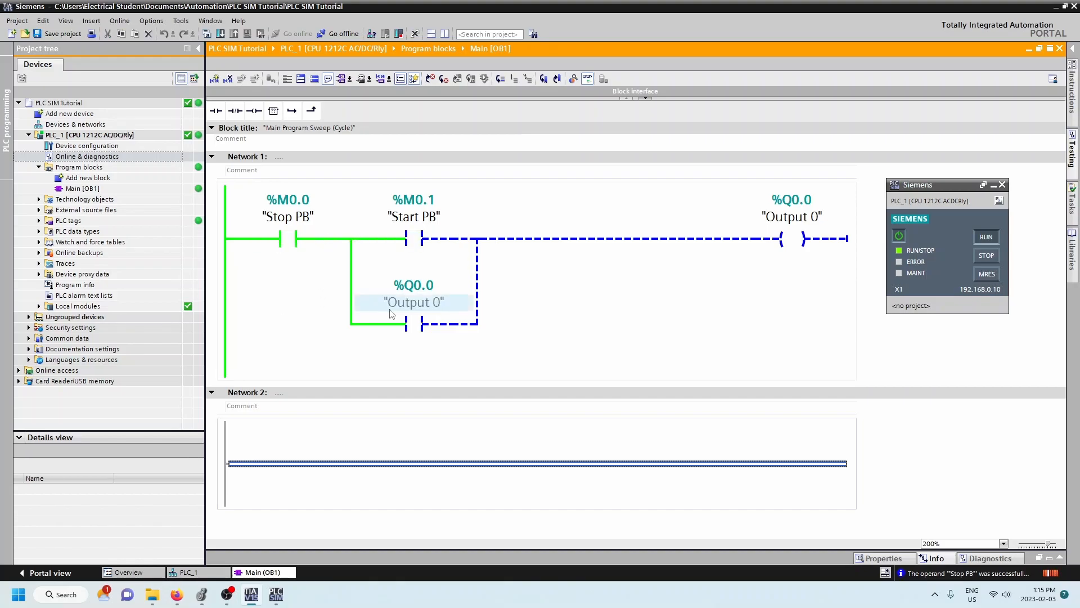
right_click(414, 237)
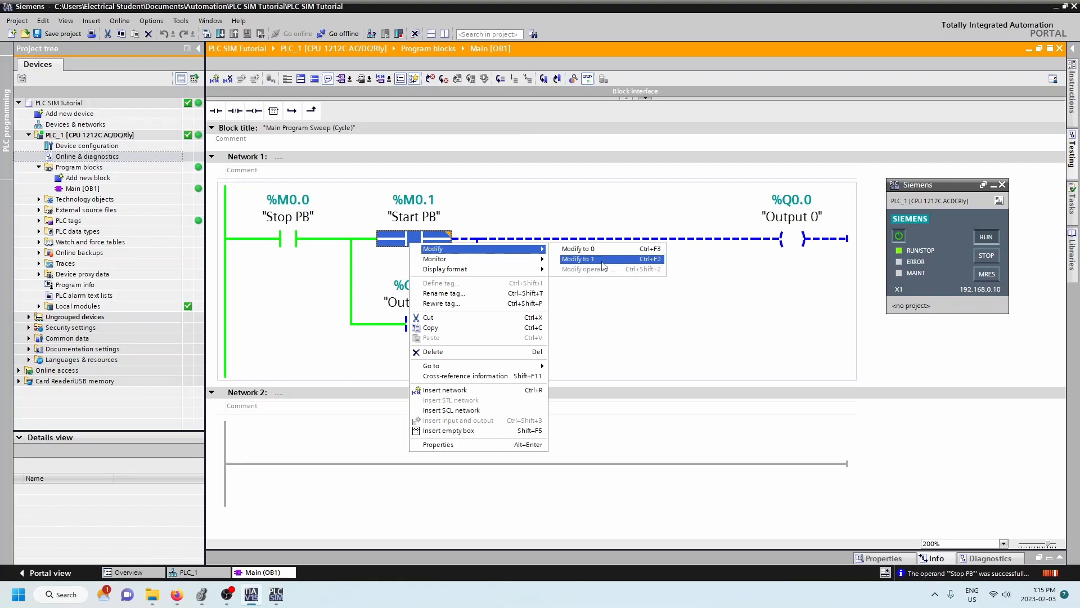
click(577, 258)
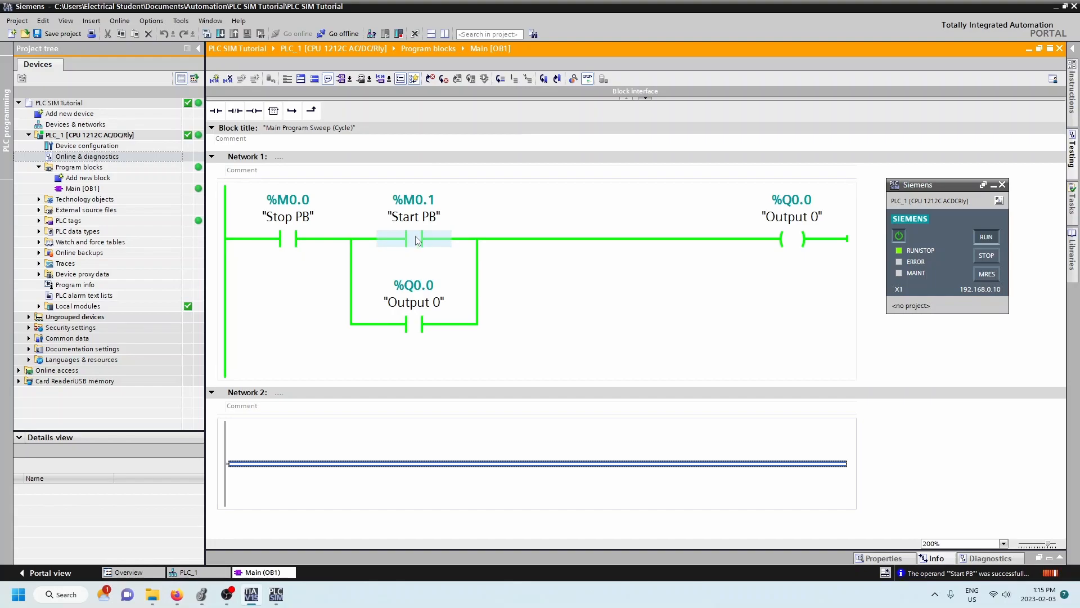
Set Start PB back to 0 with Output 0 latched, then force Stop PB to 0
right_click(410, 240)
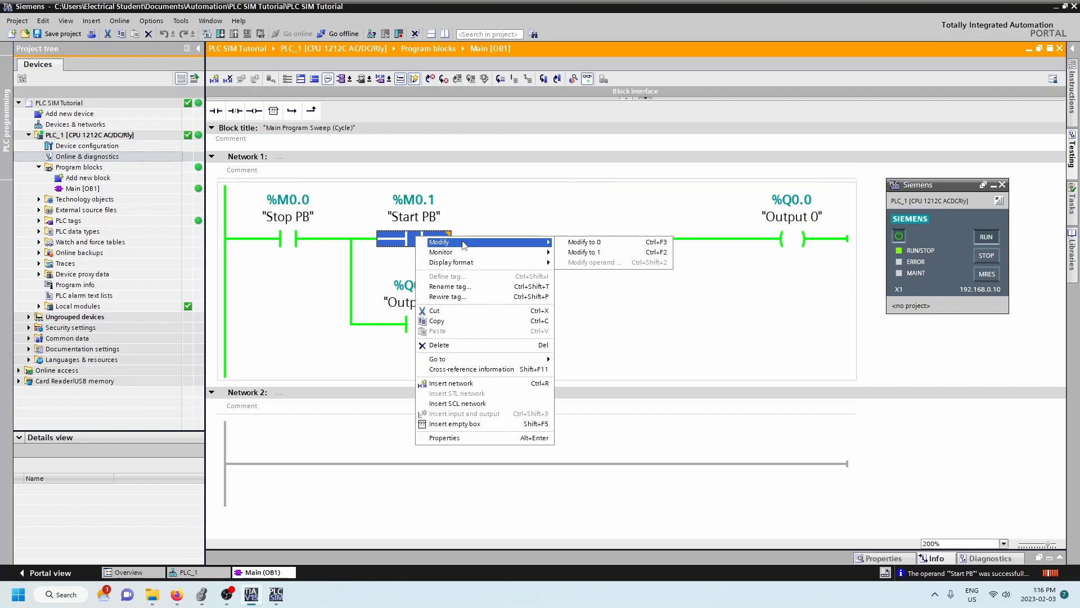
mouse_move(584, 242)
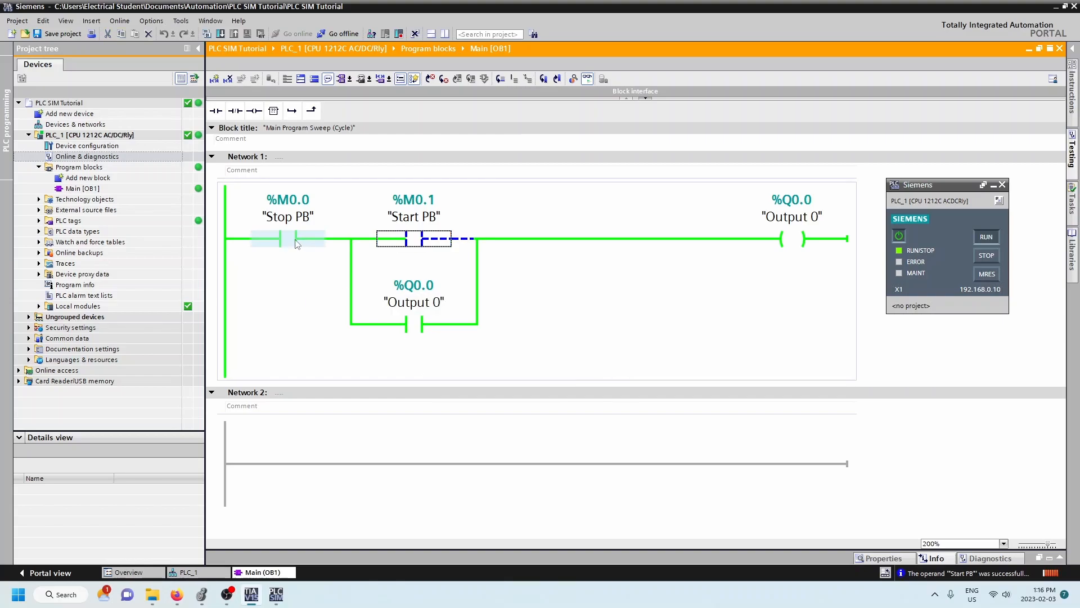
right_click(272, 239)
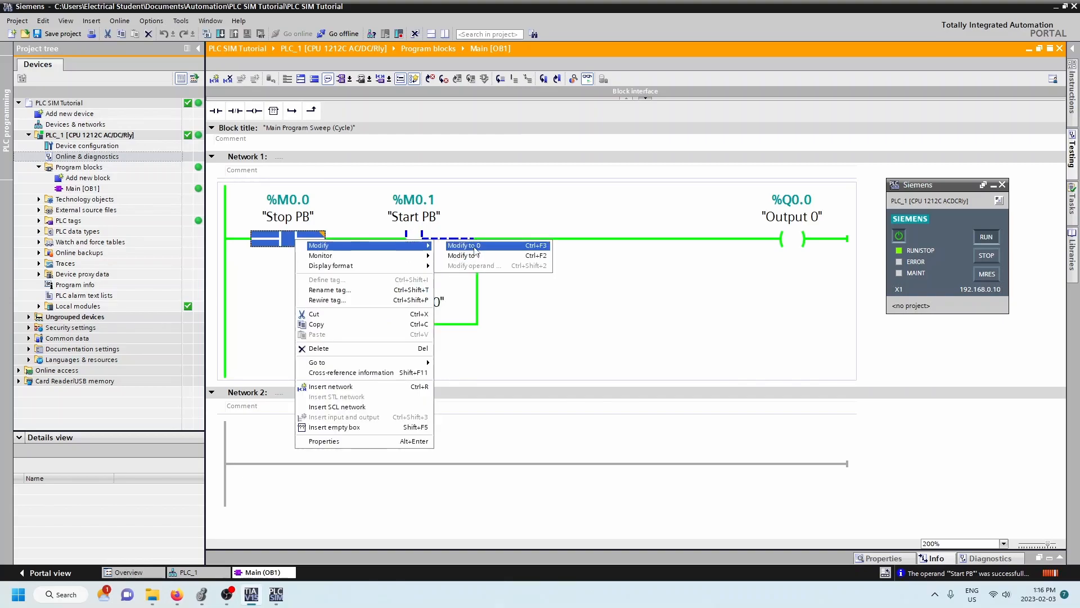
click(463, 245)
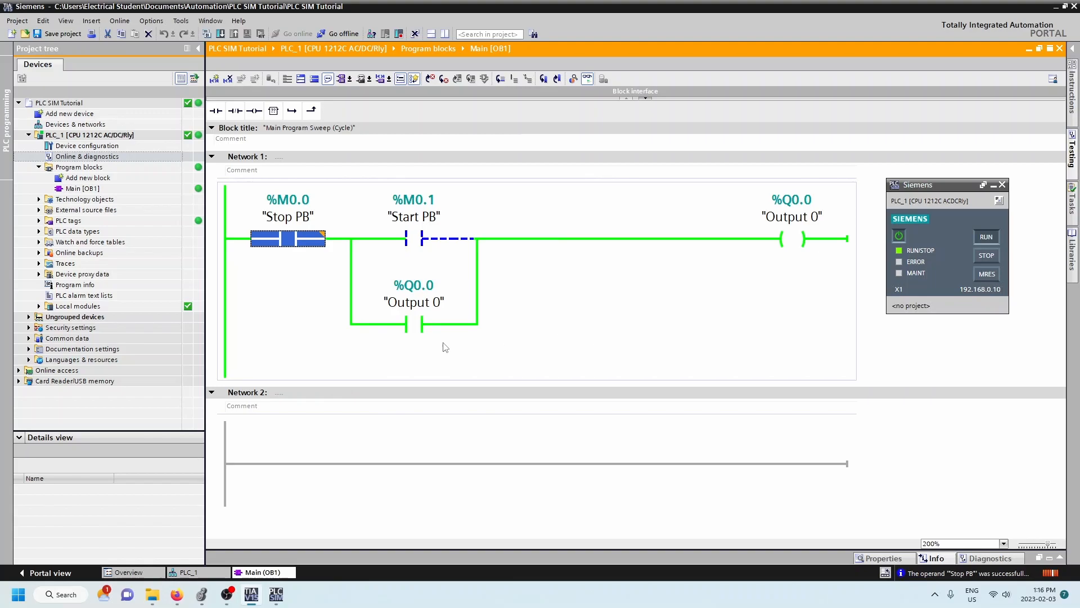